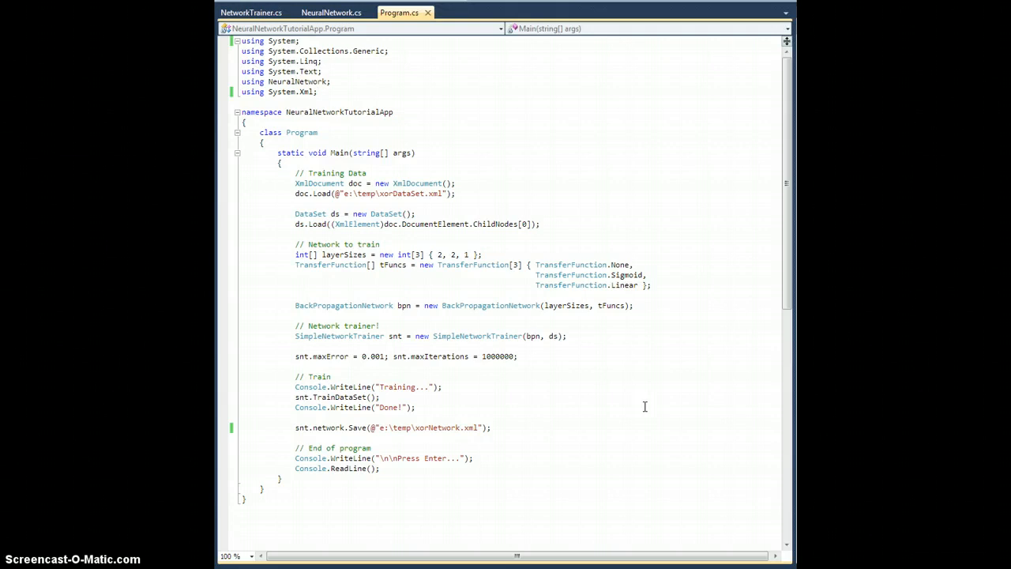
{"action": "mouse_move", "coordinate": [645, 407]}
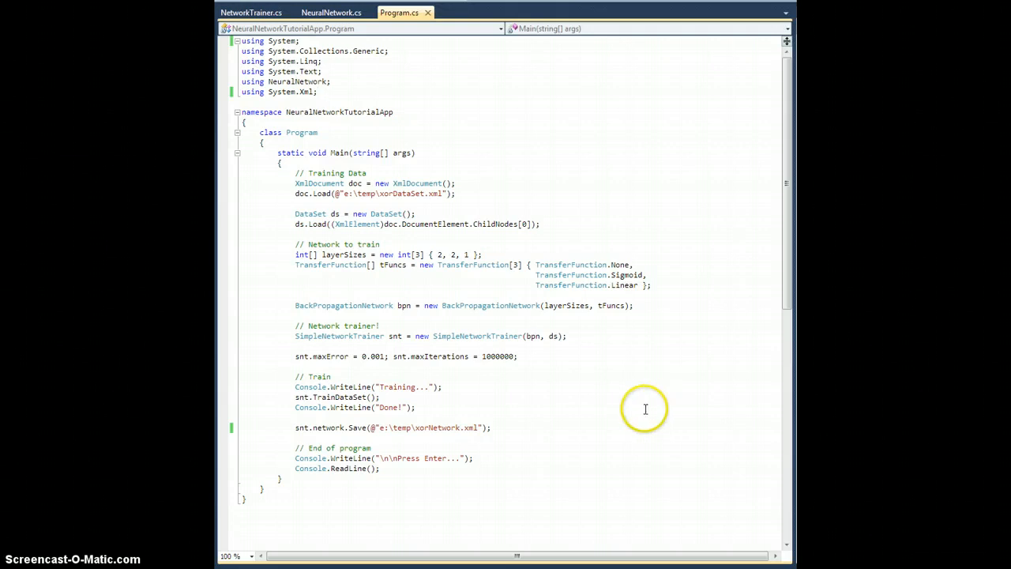
{"action": "mouse_move", "coordinate": [527, 167]}
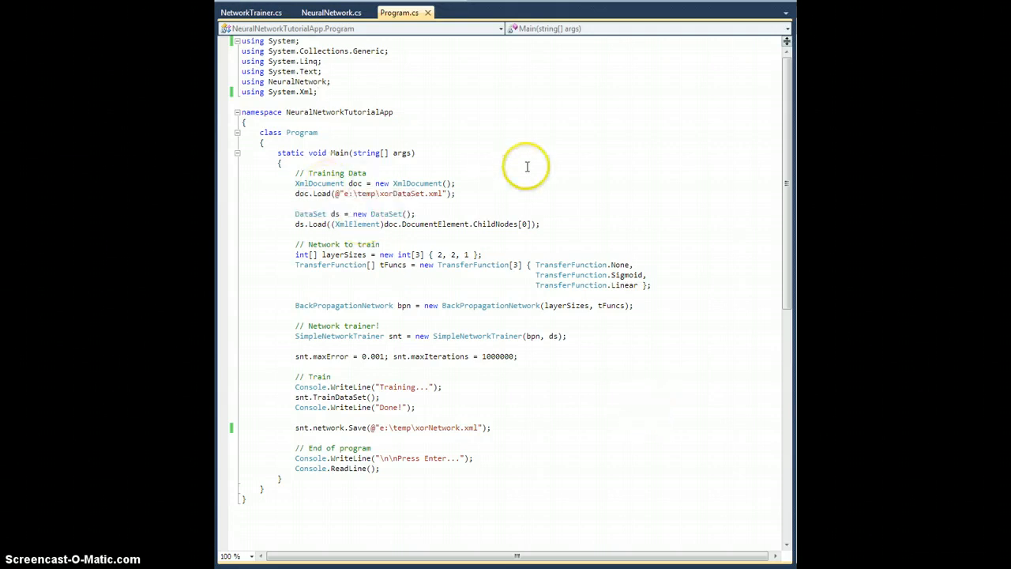
Peek at NetworkTrainer.cs, expanding the network training classes region, then return to Program.cs
{"action": "left_click", "coordinate": [250, 12]}
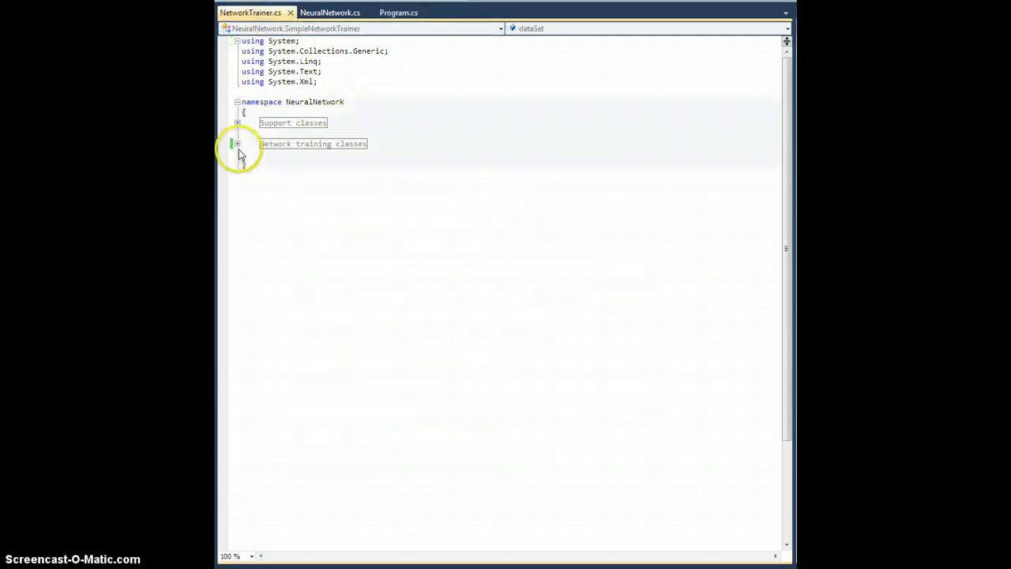
{"action": "left_click", "coordinate": [237, 143]}
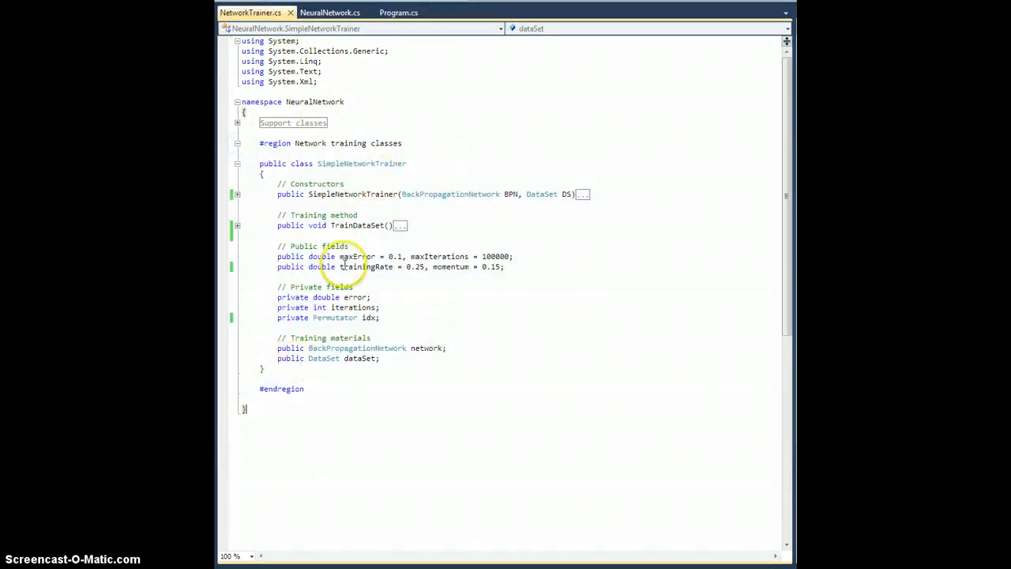
{"action": "left_click", "coordinate": [398, 13]}
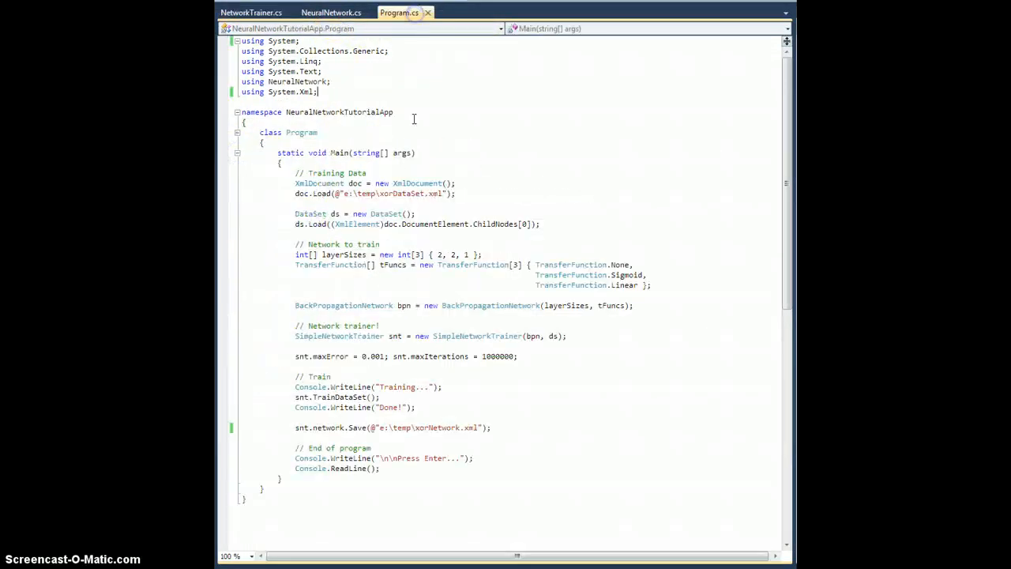
{"action": "mouse_move", "coordinate": [341, 292]}
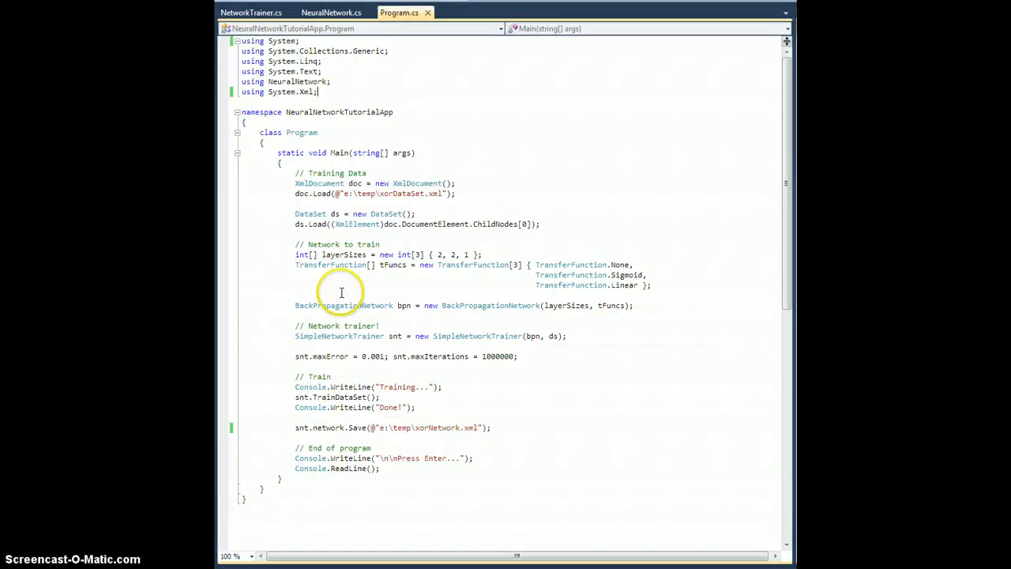
{"action": "mouse_move", "coordinate": [502, 427]}
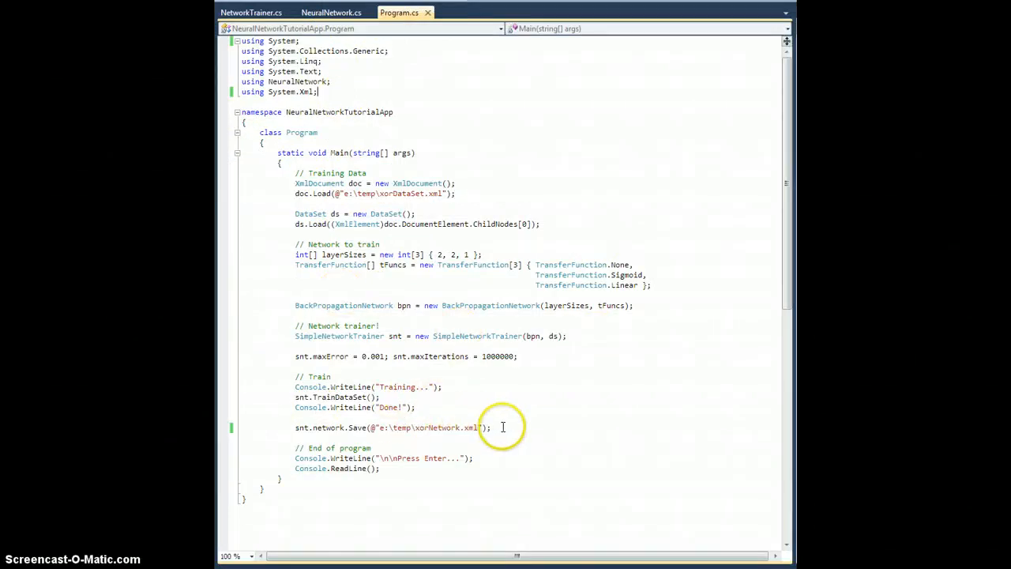
{"action": "mouse_move", "coordinate": [464, 289]}
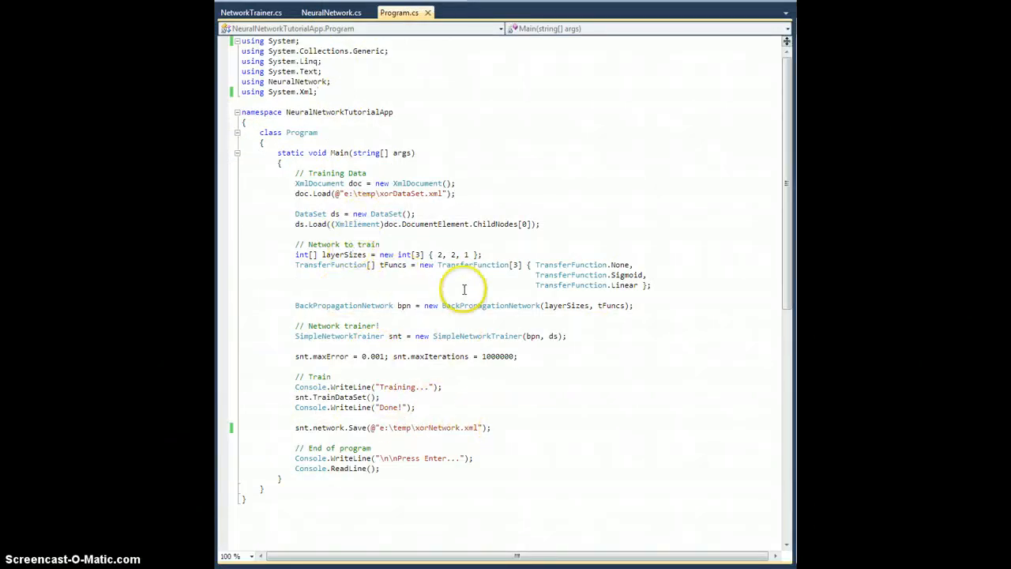
{"action": "mouse_move", "coordinate": [442, 438]}
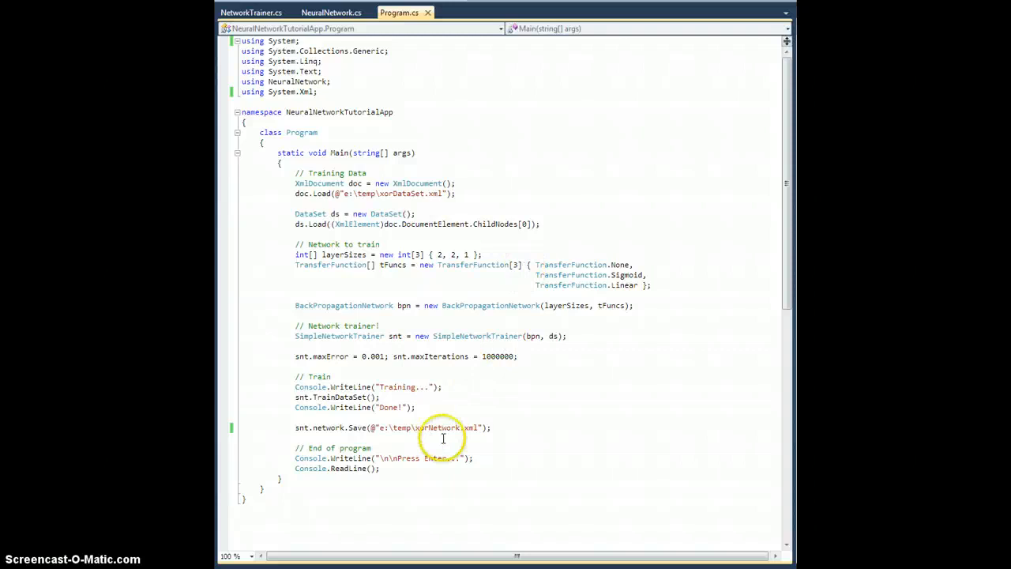
{"action": "mouse_move", "coordinate": [483, 512]}
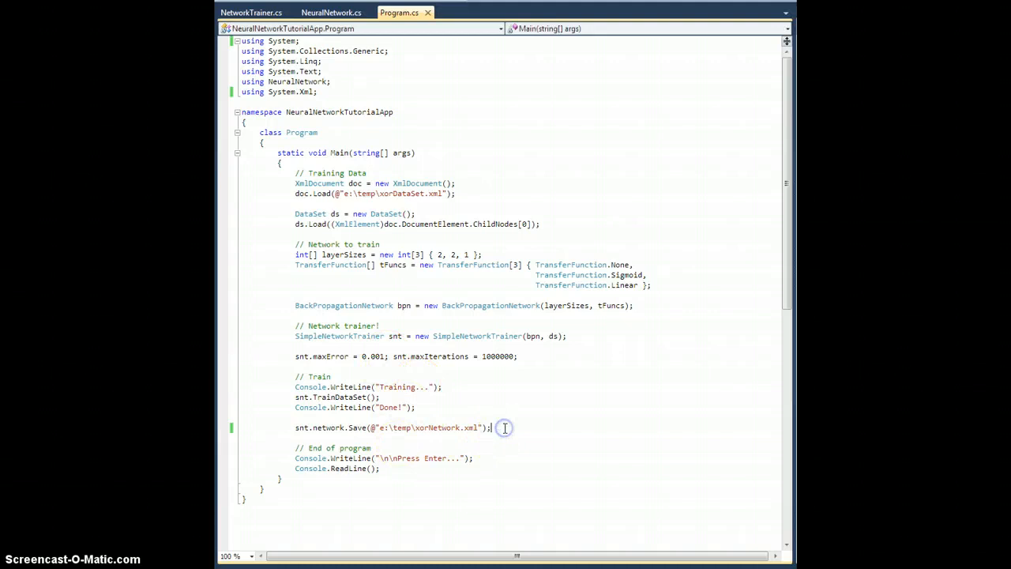
{"action": "mouse_move", "coordinate": [477, 158]}
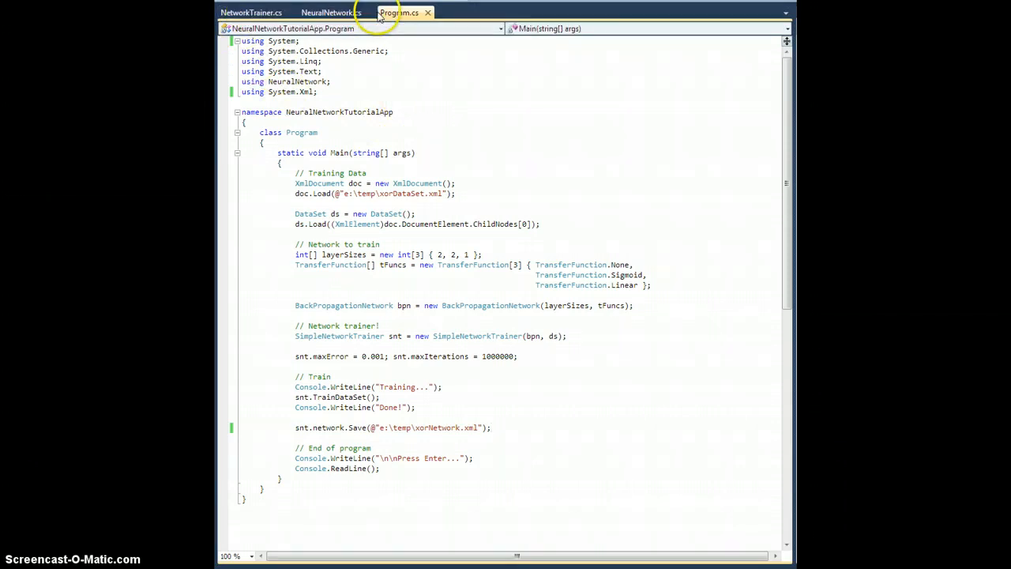
Reopen NetworkTrainer.cs and start a new line after 'private Permutator idx;'
{"action": "left_click", "coordinate": [250, 13]}
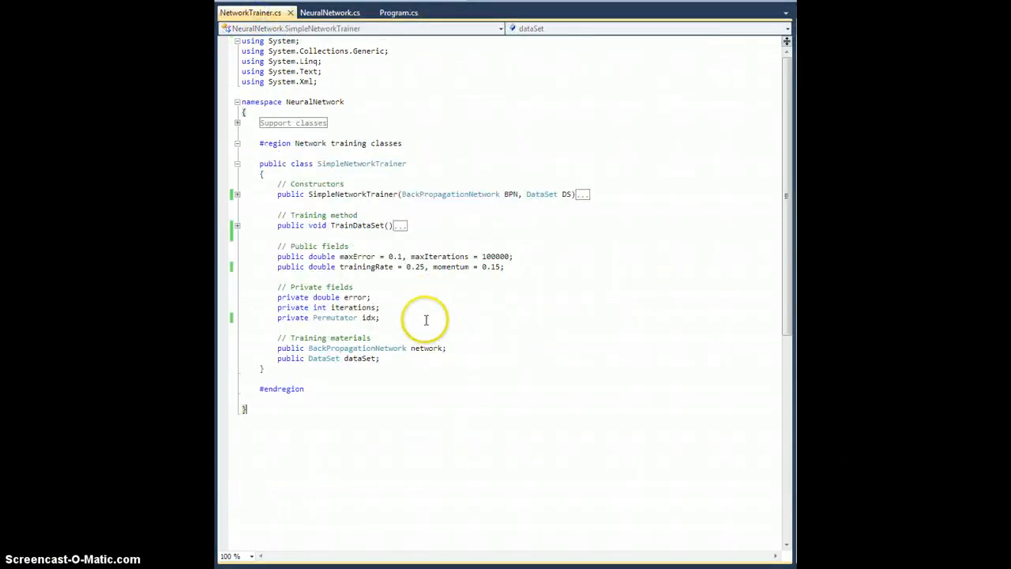
{"action": "mouse_move", "coordinate": [332, 250]}
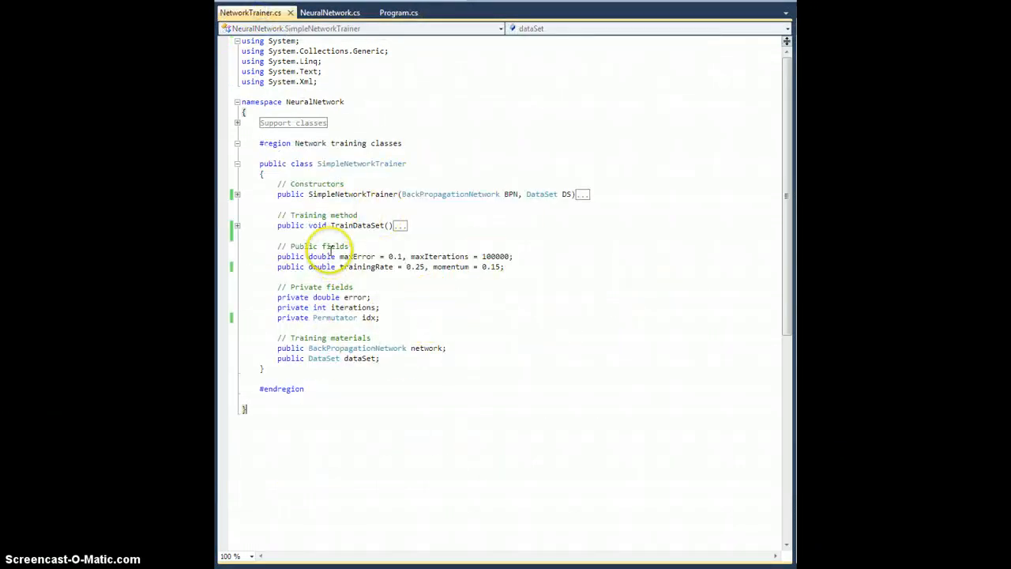
{"action": "left_click", "coordinate": [383, 316]}
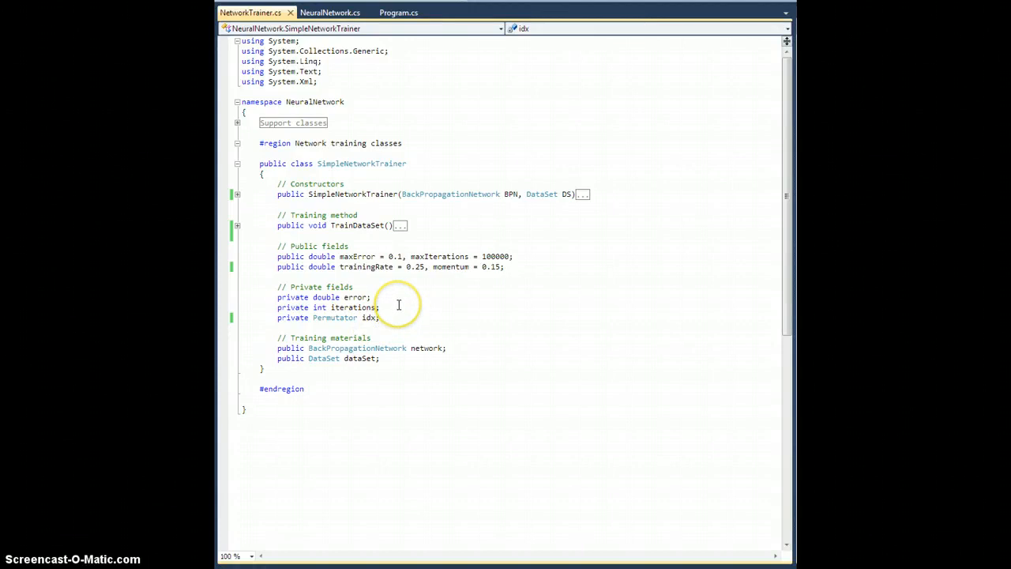
{"action": "mouse_move", "coordinate": [402, 316]}
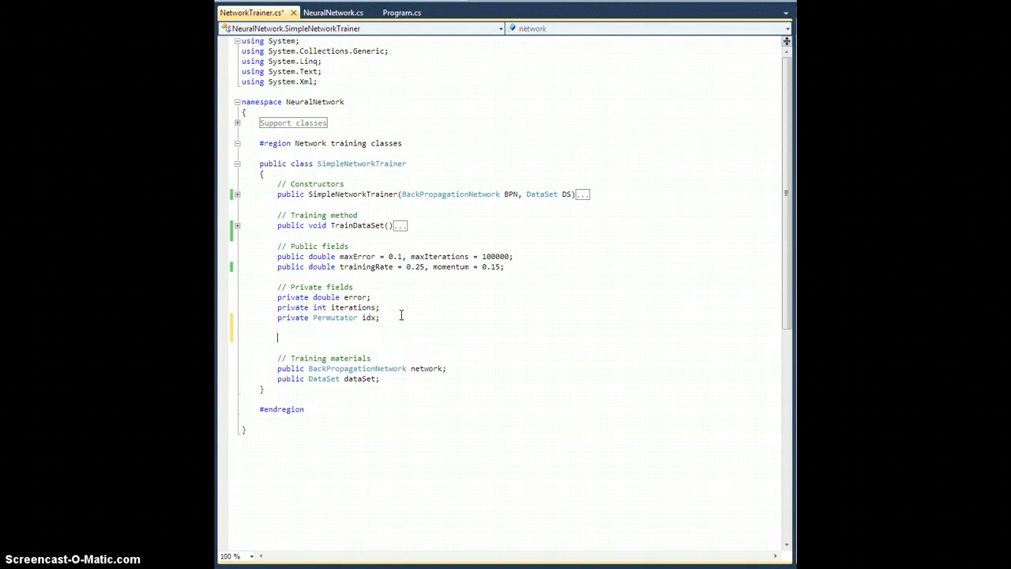
Declare the field 'private List<double> errorHistory;' in SimpleNetworkTrainer
{"action": "type", "text": "private"}
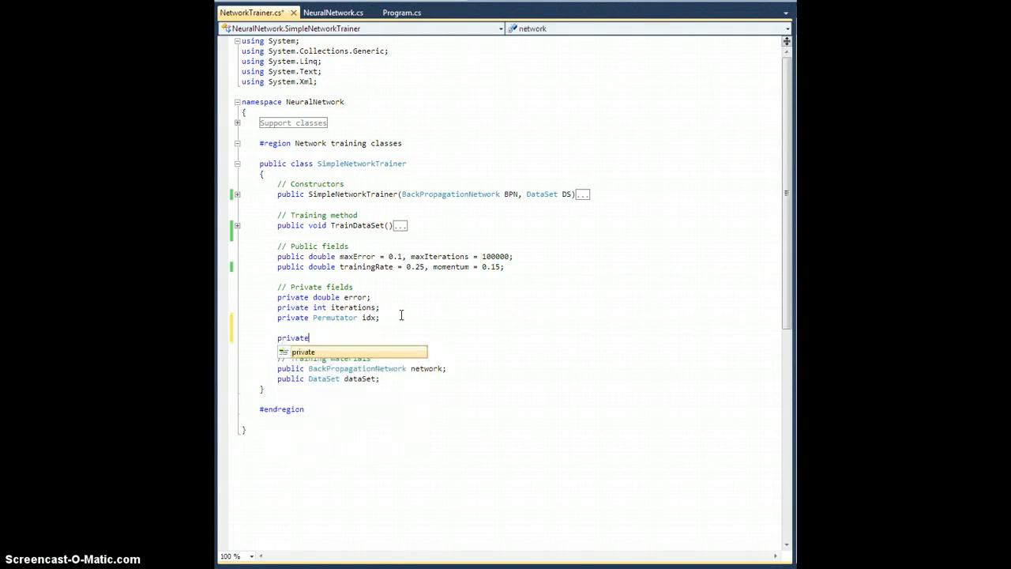
{"action": "type", "text": "List<"}
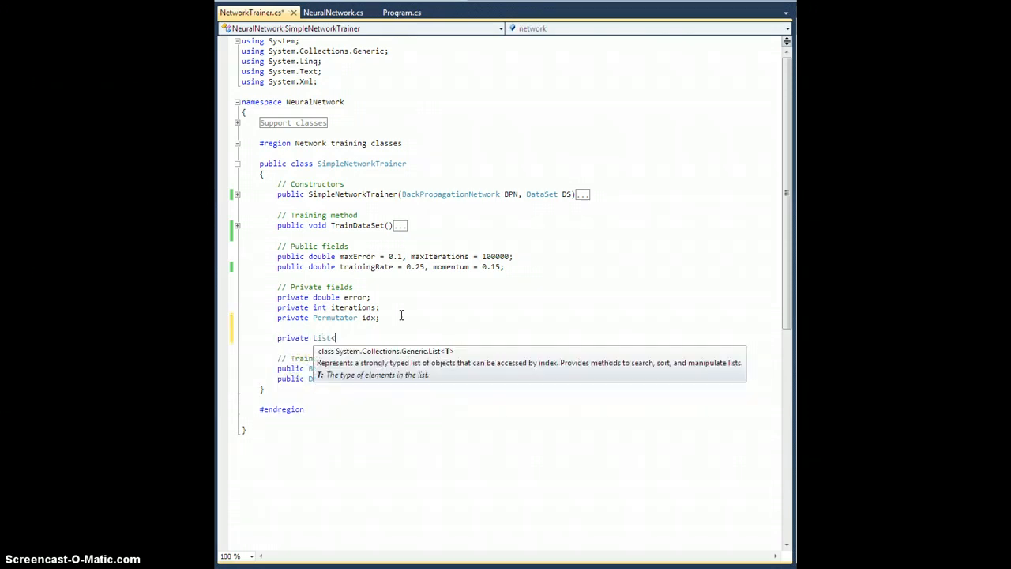
{"action": "type", "text": "double> e"}
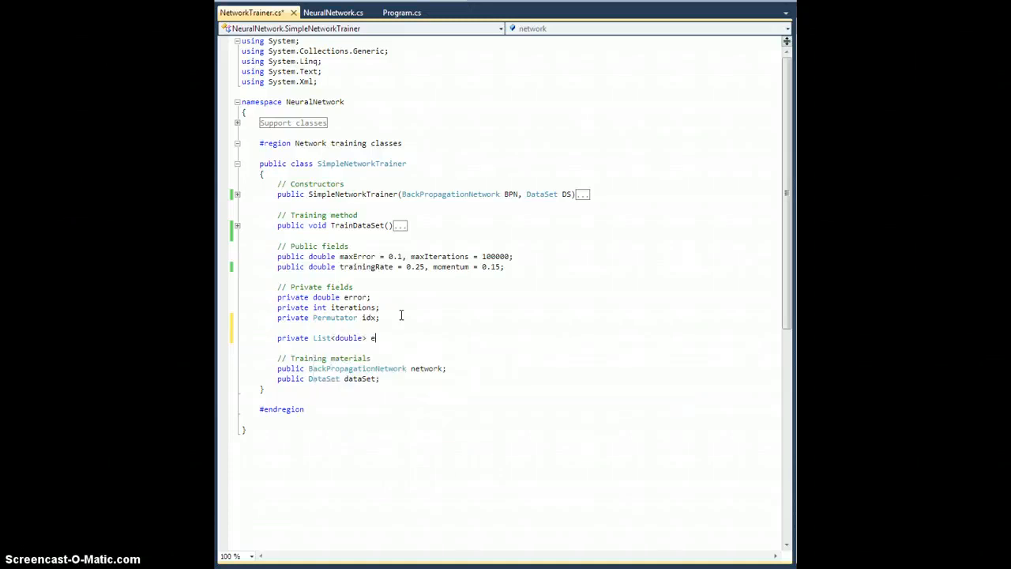
{"action": "type", "text": "rrorHistory"}
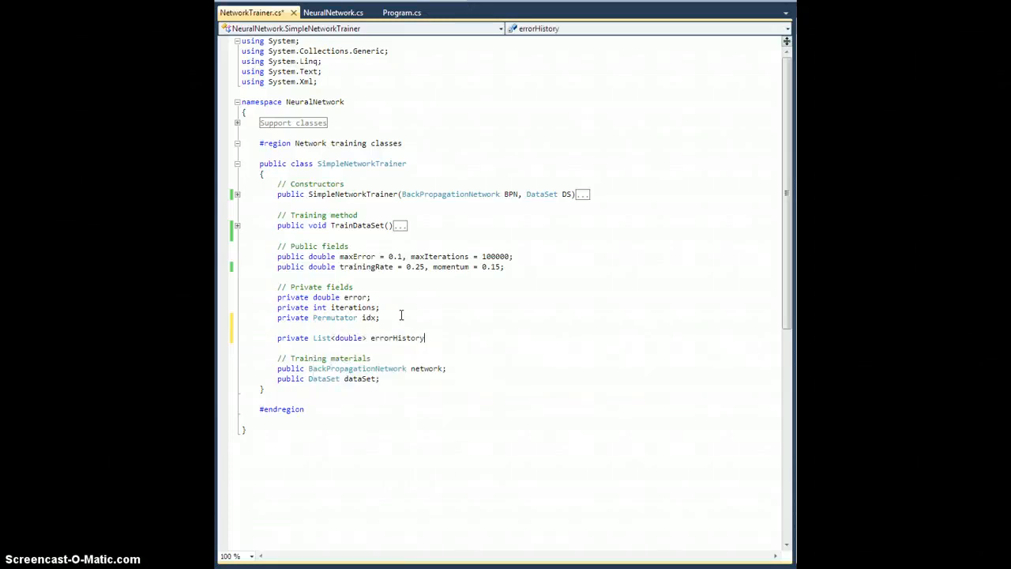
{"action": "type", "text": ";"}
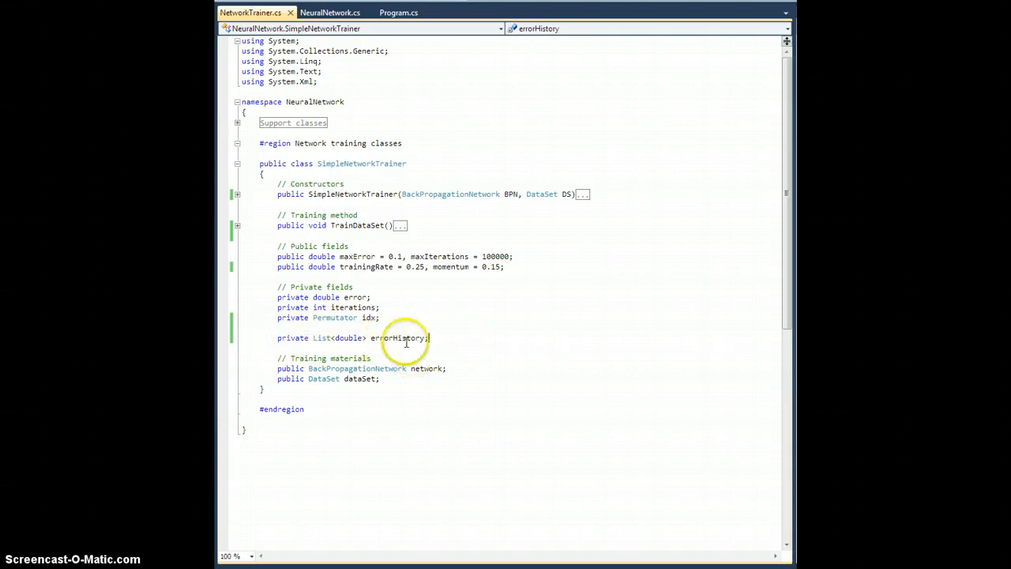
{"action": "mouse_move", "coordinate": [332, 202]}
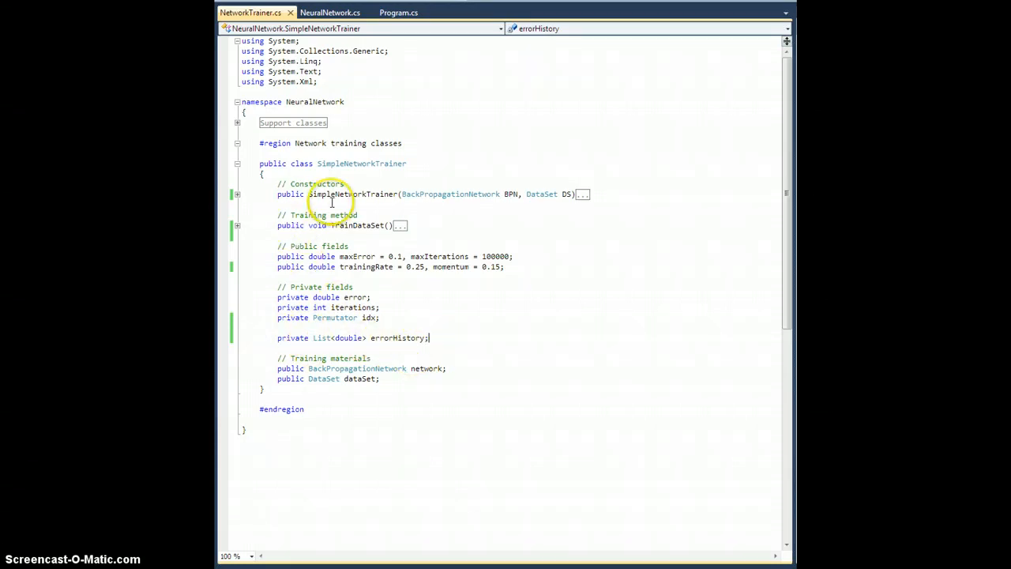
{"action": "mouse_move", "coordinate": [240, 229]}
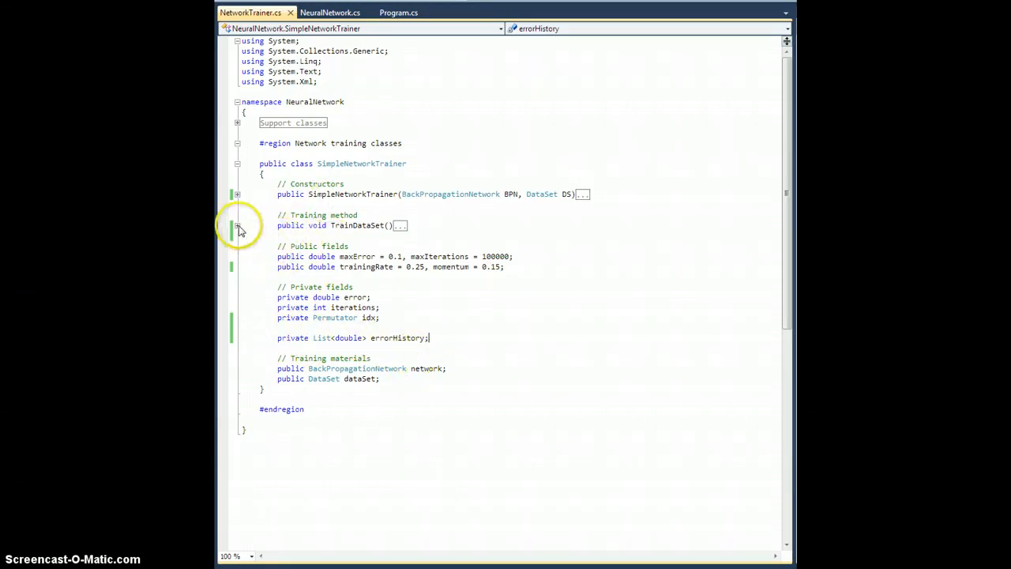
In TrainDataSet add '// Track this error history' and 'errorHistory.Add(error);' after the loop
{"action": "left_click", "coordinate": [238, 225]}
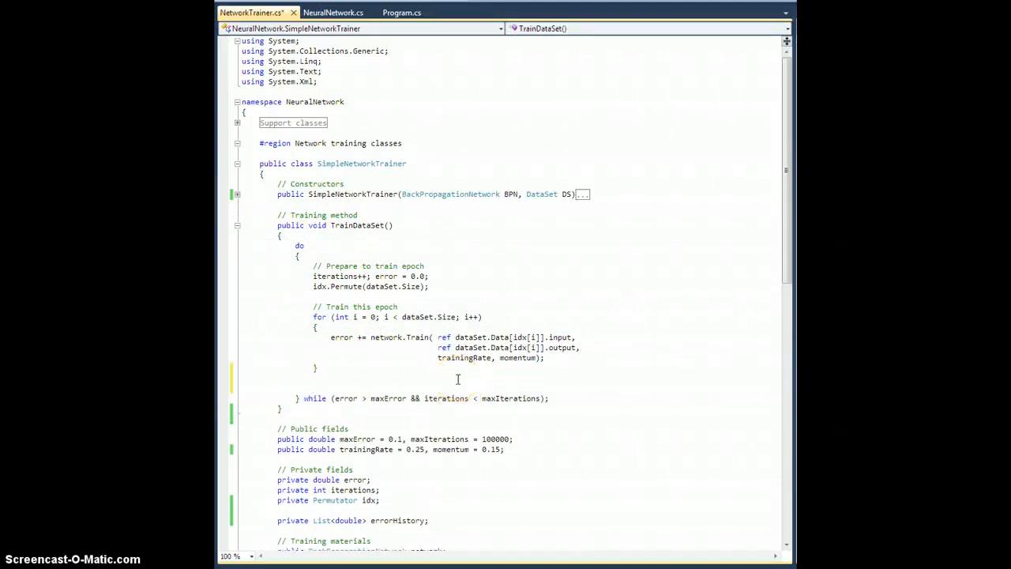
{"action": "type", "text": "//"}
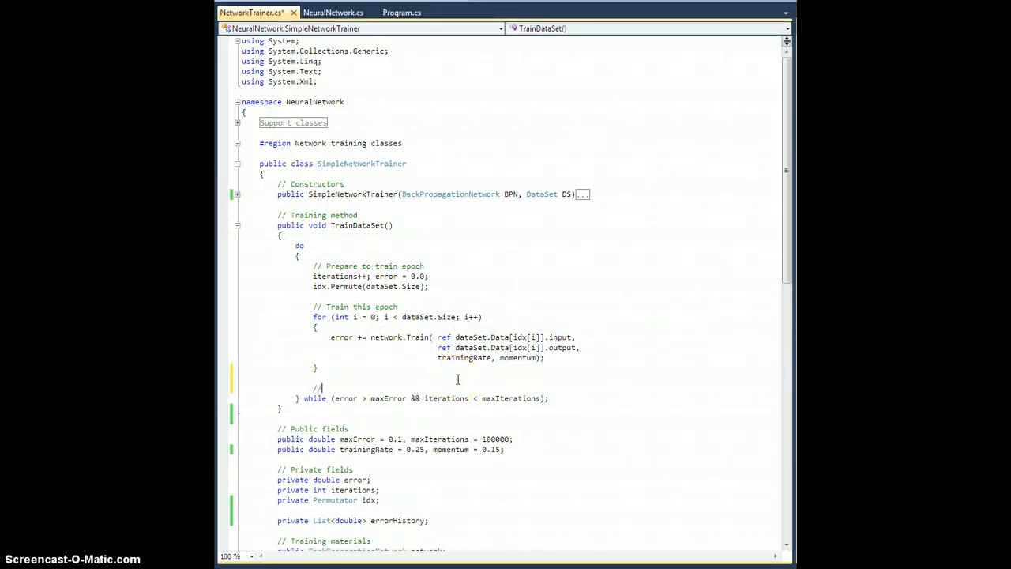
{"action": "type", "text": "Track this"}
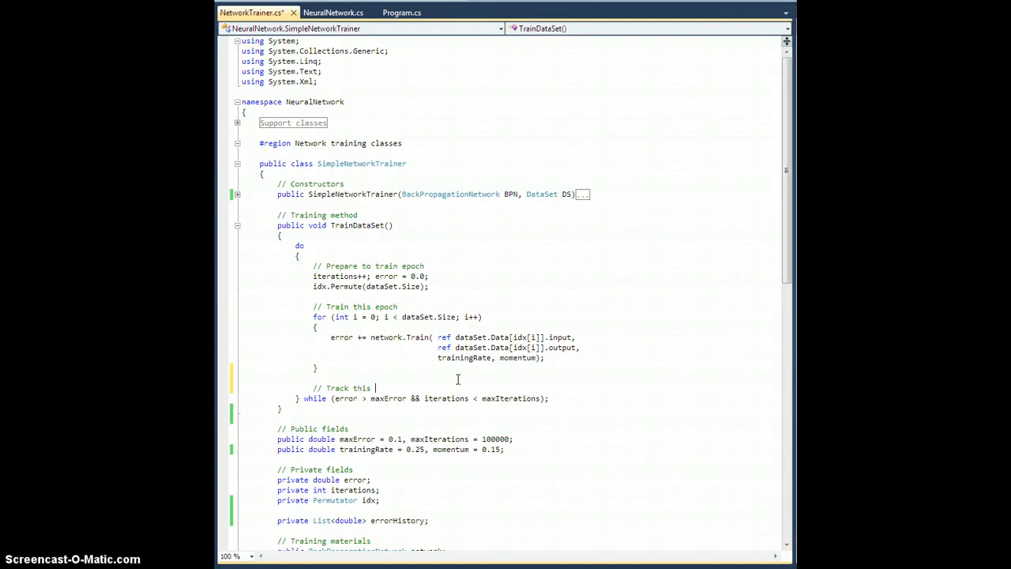
{"action": "type", "text": "error history"}
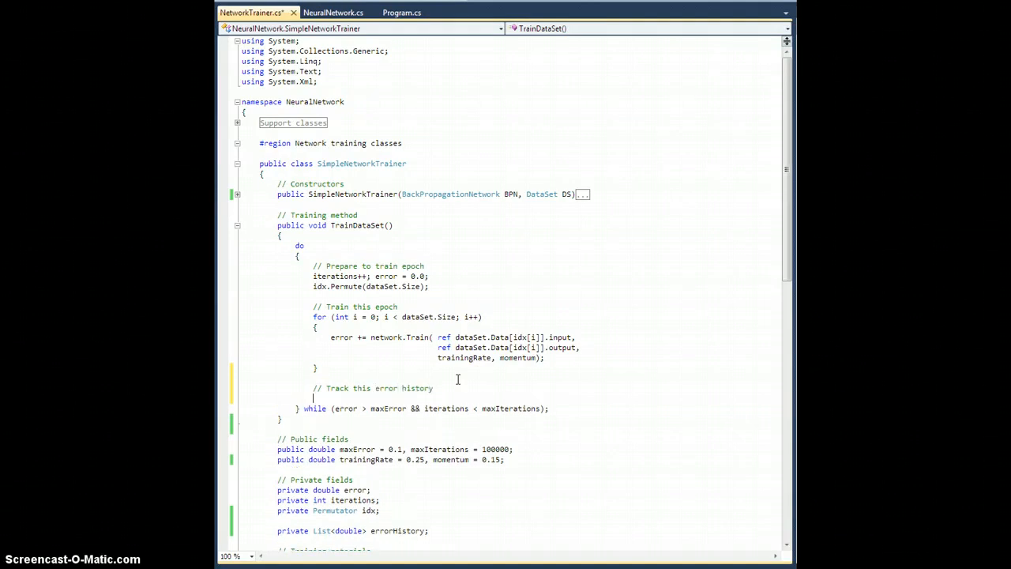
{"action": "type", "text": "errorHistory.Add(error);"}
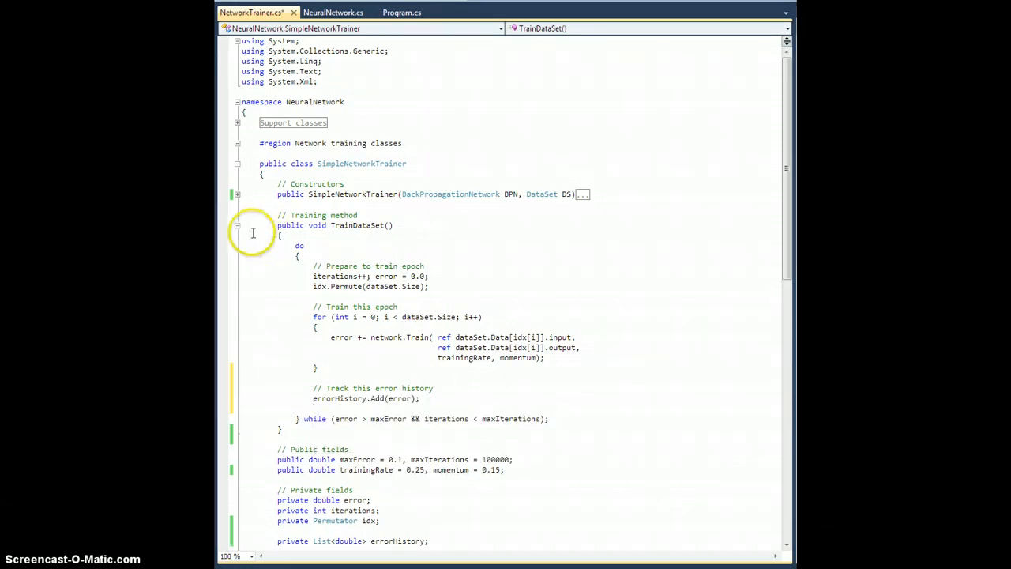
{"action": "left_click", "coordinate": [237, 224]}
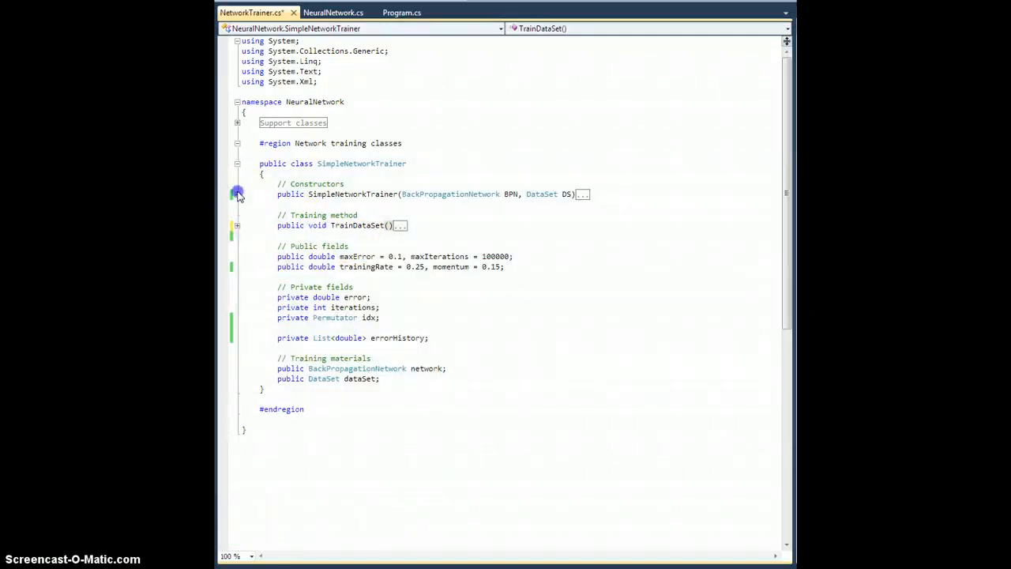
In the constructor initialize 'errorHistory = new List<double>();'
{"action": "left_click", "coordinate": [237, 192]}
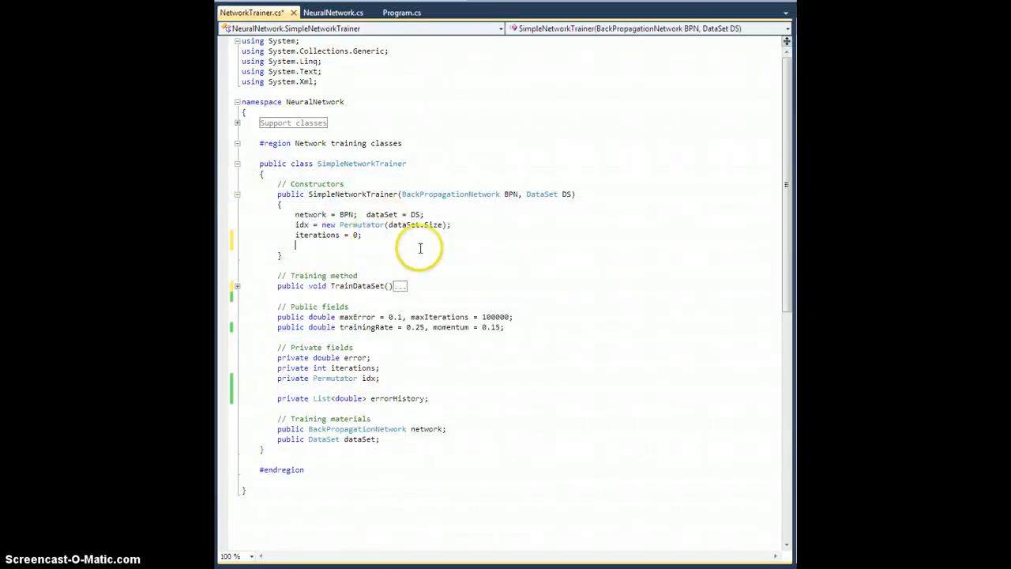
{"action": "type", "text": "errorHistory = new"}
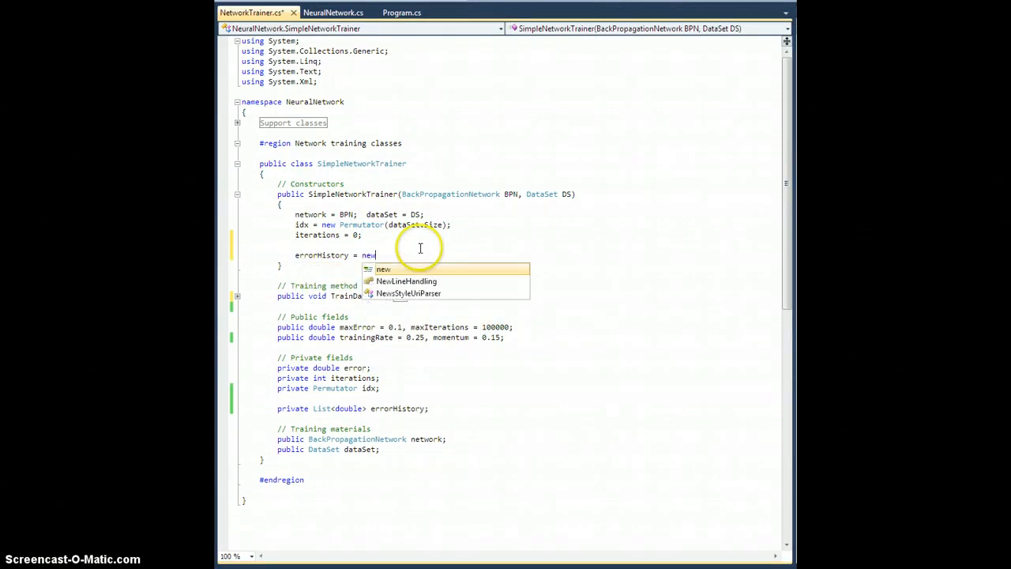
{"action": "type", "text": "List<double>"}
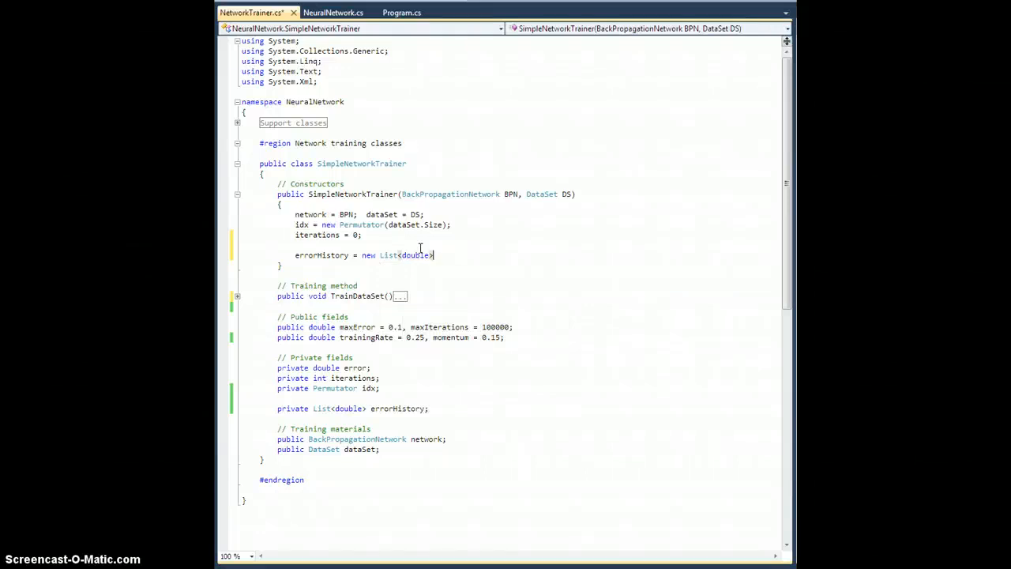
{"action": "type", "text": "();"}
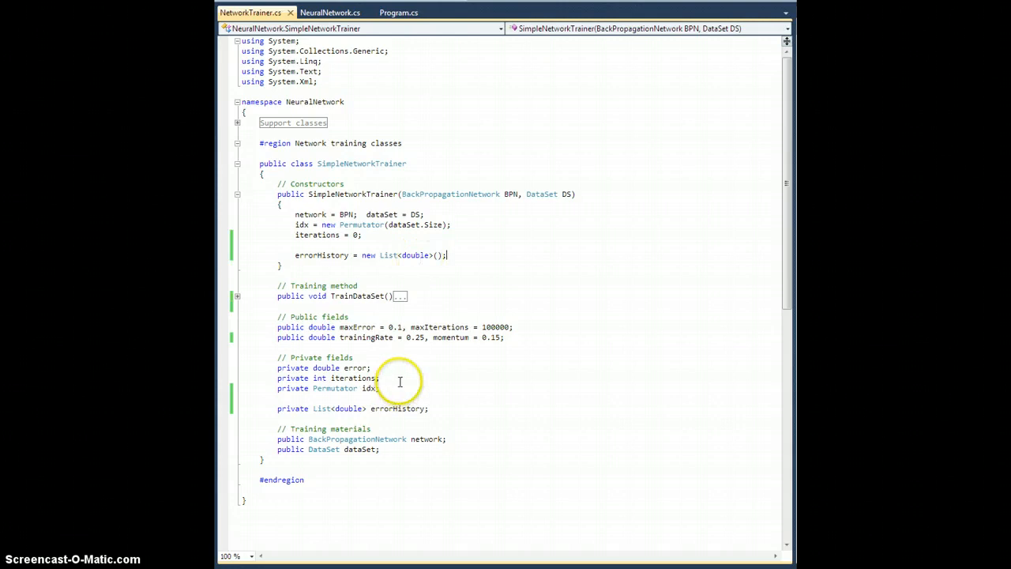
{"action": "mouse_move", "coordinate": [324, 284]}
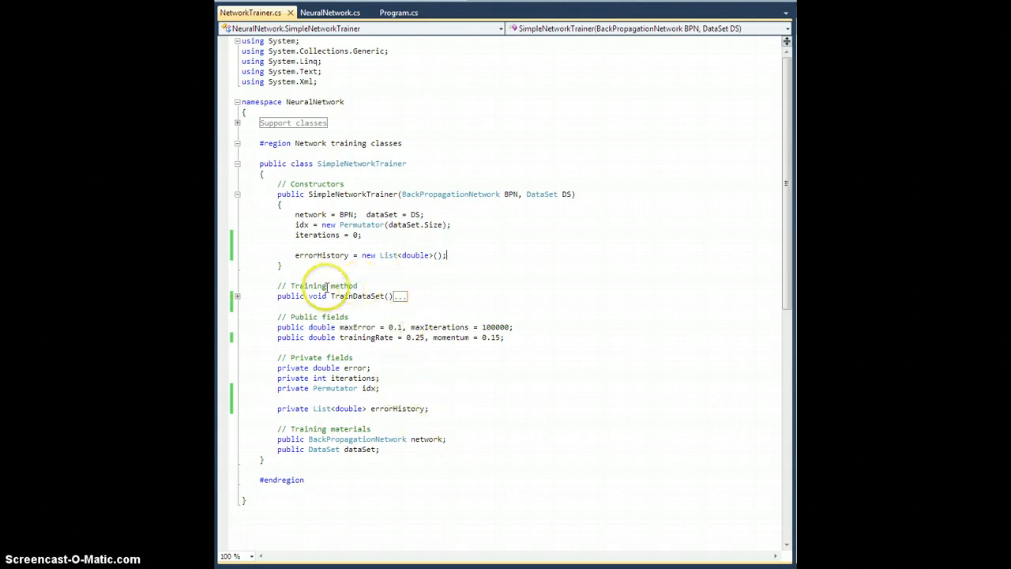
{"action": "mouse_move", "coordinate": [407, 408]}
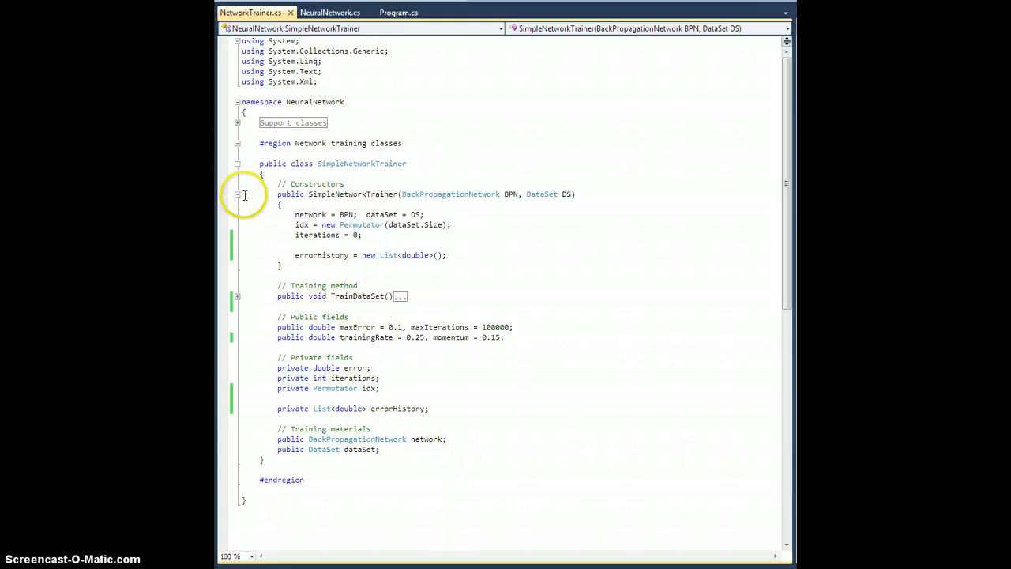
Add an '// Accessor method' comment and the 'public double[] GetErrorHistory()' signature
{"action": "left_click", "coordinate": [237, 194]}
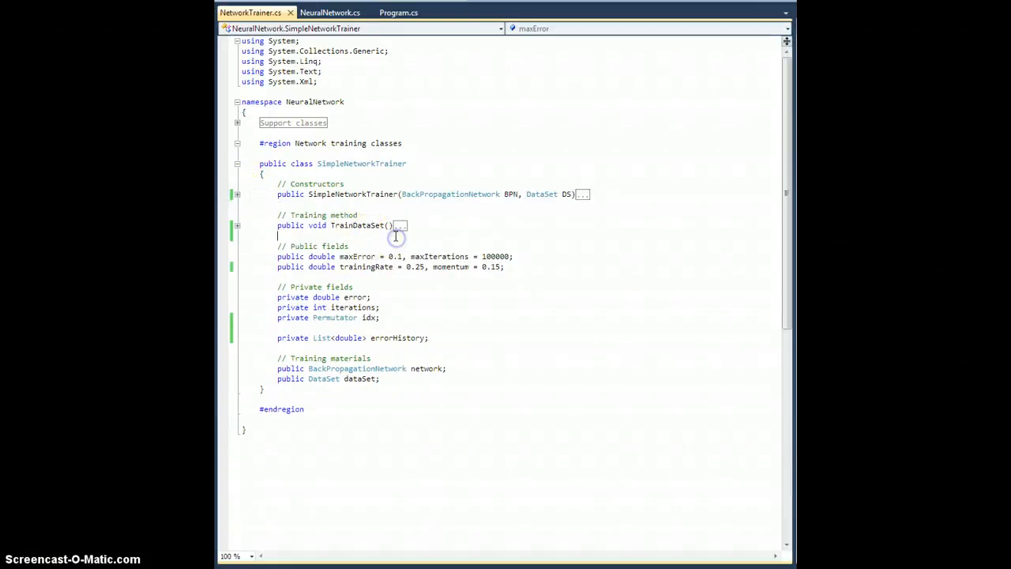
{"action": "type", "text": "//"}
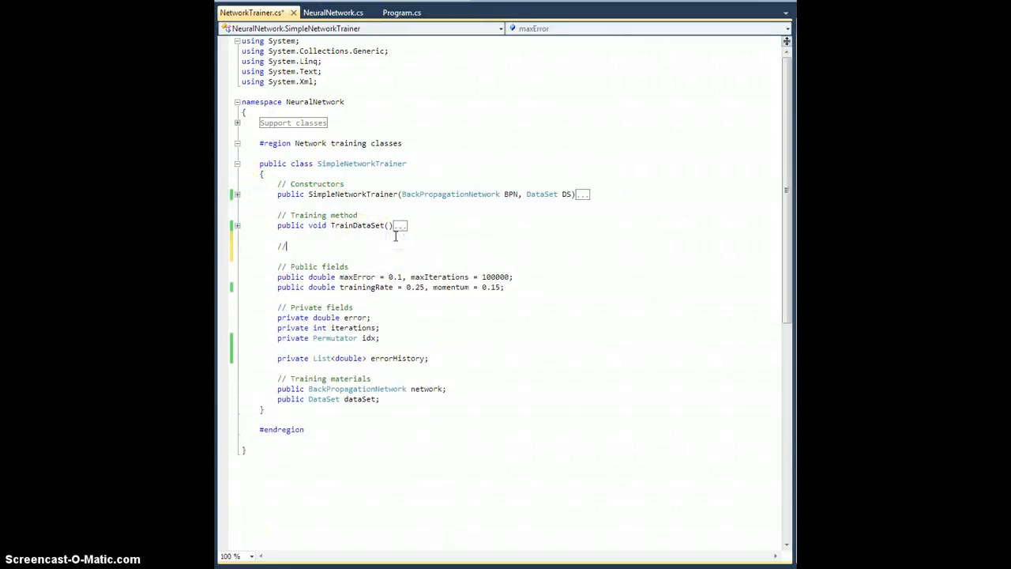
{"action": "type", "text": "Acces"}
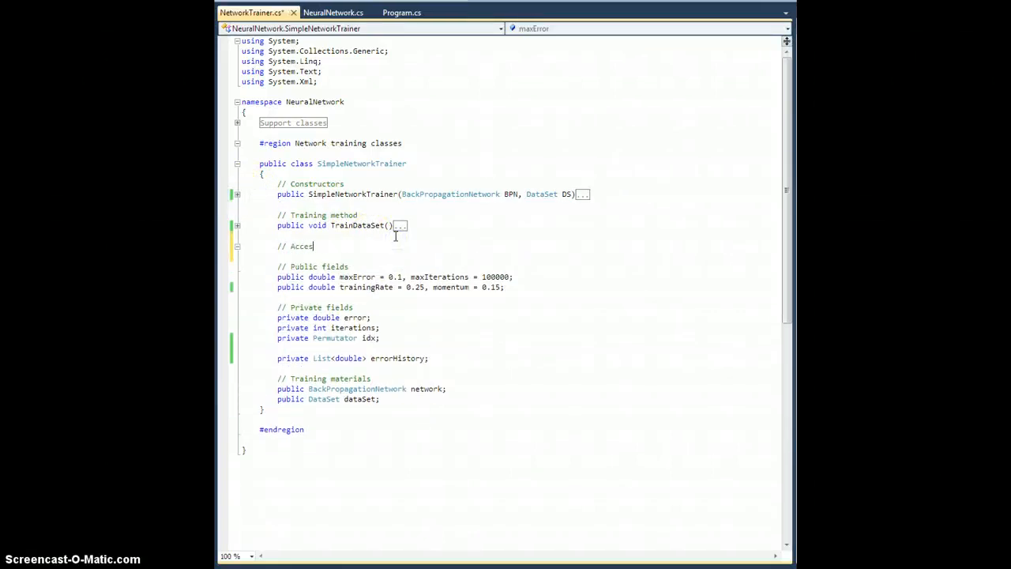
{"action": "type", "text": "sor method"}
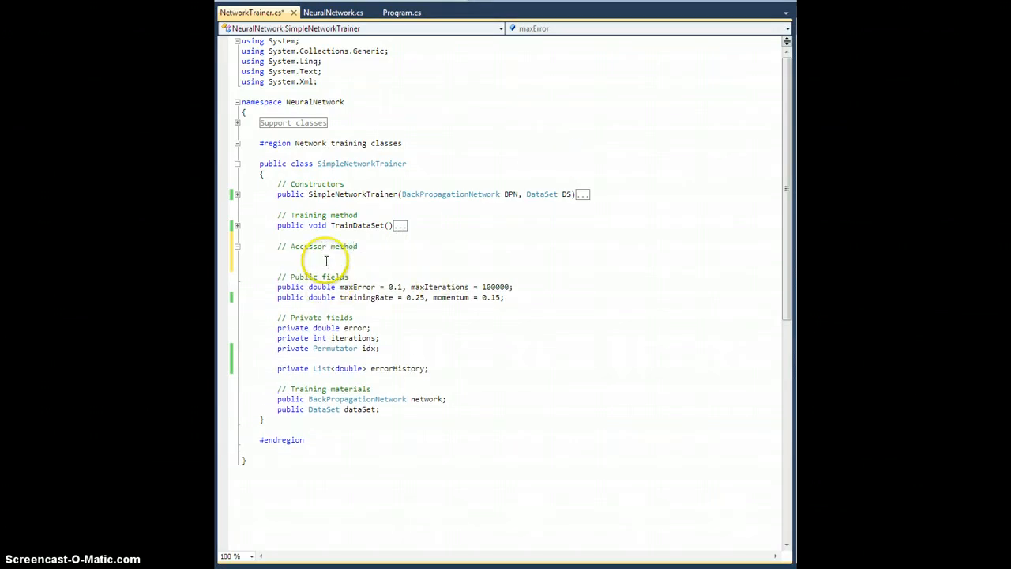
{"action": "type", "text": "Get"}
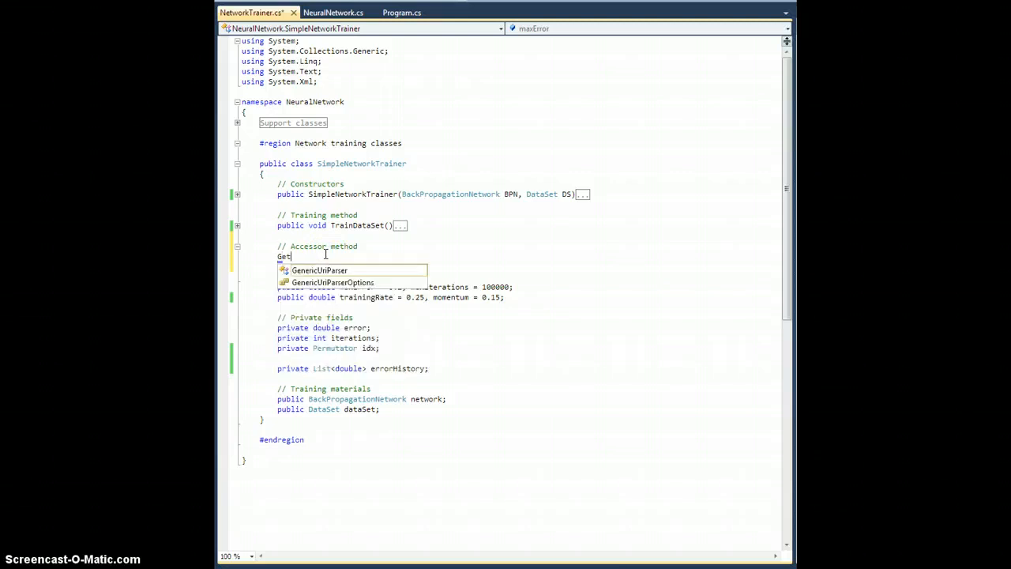
{"action": "type", "text": "public double["}
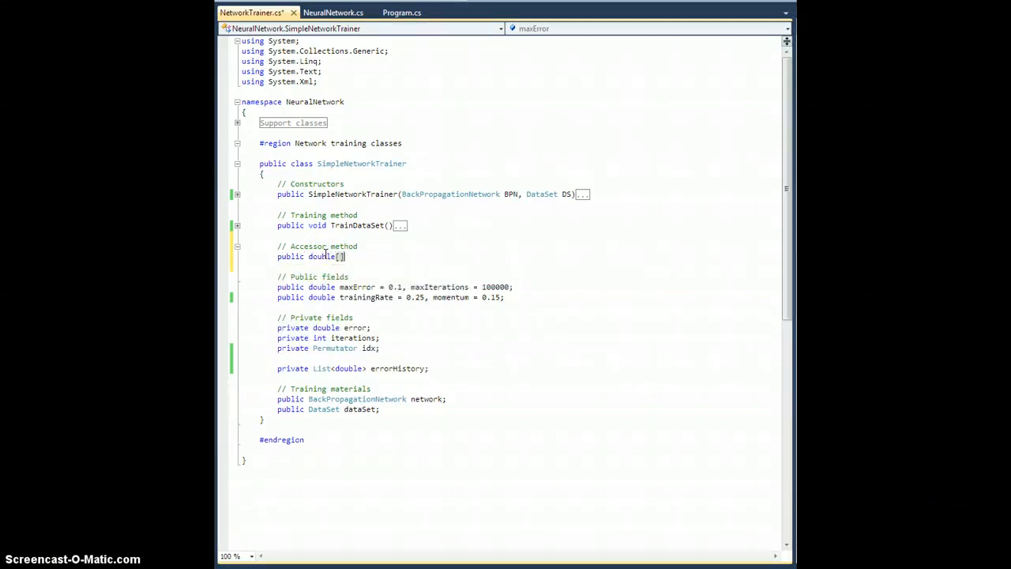
{"action": "type", "text": "GetError"}
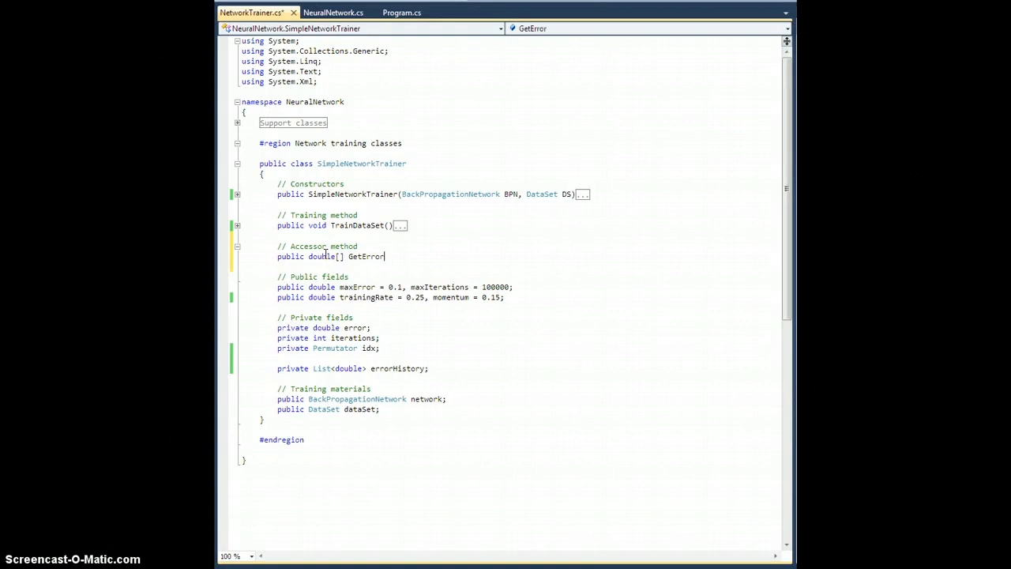
{"action": "type", "text": "History("}
{"action": "type", "text": "{"}
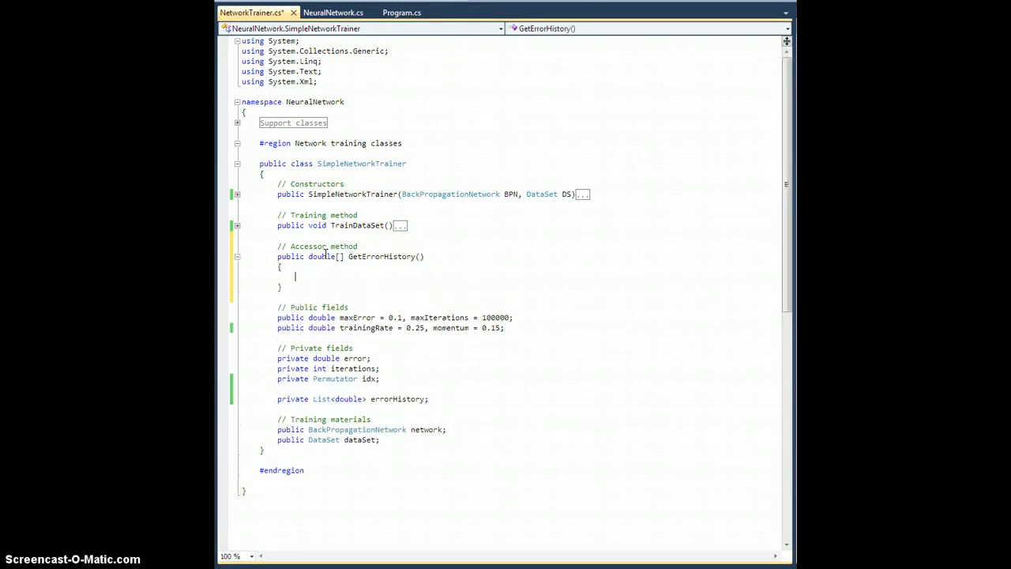
Give GetErrorHistory the body 'return errorHistory.ToArray();', collapse it and switch to Program.cs
{"action": "type", "text": "return"}
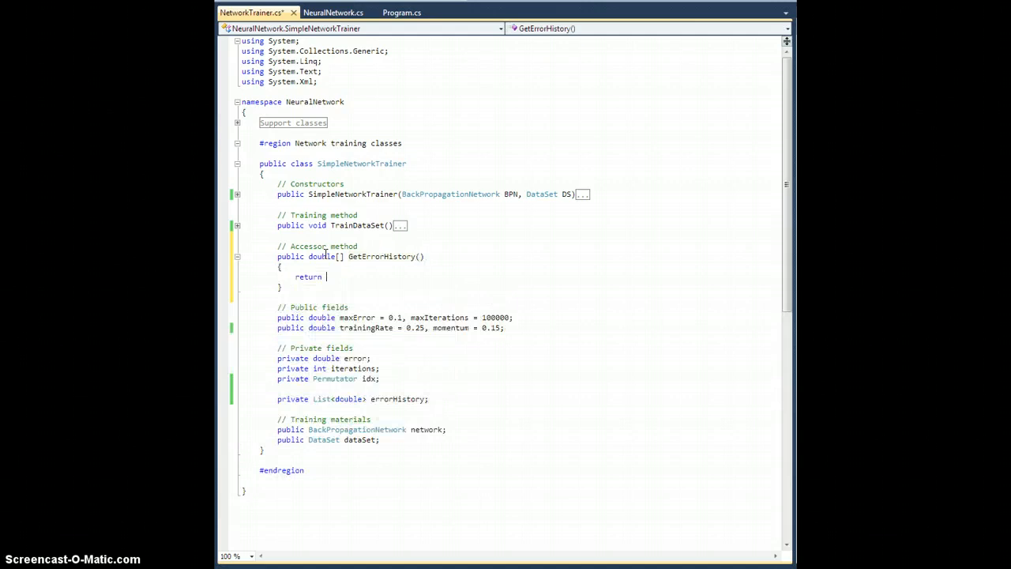
{"action": "type", "text": "errorHistory.ToArray();"}
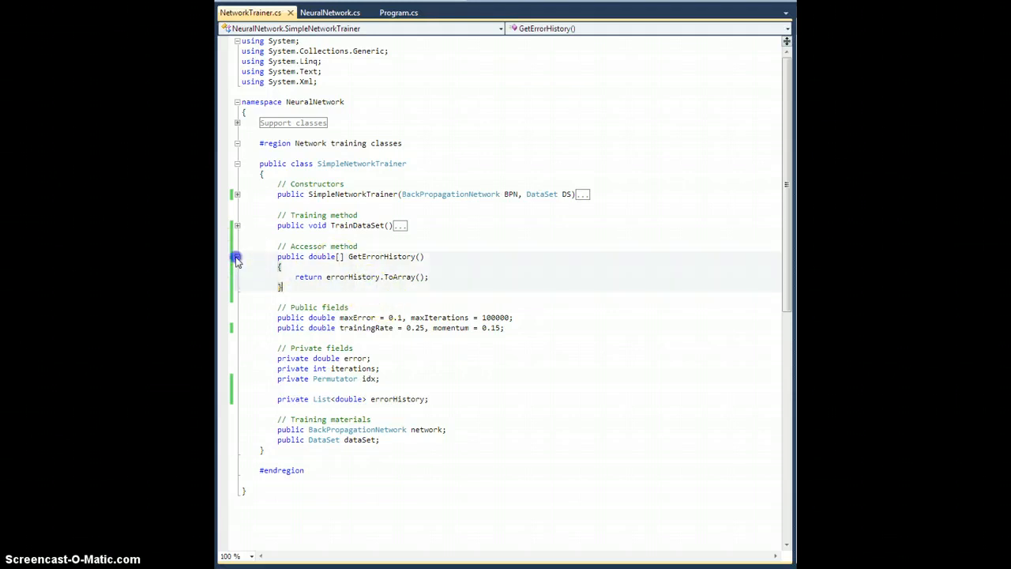
{"action": "left_click", "coordinate": [237, 256]}
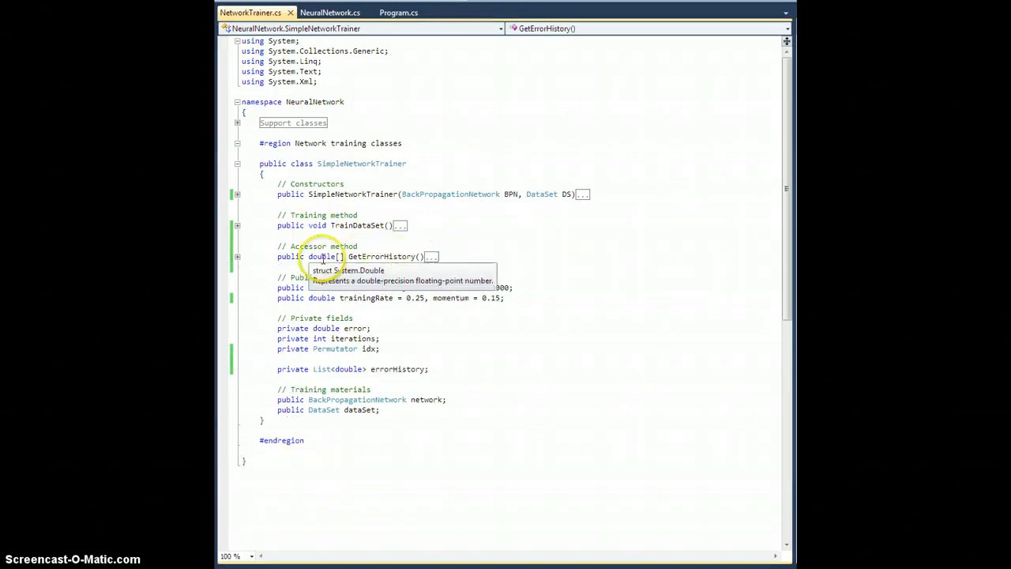
{"action": "double_click", "coordinate": [322, 256]}
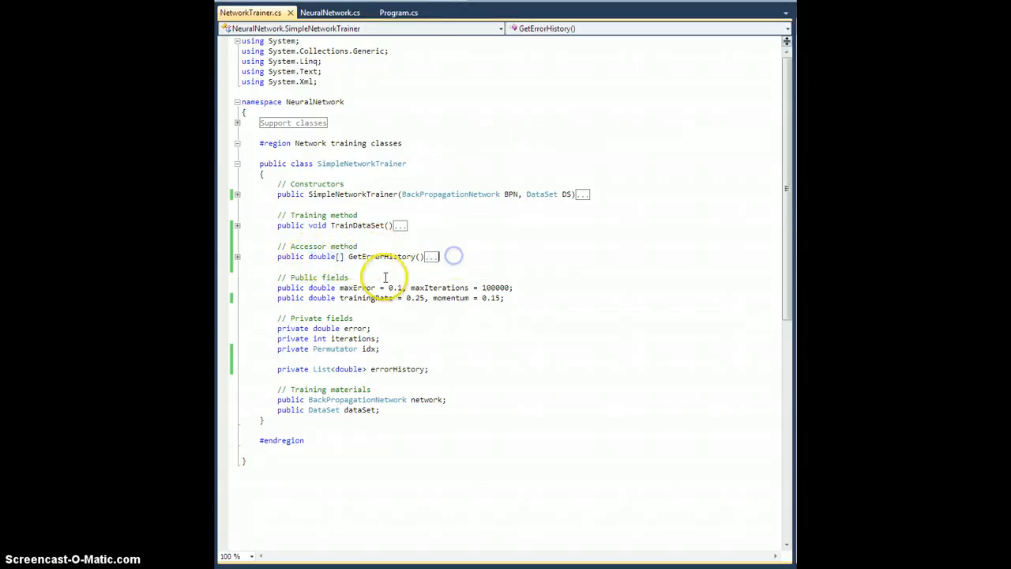
{"action": "left_click", "coordinate": [398, 12]}
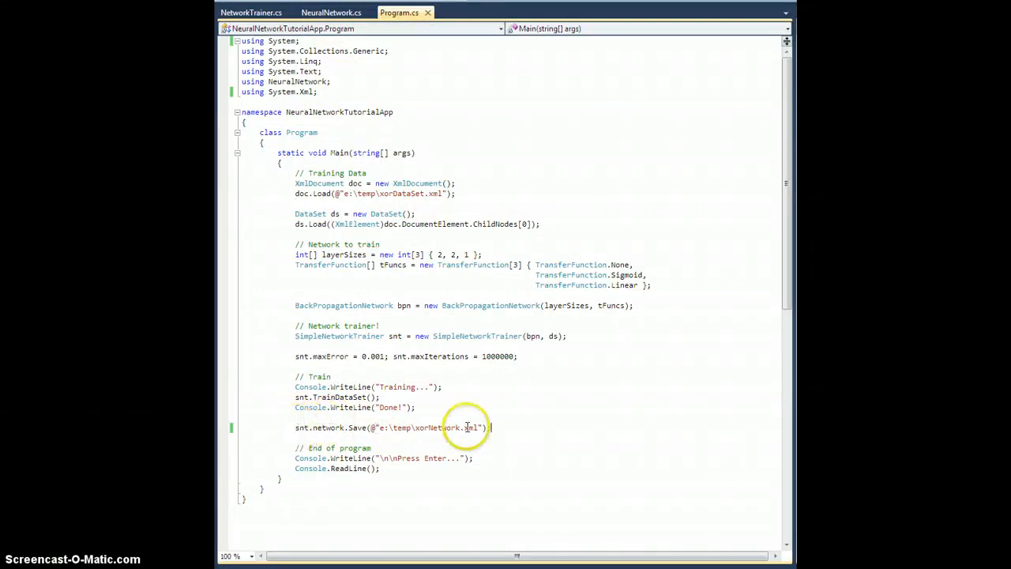
After the network Save call add '// Save the error history' and sketch sample error-value comment lines
{"action": "key", "text": "enter"}
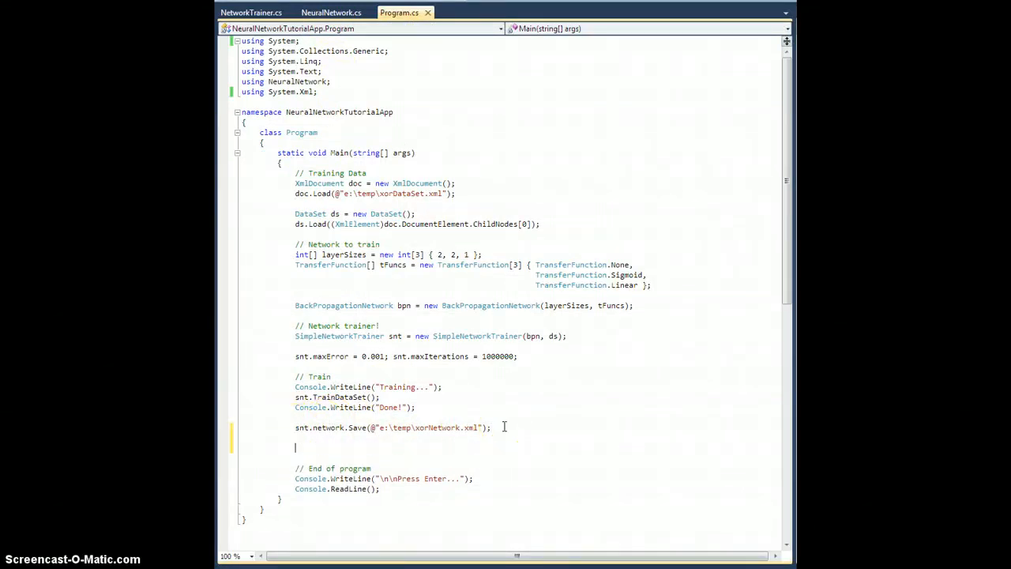
{"action": "type", "text": "// Save the error history"}
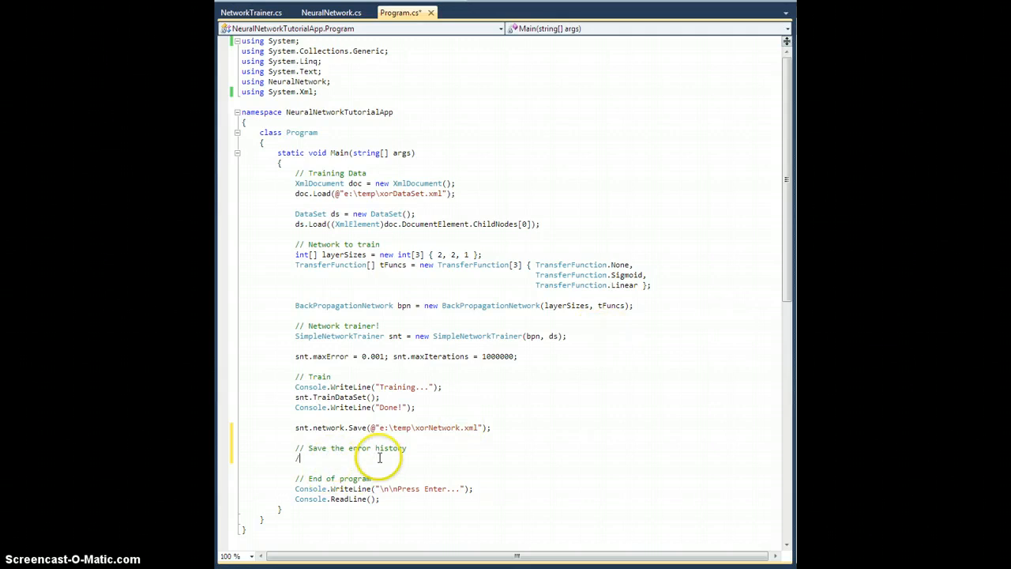
{"action": "key", "text": "enter"}
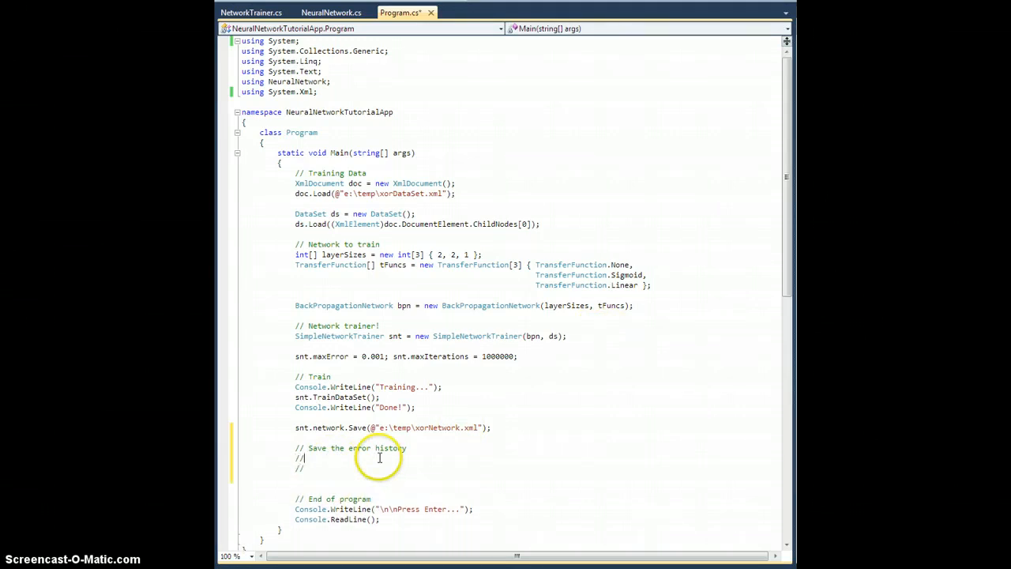
{"action": "type", "text": "1 2"}
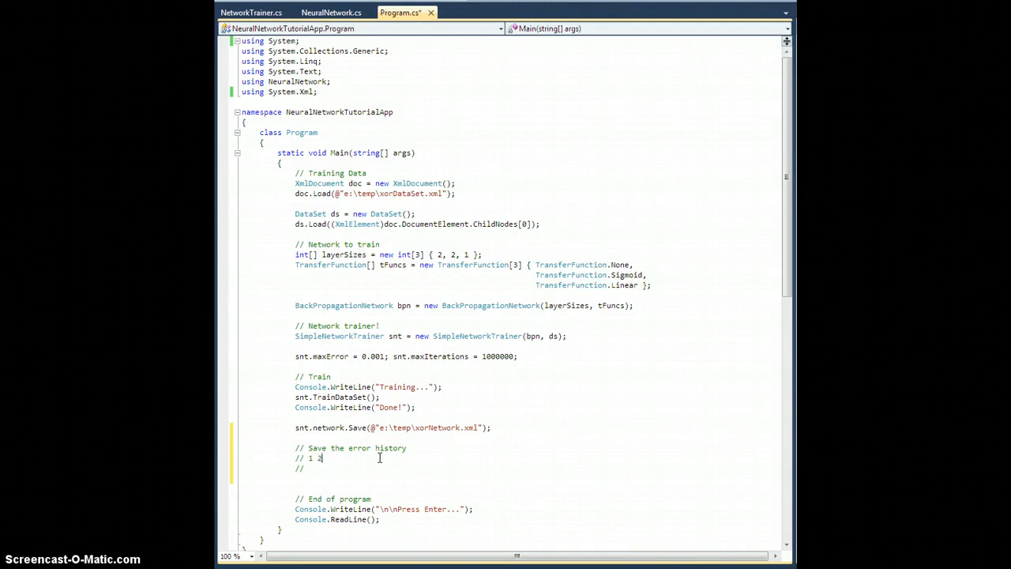
{"action": "type", "text": ".28"}
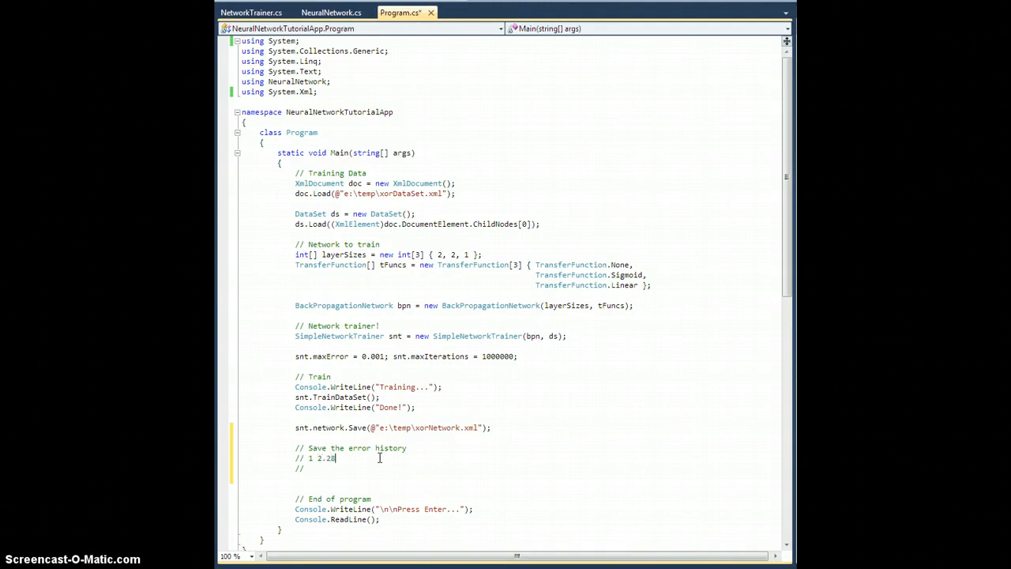
{"action": "type", "text": "5"}
{"action": "left_click", "coordinate": [537, 467]}
{"action": "type", "text": " 2"}
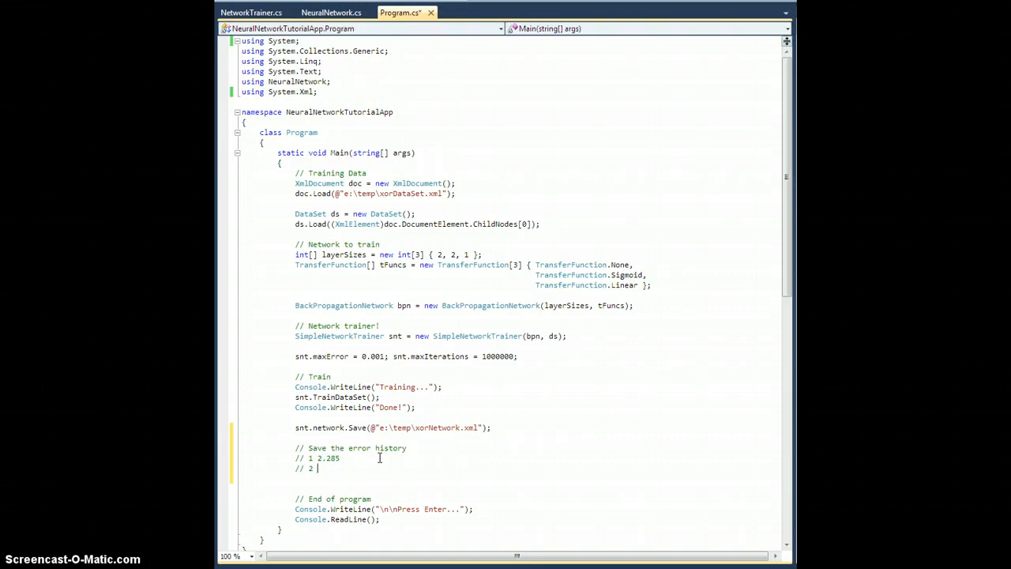
{"action": "type", "text": "1.996"}
{"action": "type", "text": "// 3 1.805"}
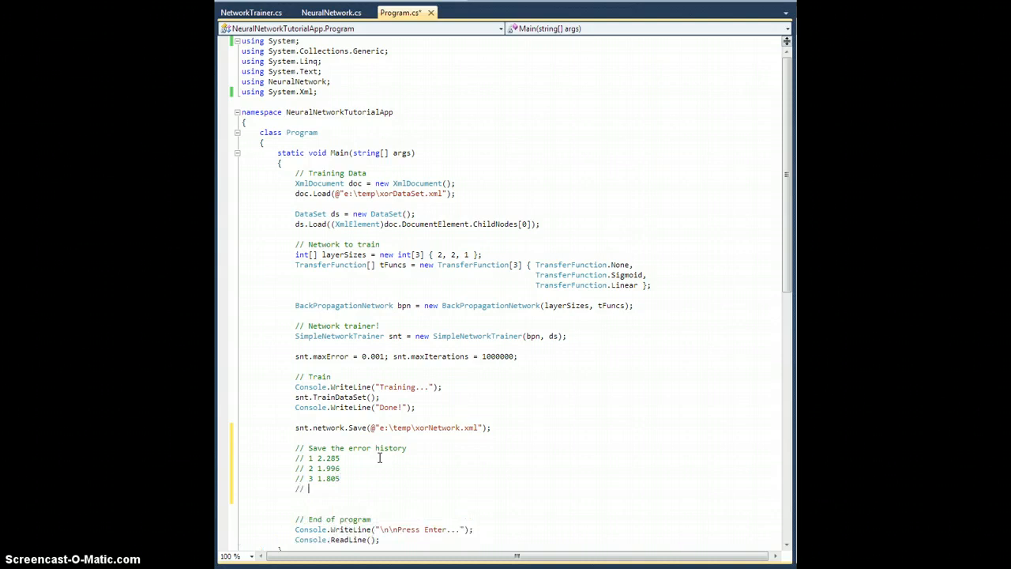
Delete the sample error-value comment lines, leaving an empty line under the comment
{"action": "left_click_drag", "start_coordinate": [320, 459], "coordinate": [325, 488]}
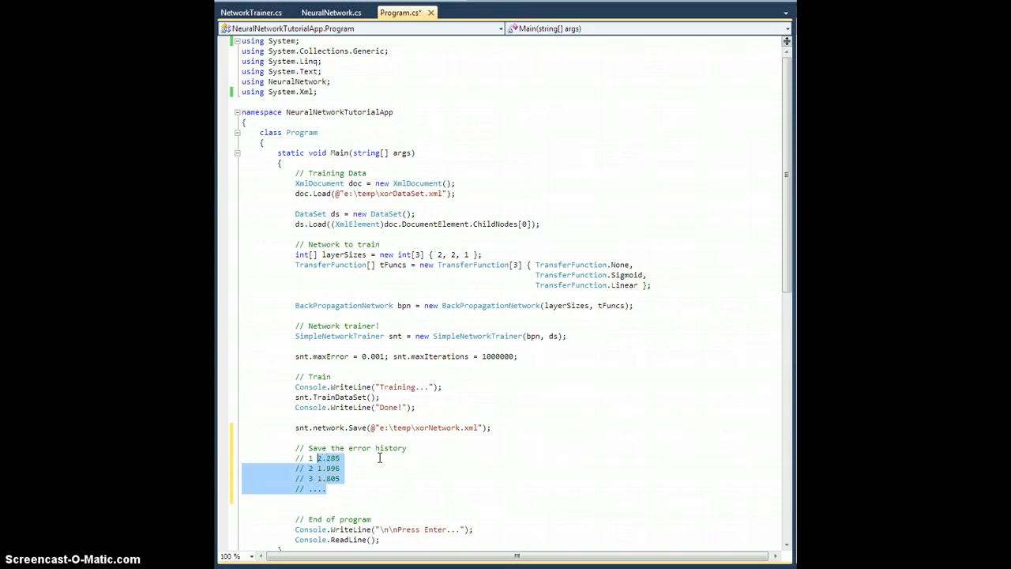
{"action": "key", "text": "Delete"}
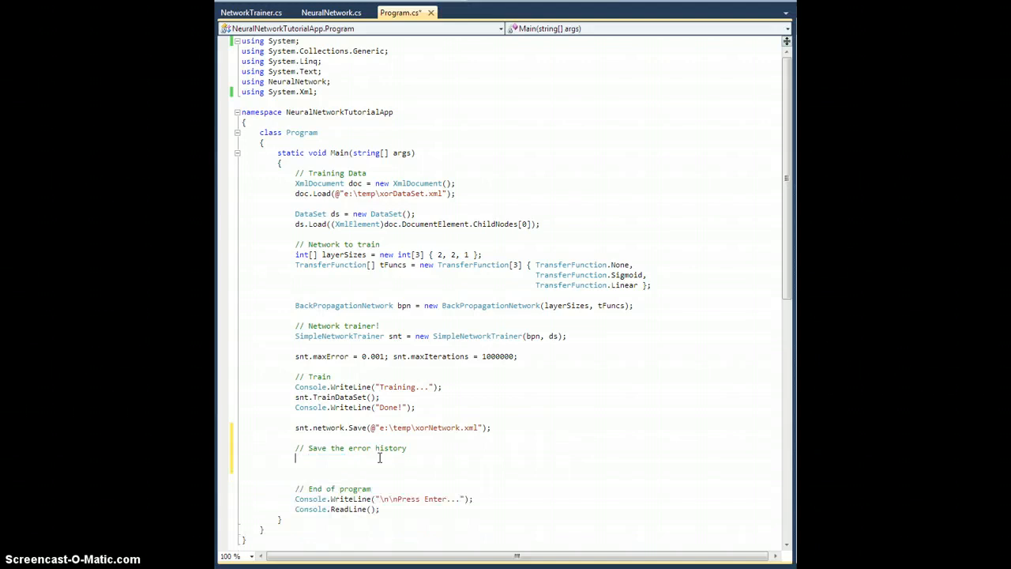
Declare 'double[] error = snt.GetErrorHistory();' and begin a string[] line
{"action": "type", "text": "double[] error ="}
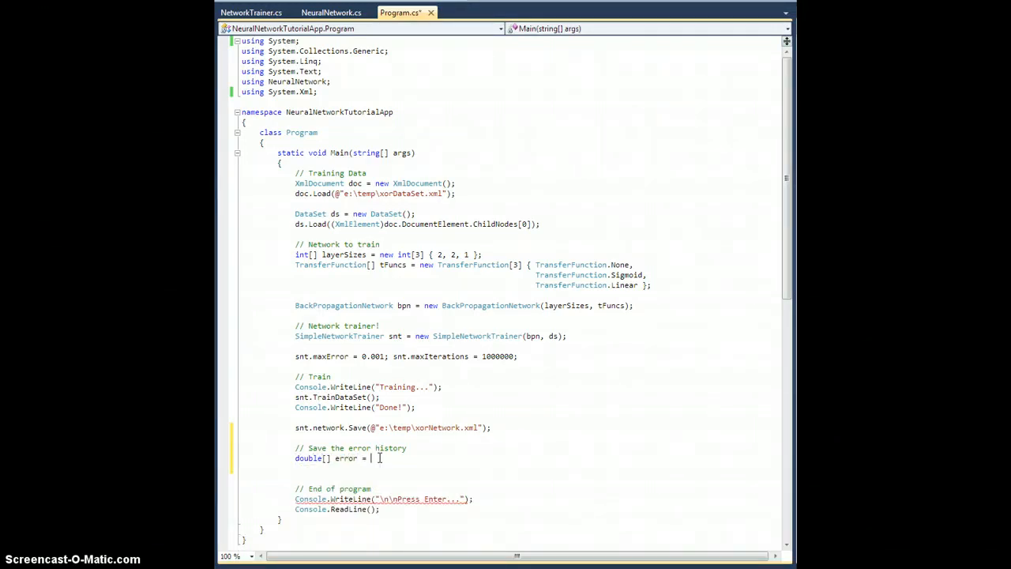
{"action": "type", "text": "snt."}
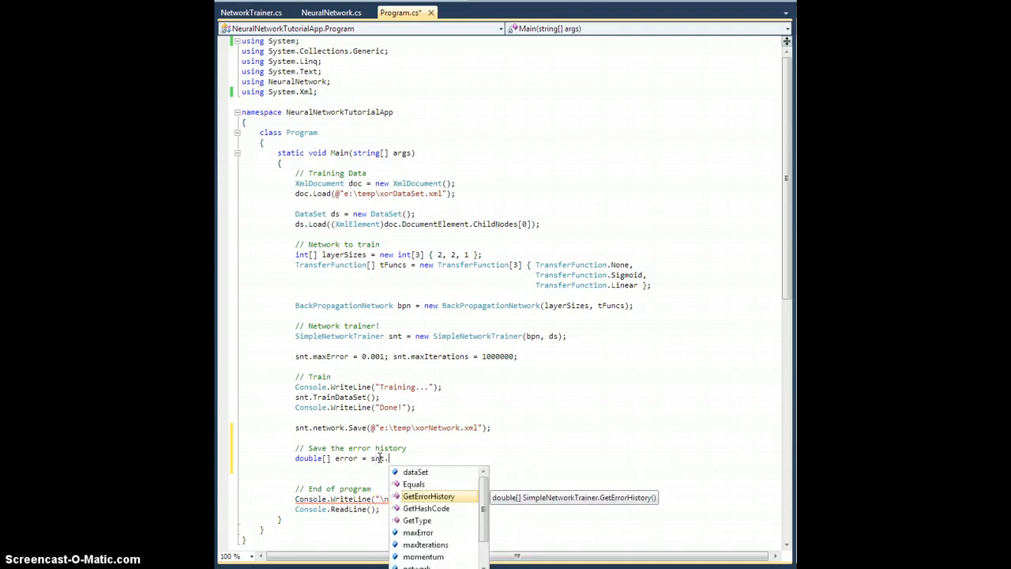
{"action": "type", "text": "GetErrorHistory();"}
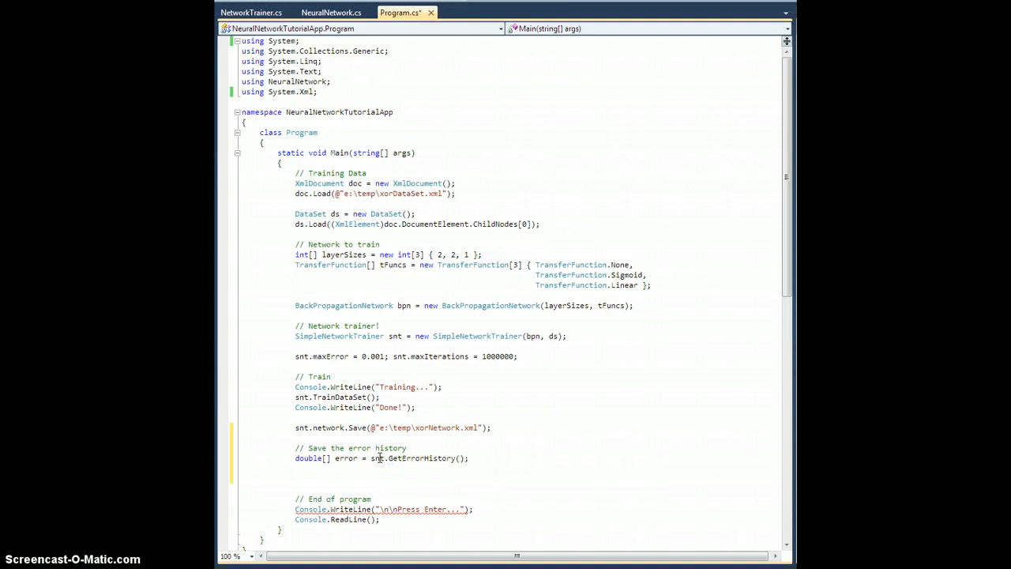
{"action": "type", "text": "string["}
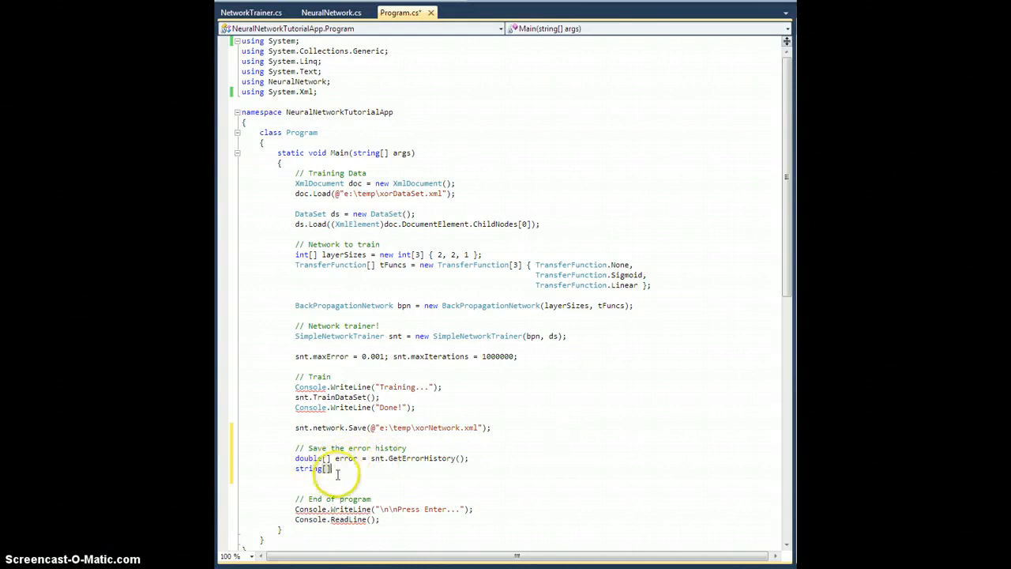
{"action": "mouse_move", "coordinate": [332, 468]}
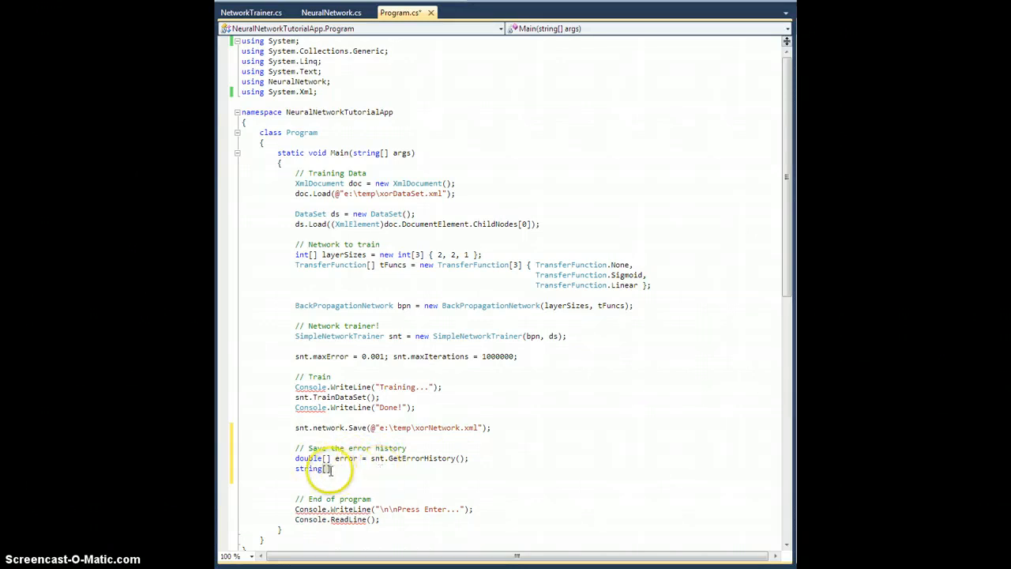
{"action": "mouse_move", "coordinate": [393, 471]}
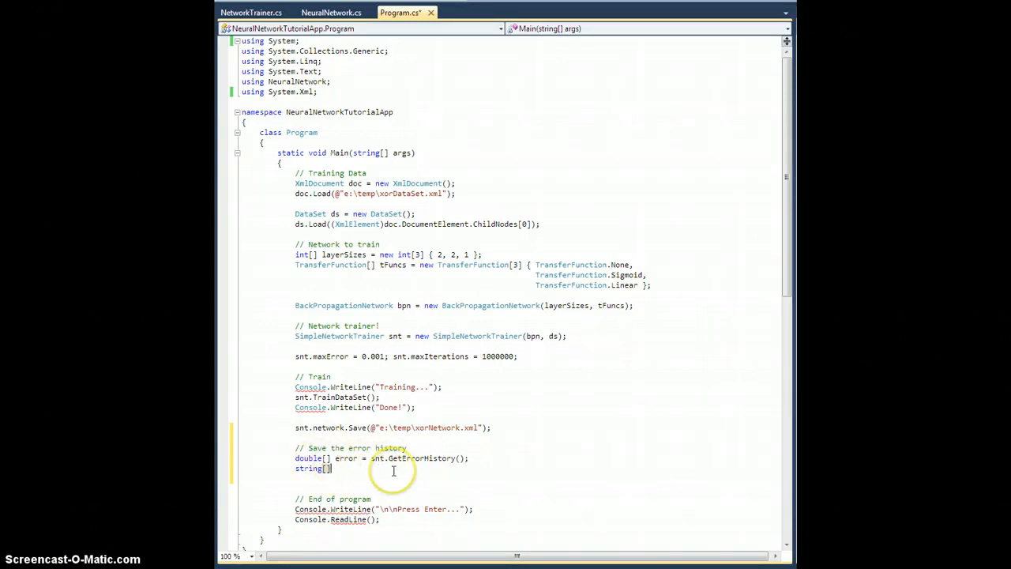
{"action": "mouse_move", "coordinate": [316, 468]}
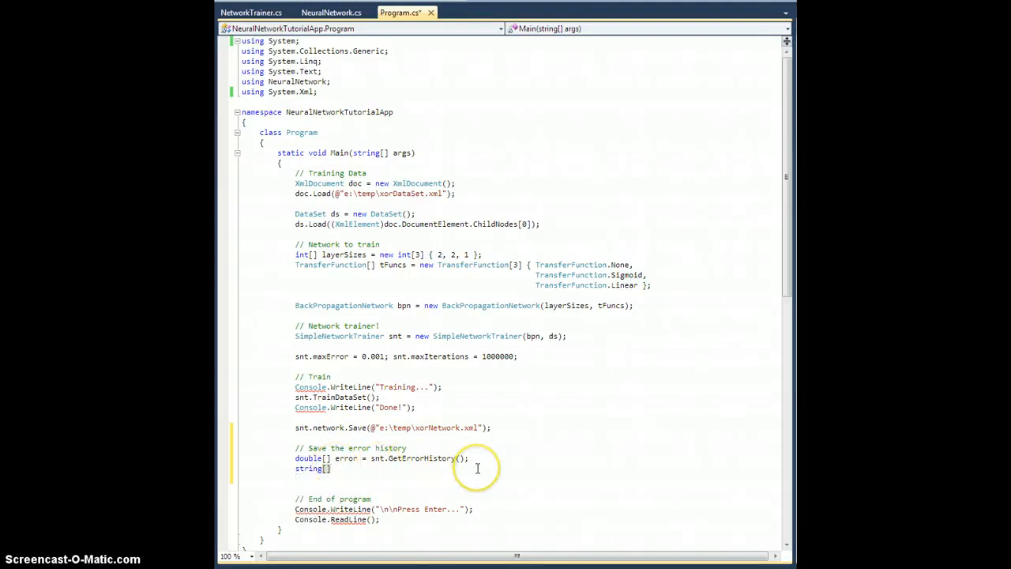
Declare 'string[] filedata = new string[error.Length];'
{"action": "type", "text": "filedata ="}
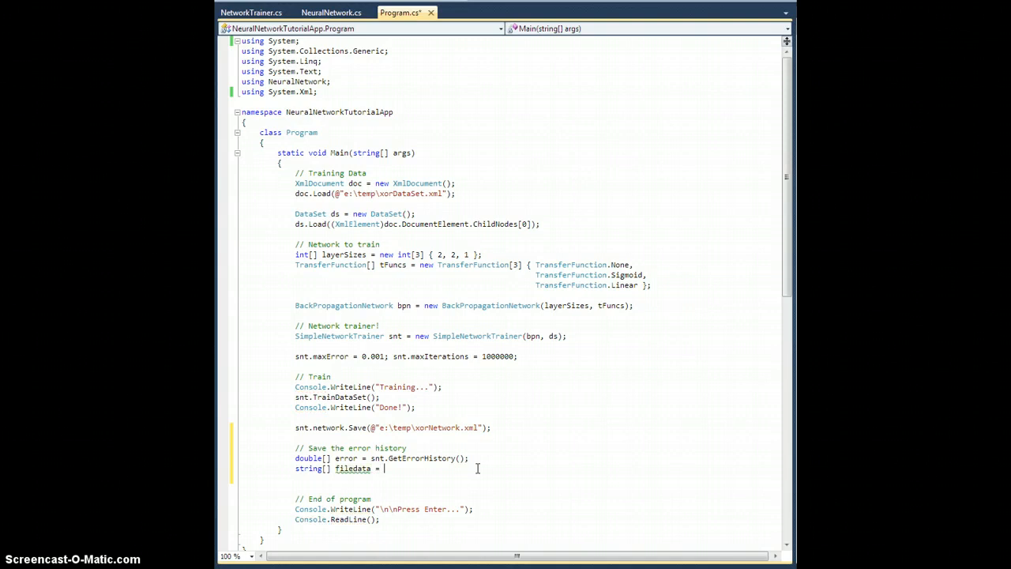
{"action": "type", "text": "new string"}
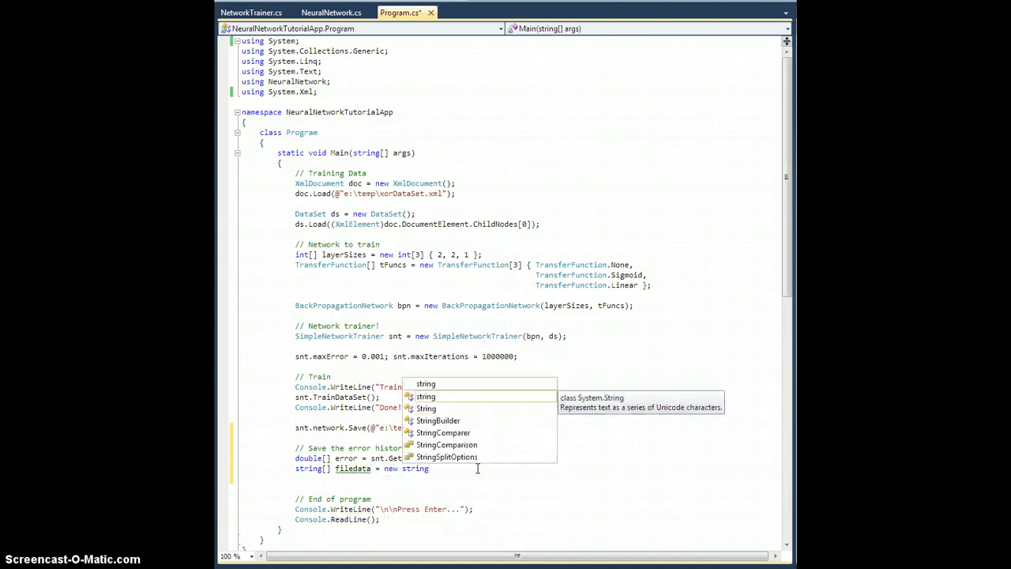
{"action": "type", "text": "[error.l"}
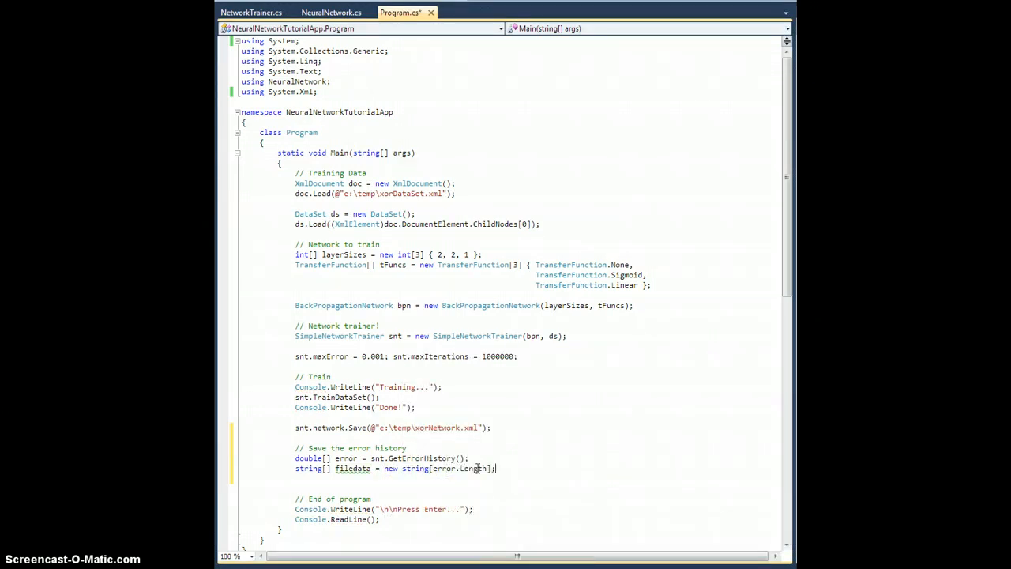
Write the loop header 'for (int i = 0; i < error.Length; i++)'
{"action": "type", "text": "f"}
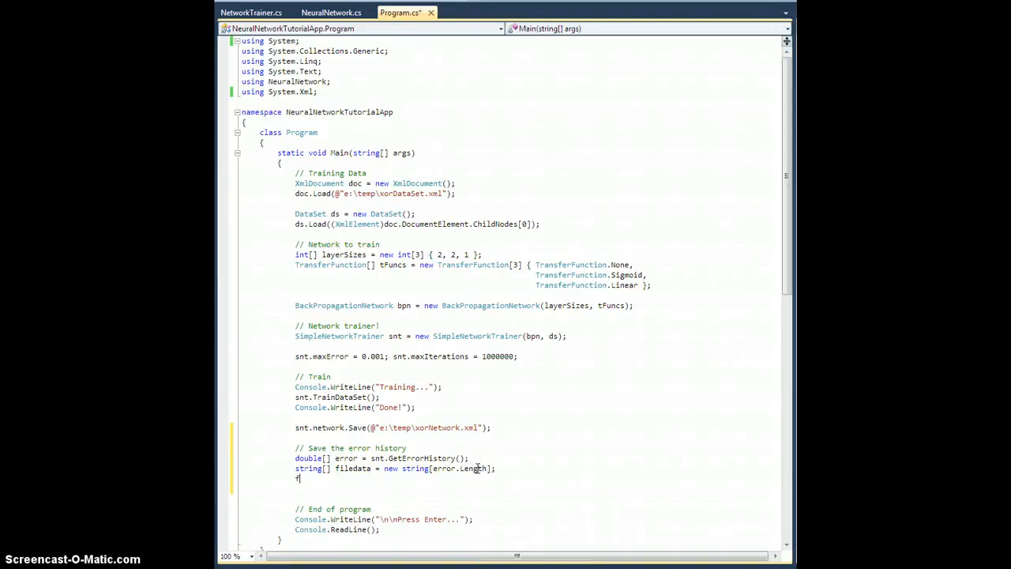
{"action": "type", "text": "or("}
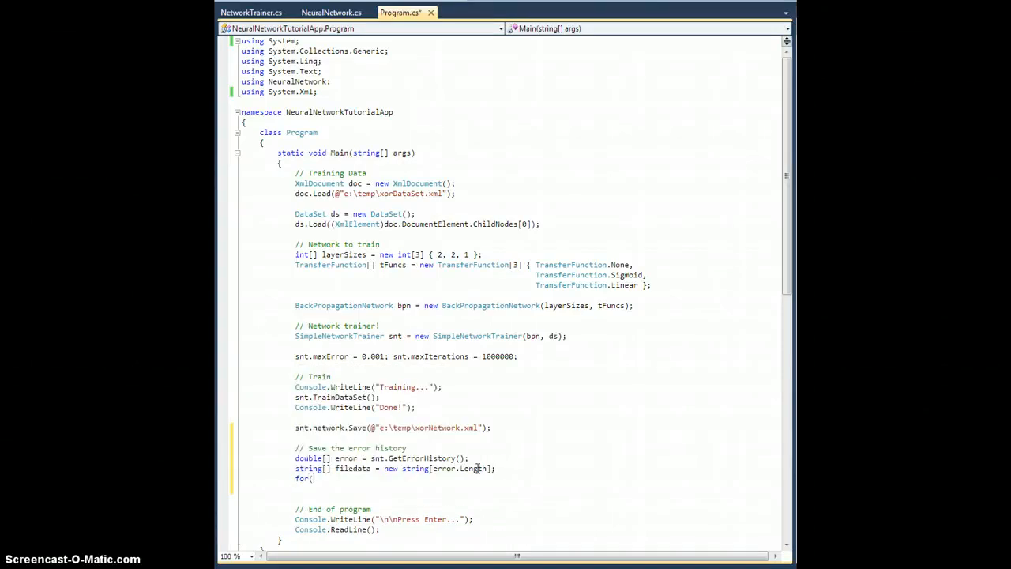
{"action": "type", "text": "int i="}
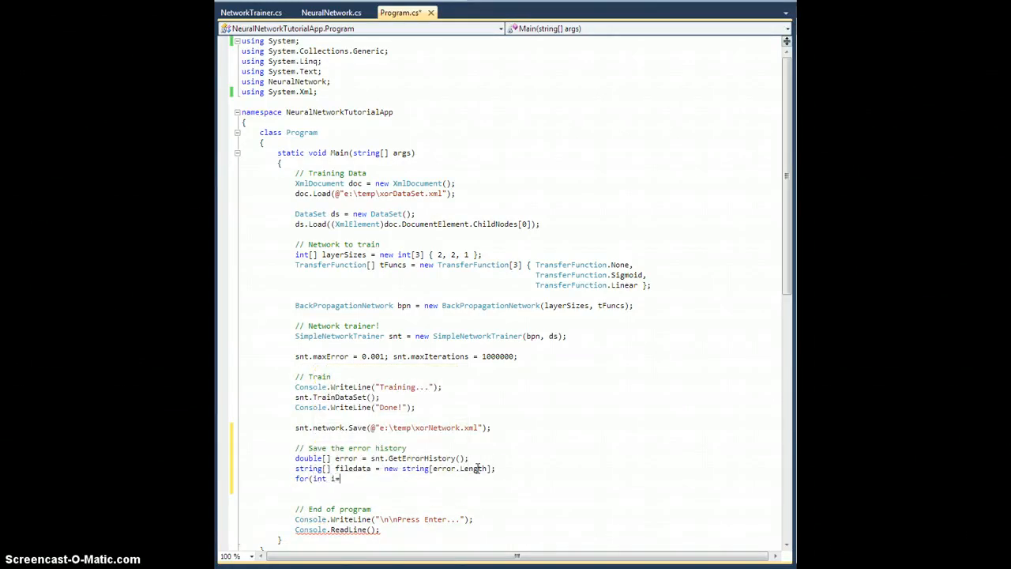
{"action": "type", "text": "=0; i<error."}
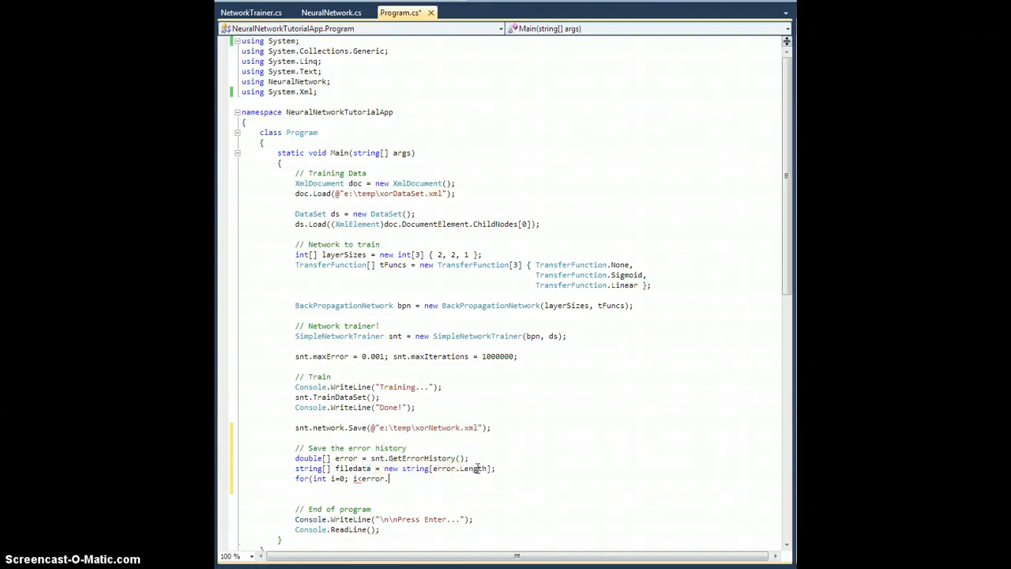
{"action": "type", "text": "Length;"}
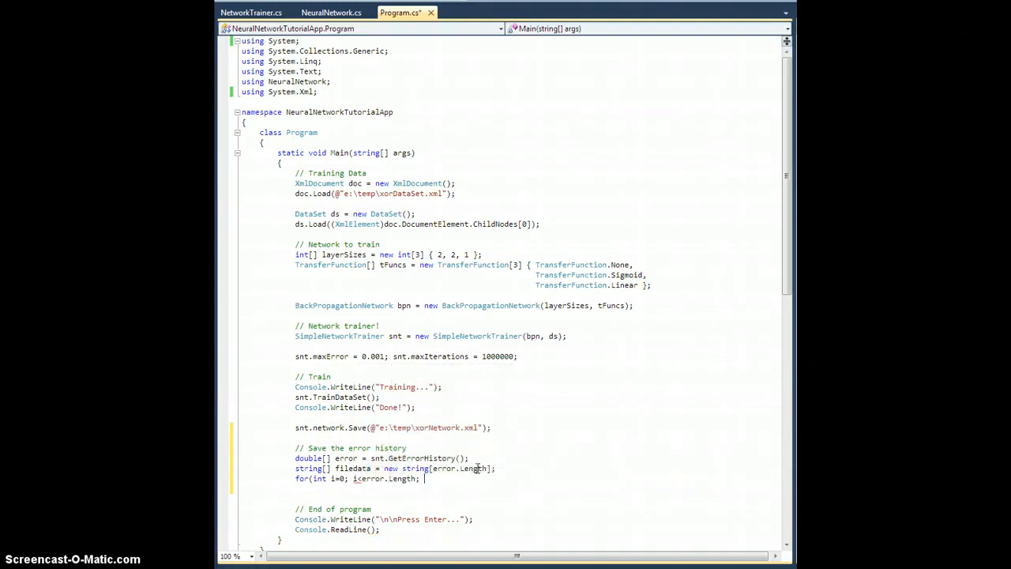
{"action": "type", "text": "i++)"}
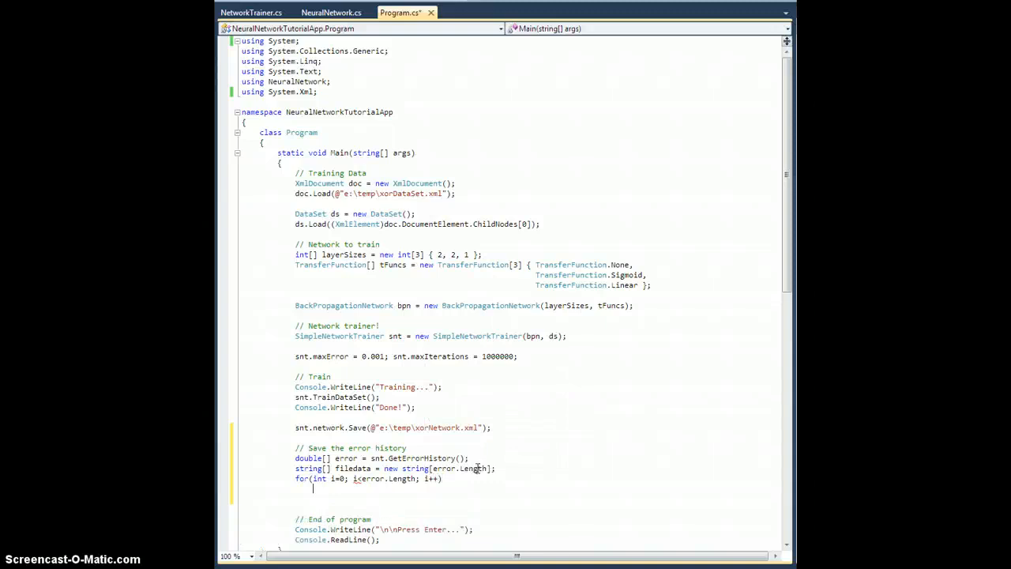
Fill each entry with 'filedata[i] = i.ToString() + " " + error[i].ToString();'
{"action": "type", "text": "filedata[i] = i.ToString("}
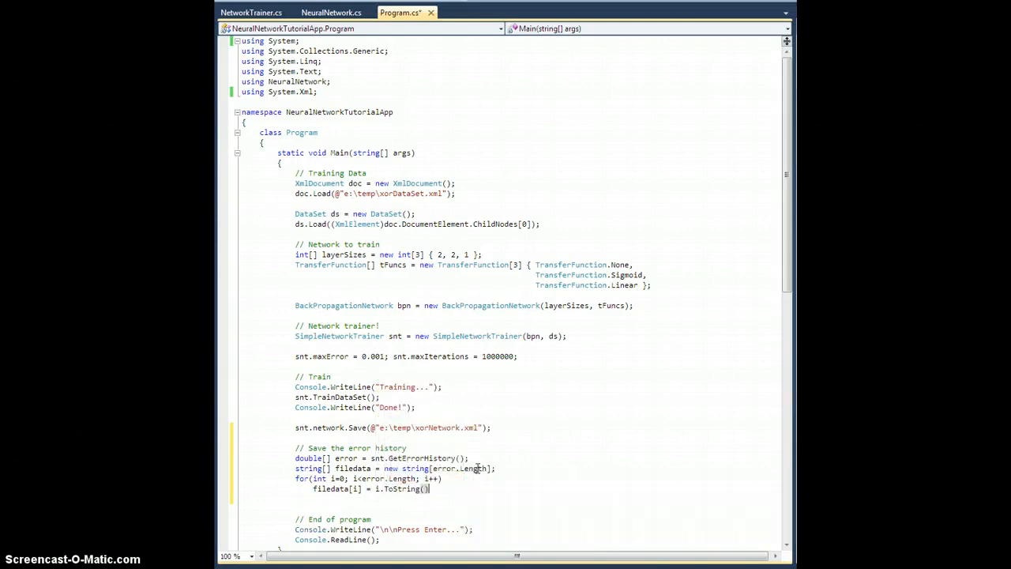
{"action": "type", "text": "+"}
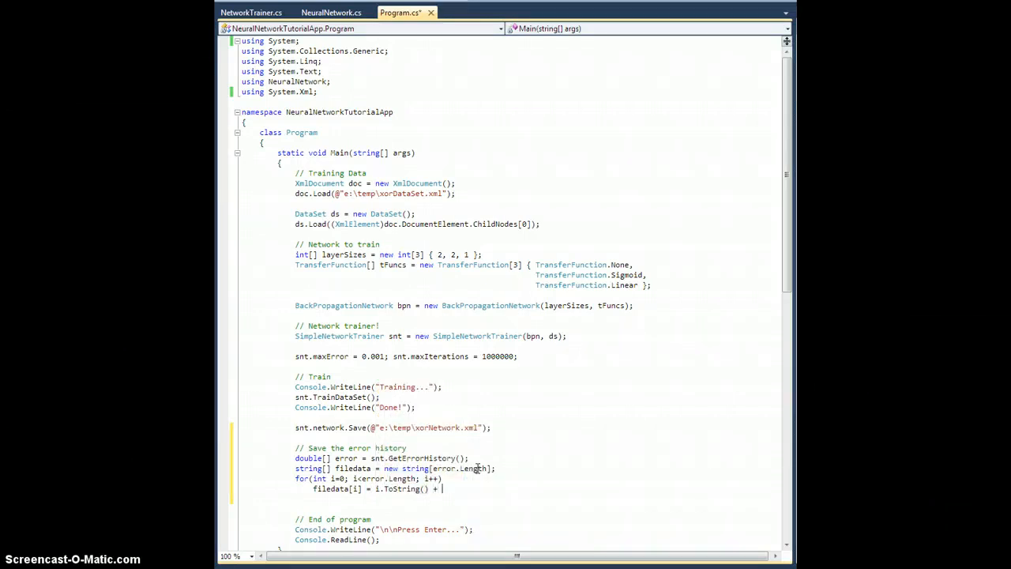
{"action": "type", "text": "\" \" +"}
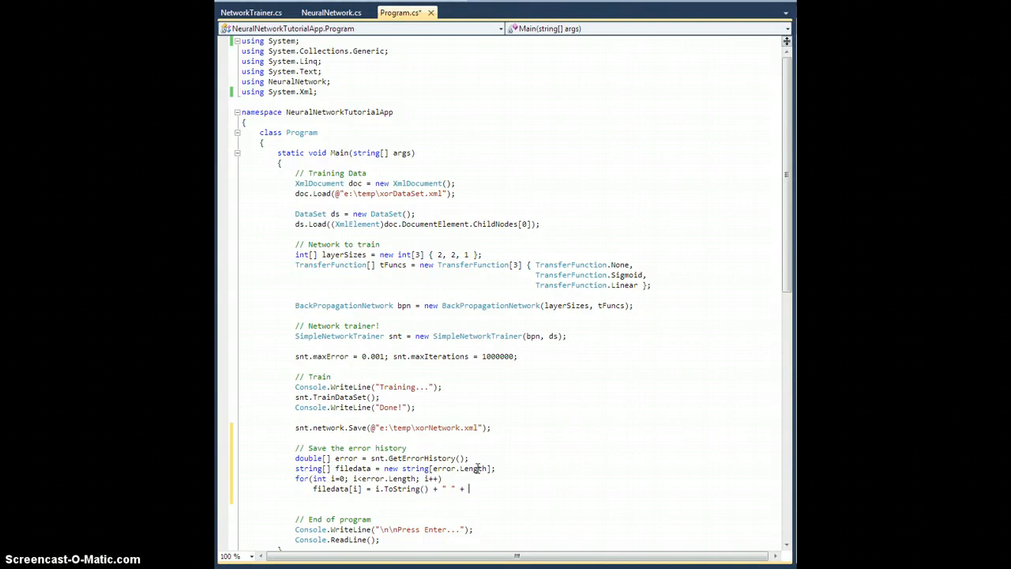
{"action": "type", "text": "error[i].ToString();"}
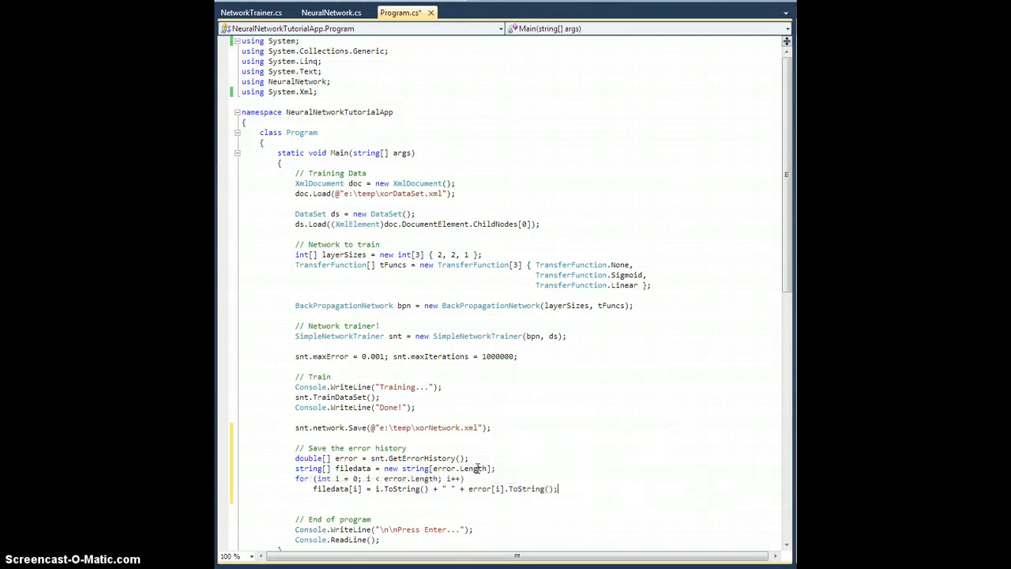
{"action": "key", "text": "enter"}
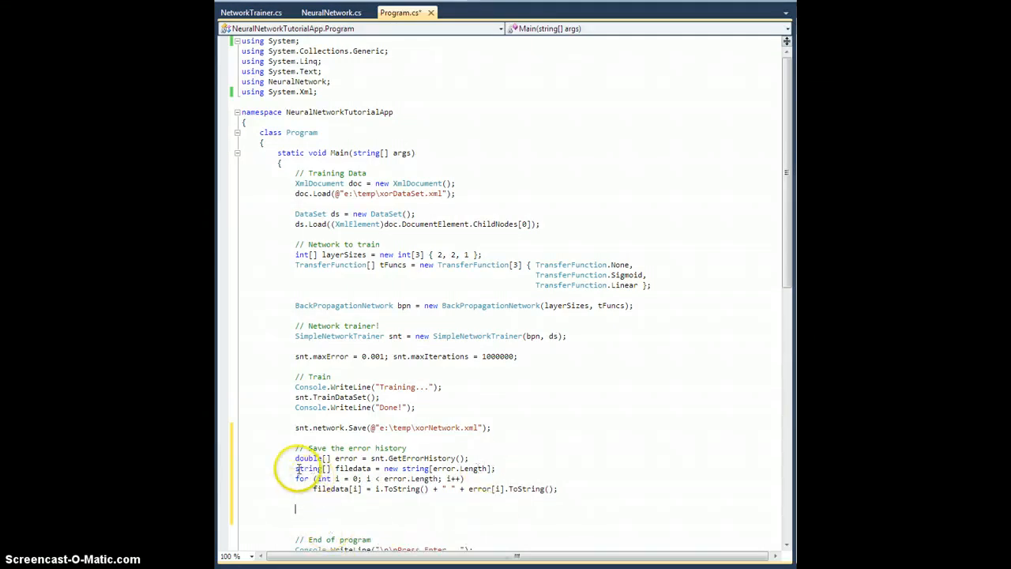
{"action": "double_click", "coordinate": [310, 468]}
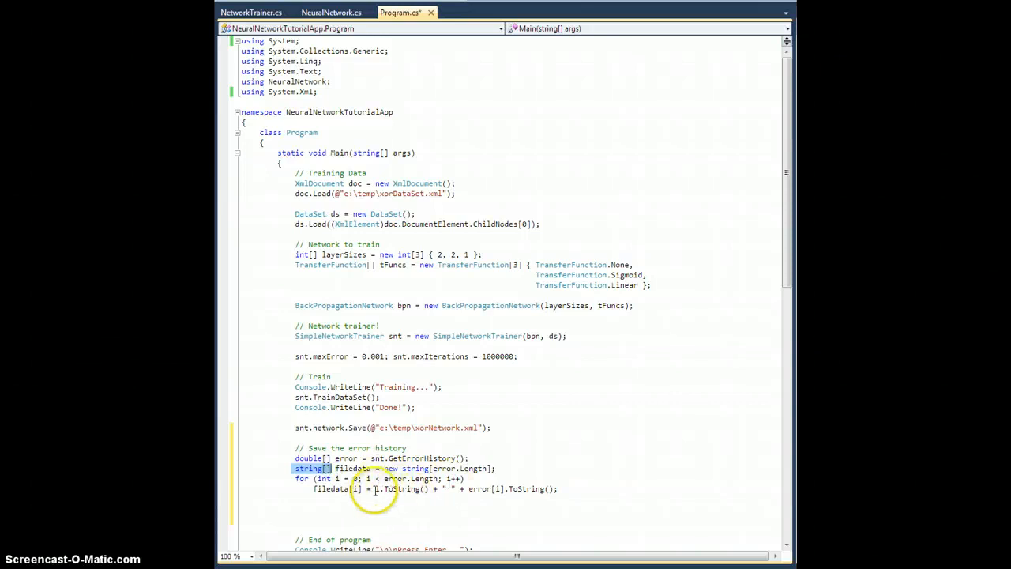
{"action": "double_click", "coordinate": [398, 488]}
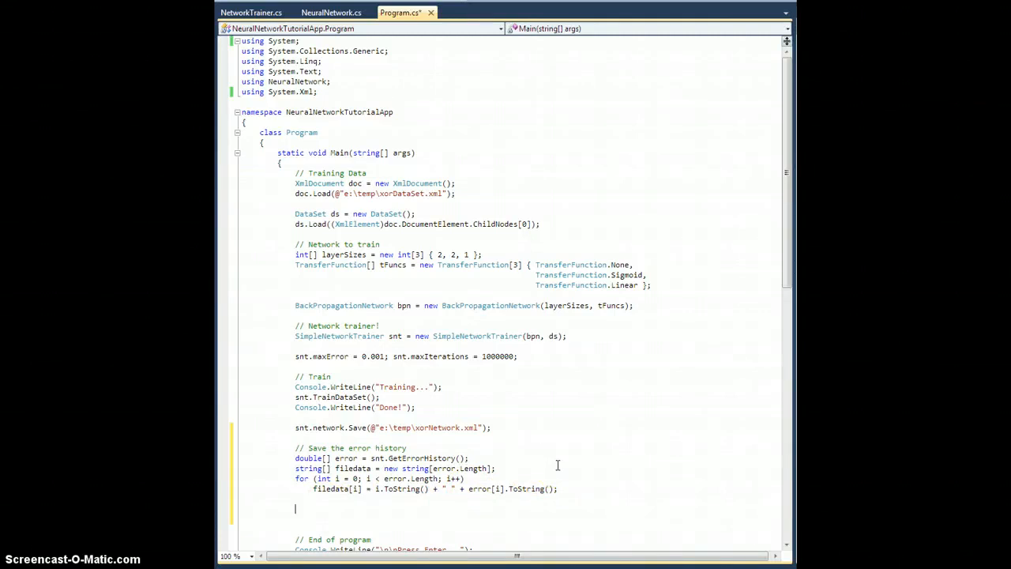
Write filedata with File.WriteAllLines to e:\temp\xorNetwork_training.txt and run the program with F5
{"action": "type", "text": "File.WriteAllLines(@\"e:"}
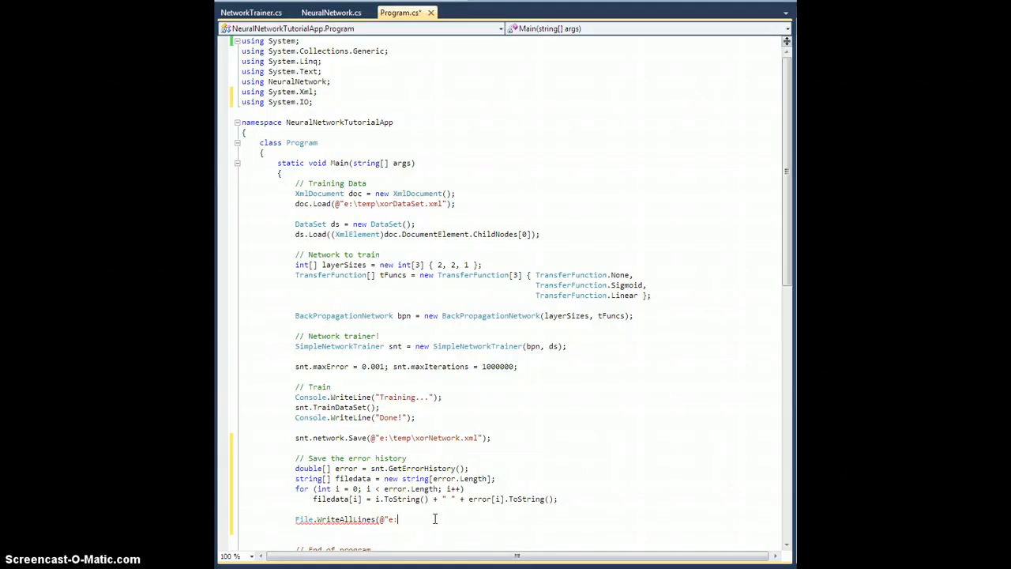
{"action": "type", "text": "\\temp\\"}
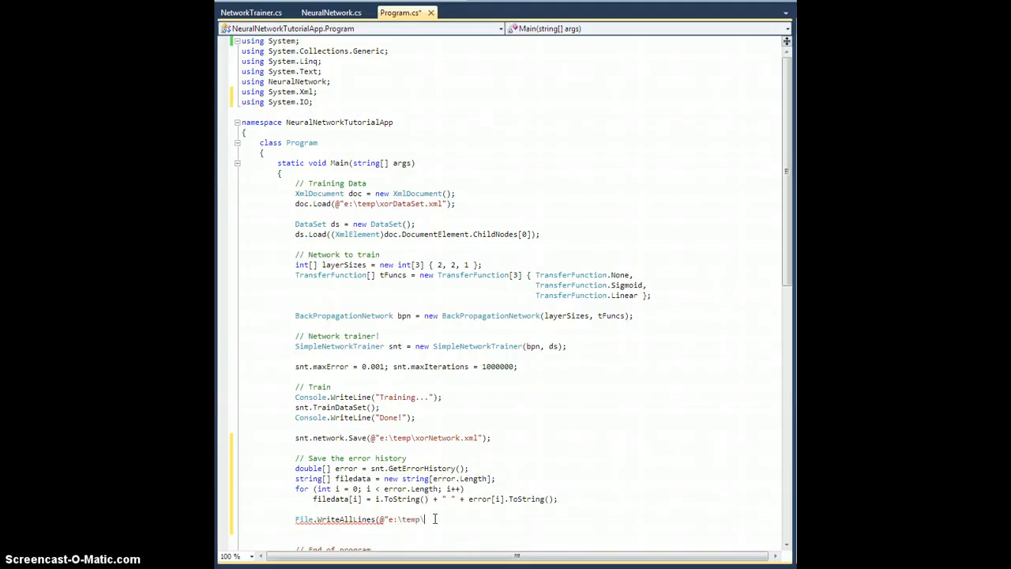
{"action": "type", "text": "xorN"}
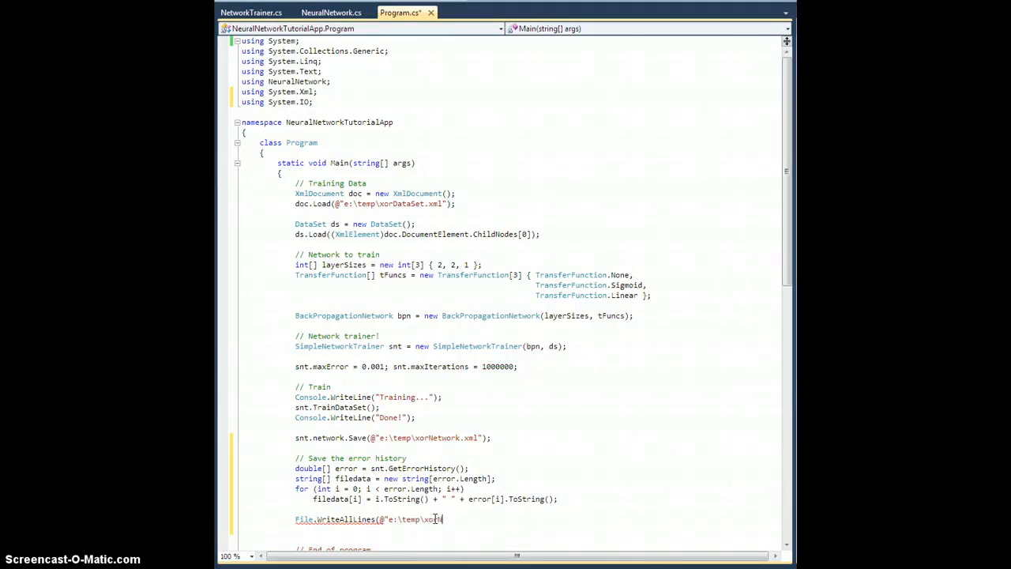
{"action": "type", "text": "rNetwork_training.txt\""}
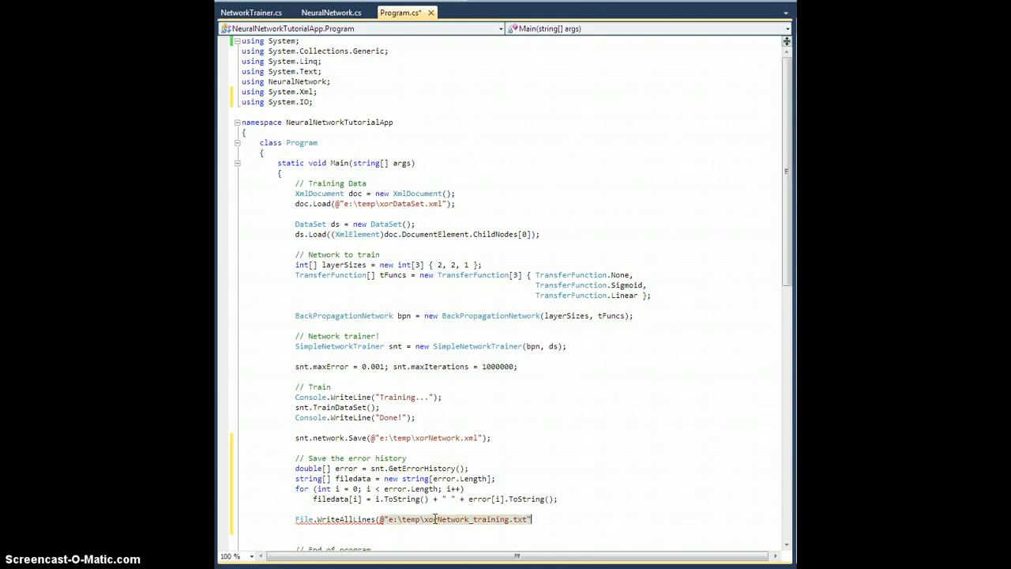
{"action": "type", "text": ","}
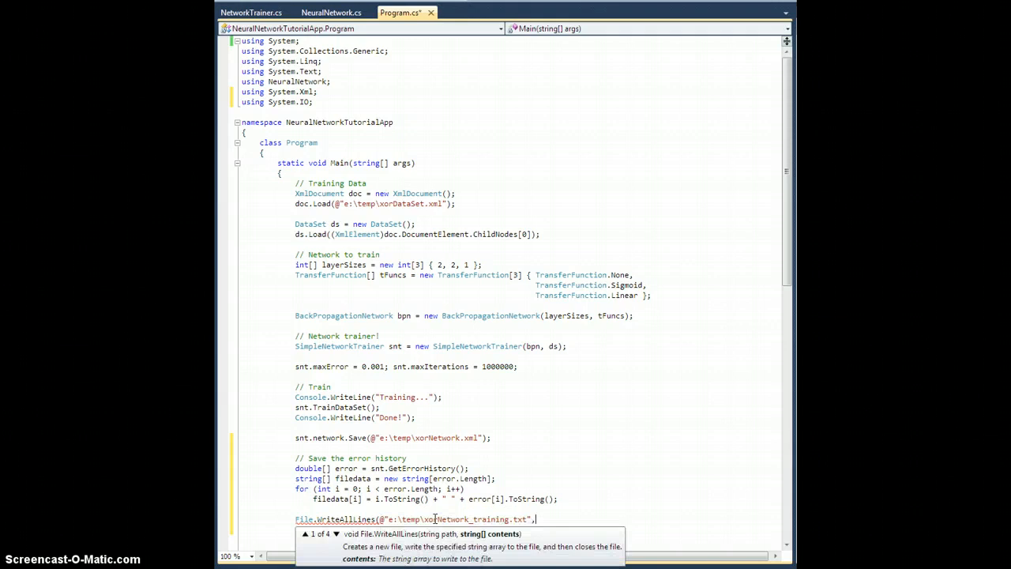
{"action": "type", "text": "filedata);"}
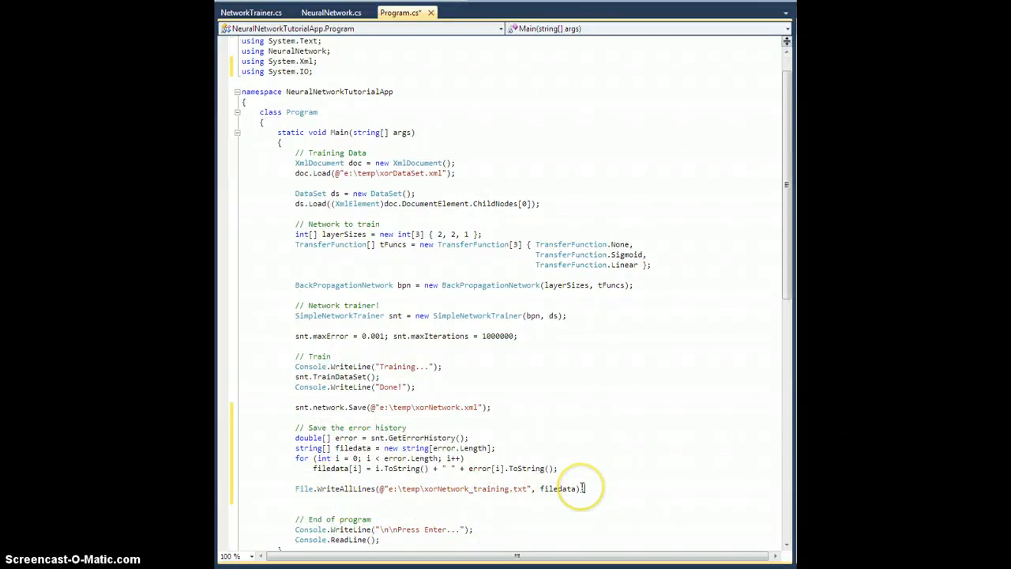
{"action": "mouse_move", "coordinate": [563, 488]}
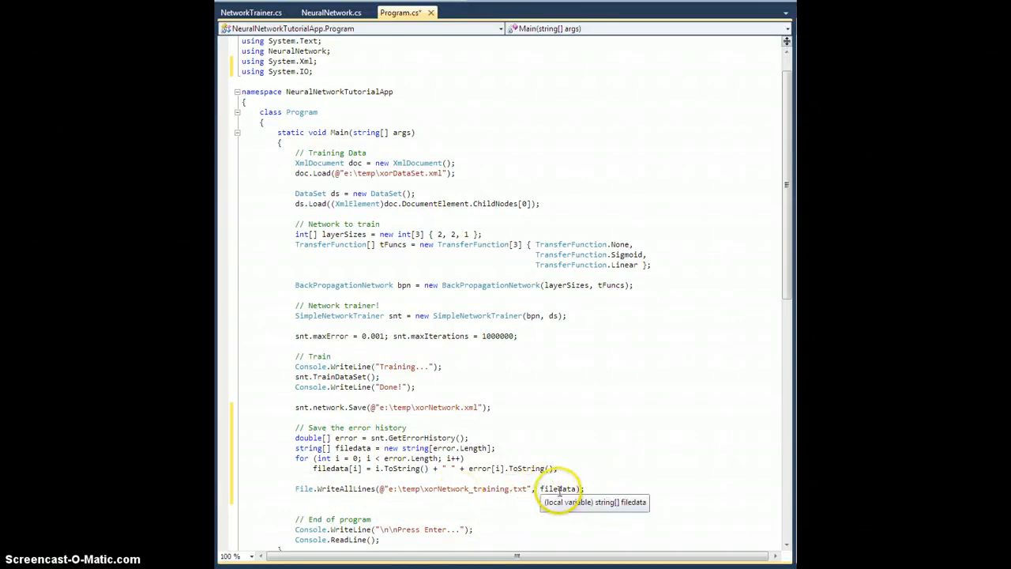
{"action": "mouse_move", "coordinate": [308, 438]}
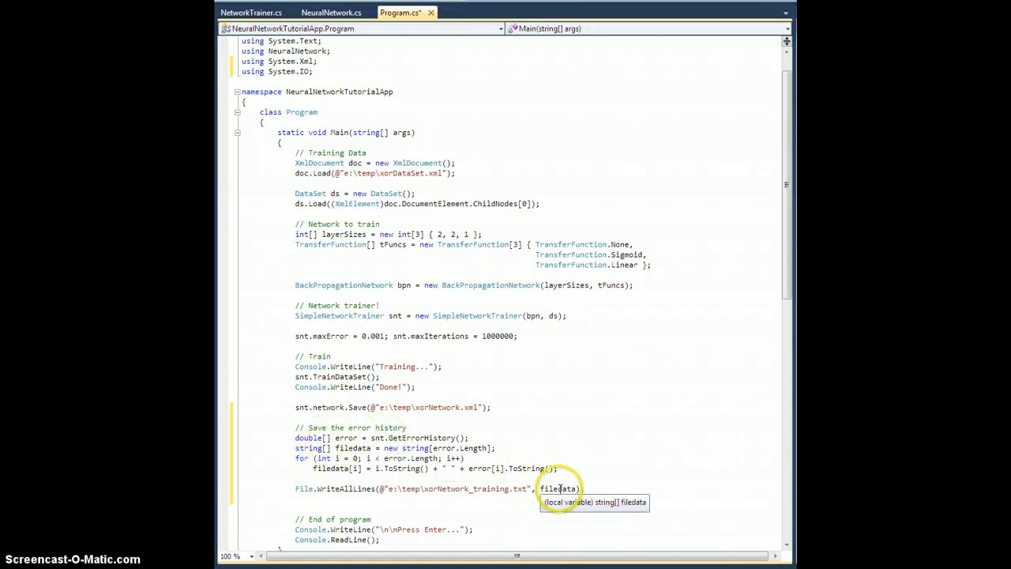
{"action": "mouse_move", "coordinate": [342, 452]}
{"action": "type", "text": ";"}
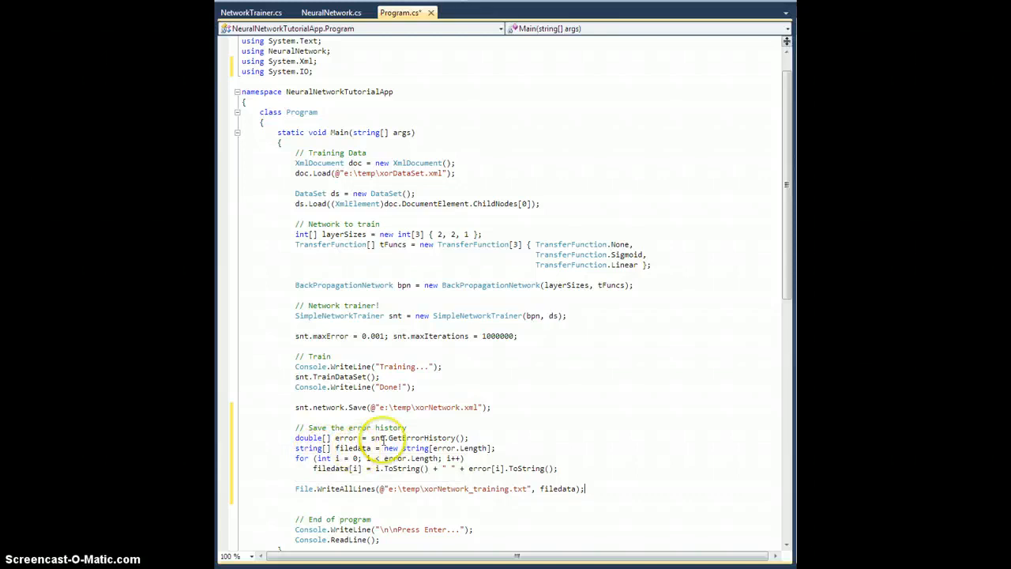
{"action": "mouse_move", "coordinate": [610, 474]}
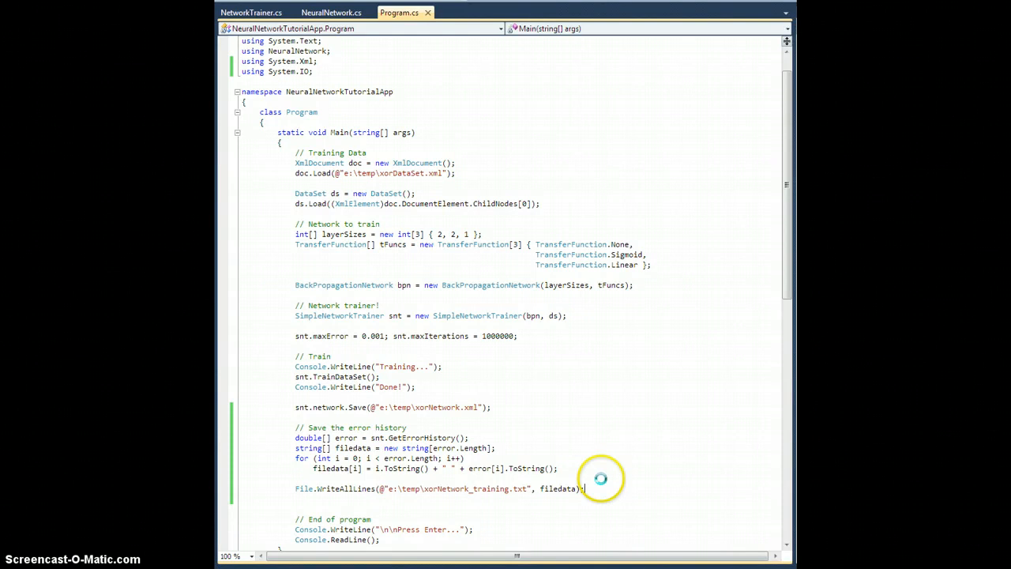
{"action": "key", "text": "F5"}
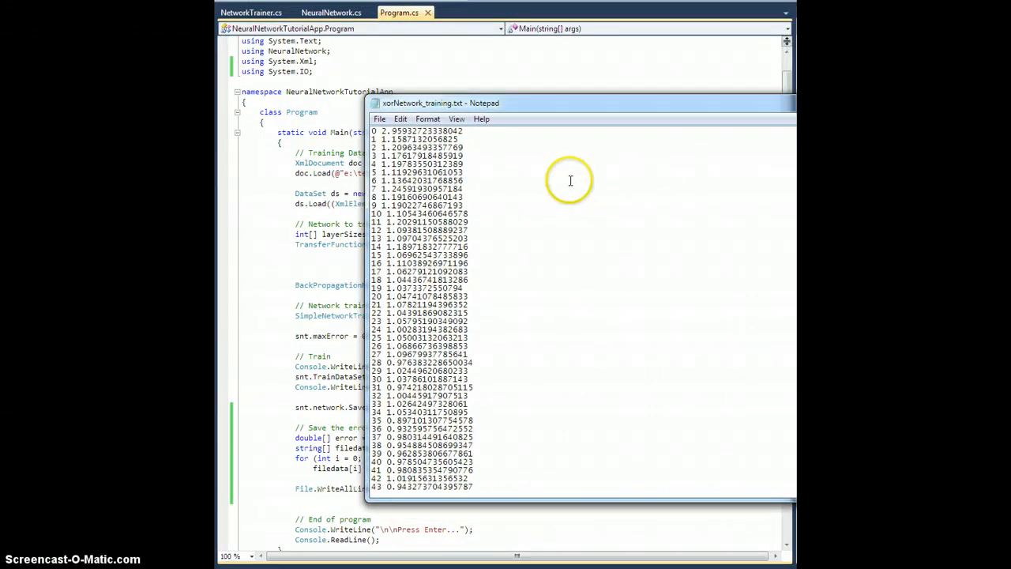
{"action": "mouse_move", "coordinate": [372, 129]}
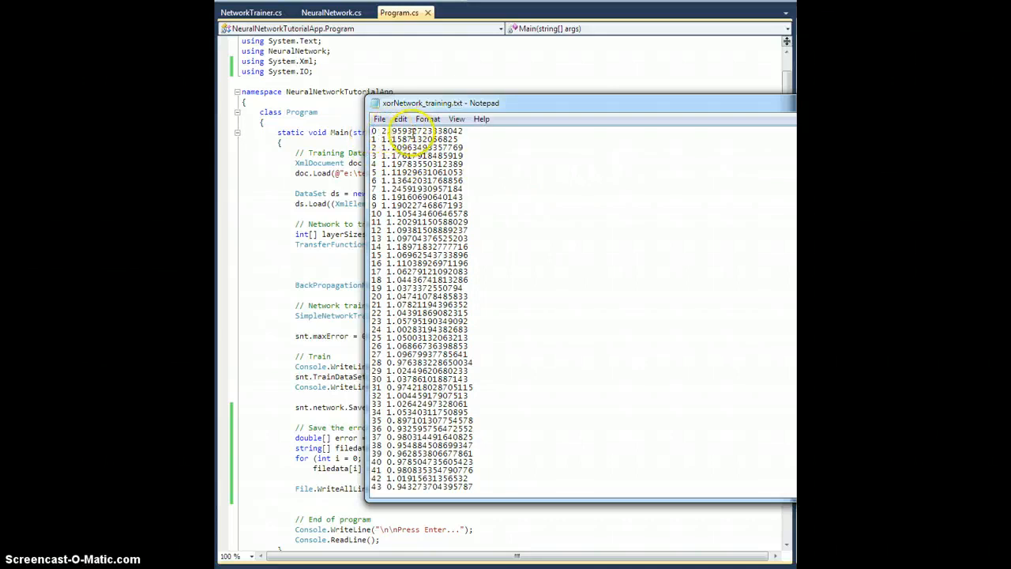
{"action": "scroll", "scroll_direction": "down", "scroll_amount": 3}
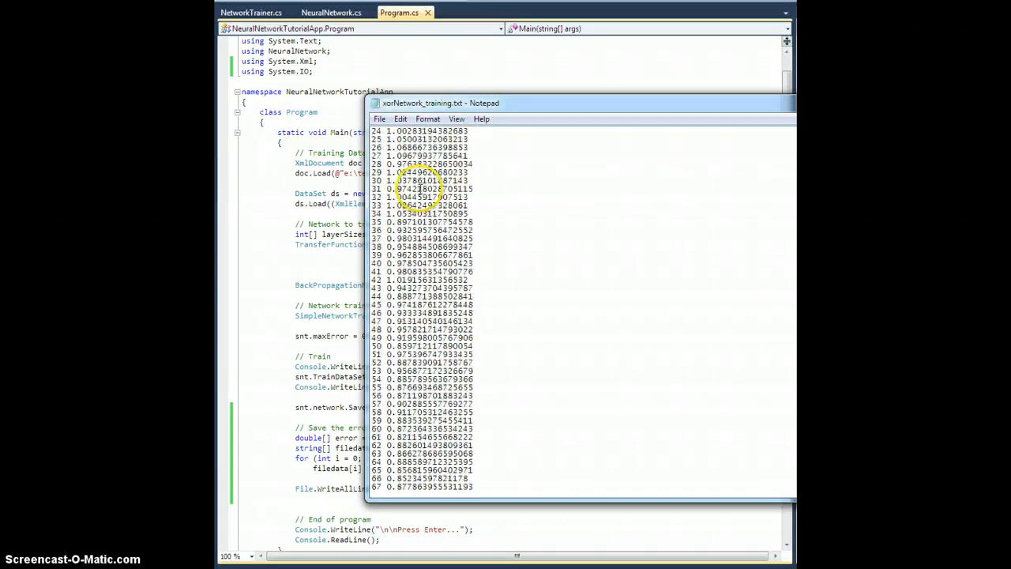
{"action": "scroll", "scroll_direction": "up", "scroll_amount": 3}
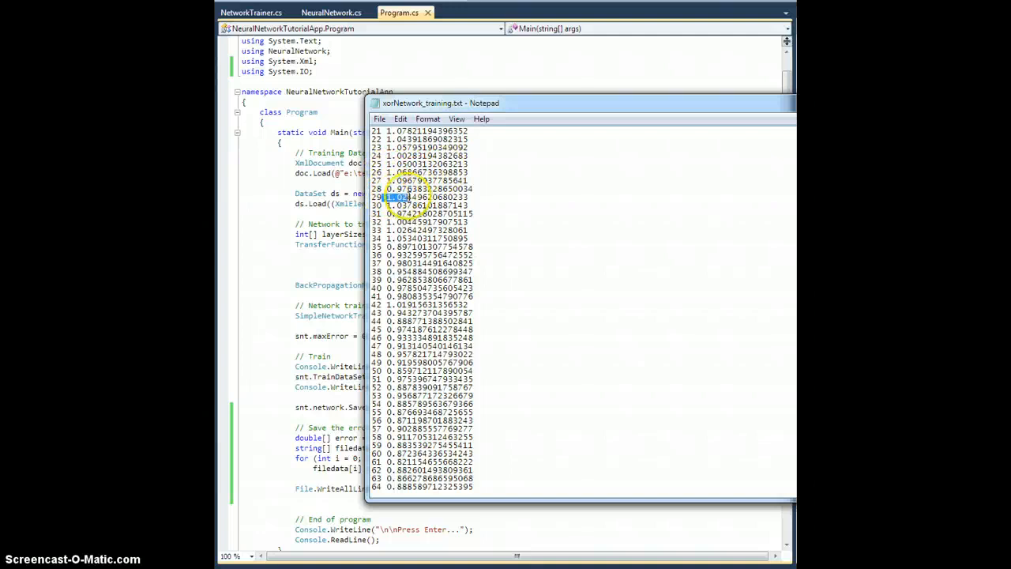
{"action": "scroll", "scroll_direction": "down", "scroll_amount": 3}
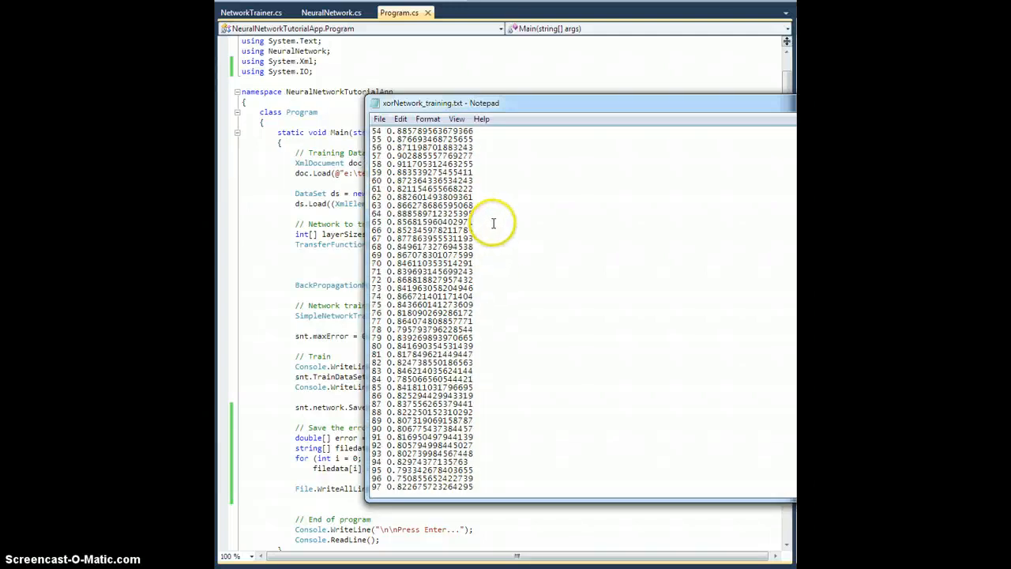
{"action": "scroll", "scroll_direction": "down", "scroll_amount": 3}
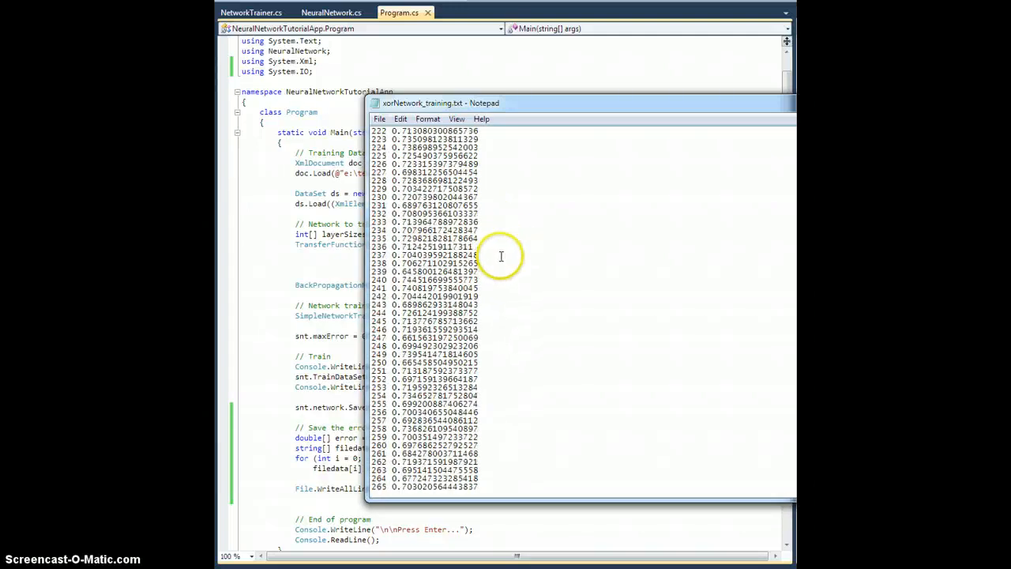
{"action": "scroll", "scroll_direction": "down", "scroll_amount": 3}
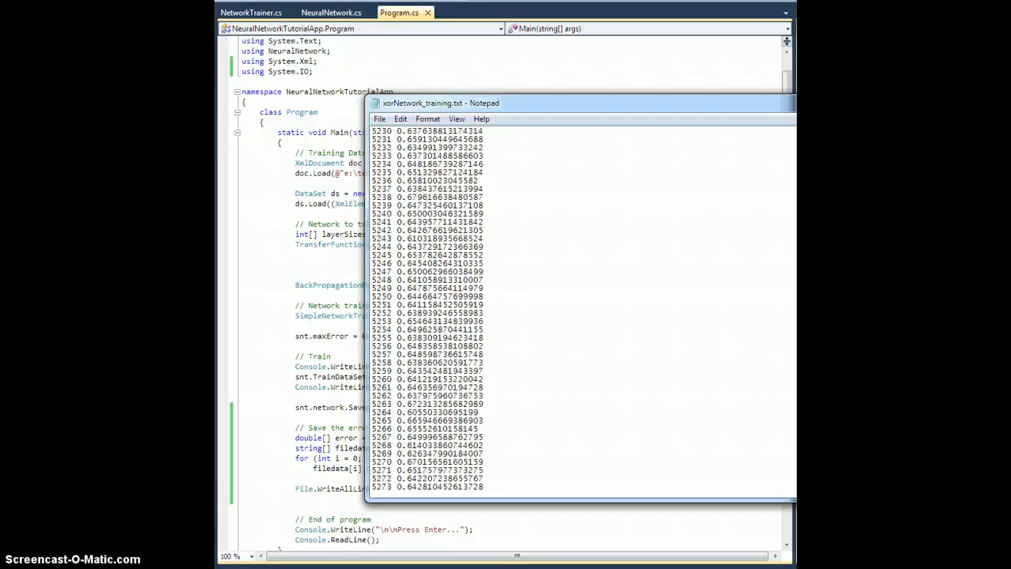
{"action": "scroll", "scroll_direction": "down", "scroll_amount": 3}
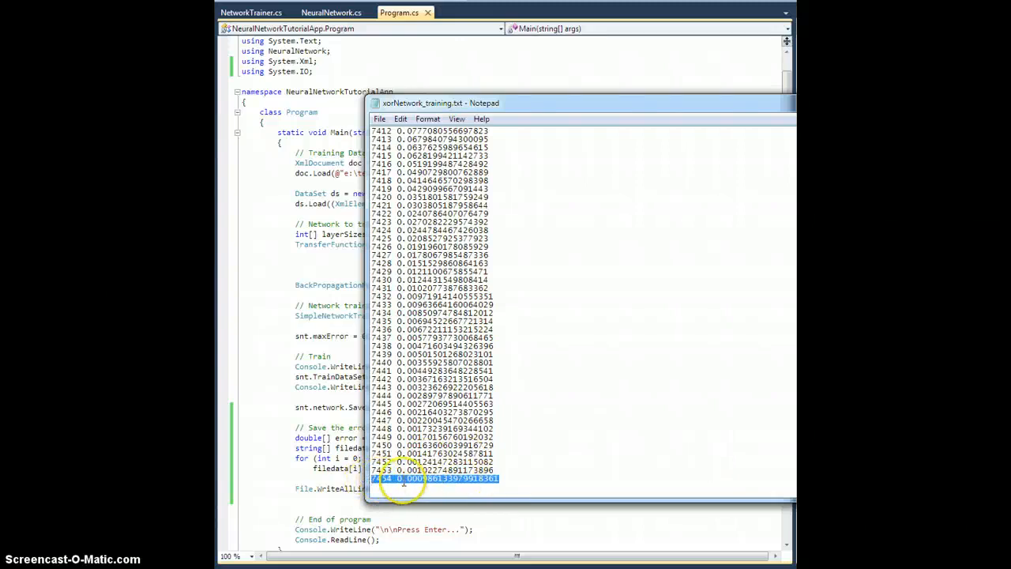
{"action": "scroll", "scroll_direction": "up", "scroll_amount": 3}
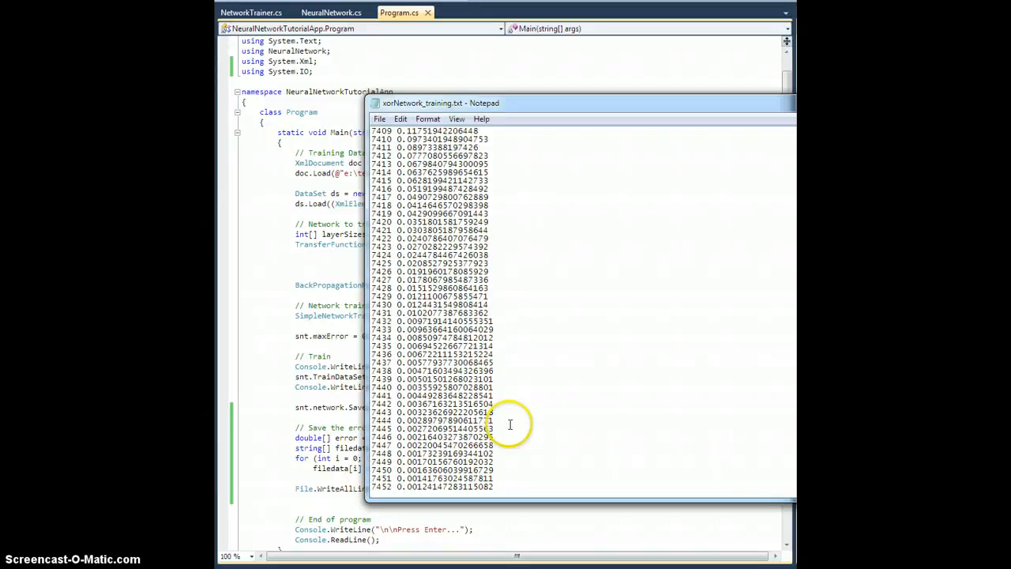
{"action": "scroll", "scroll_direction": "up", "scroll_amount": 3}
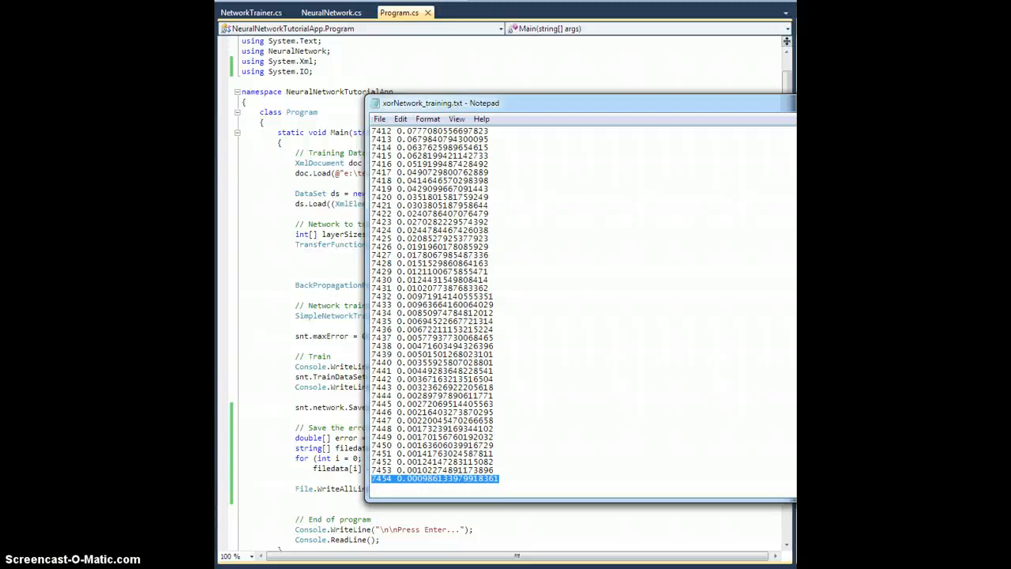
{"action": "scroll", "scroll_direction": "up", "scroll_amount": 3}
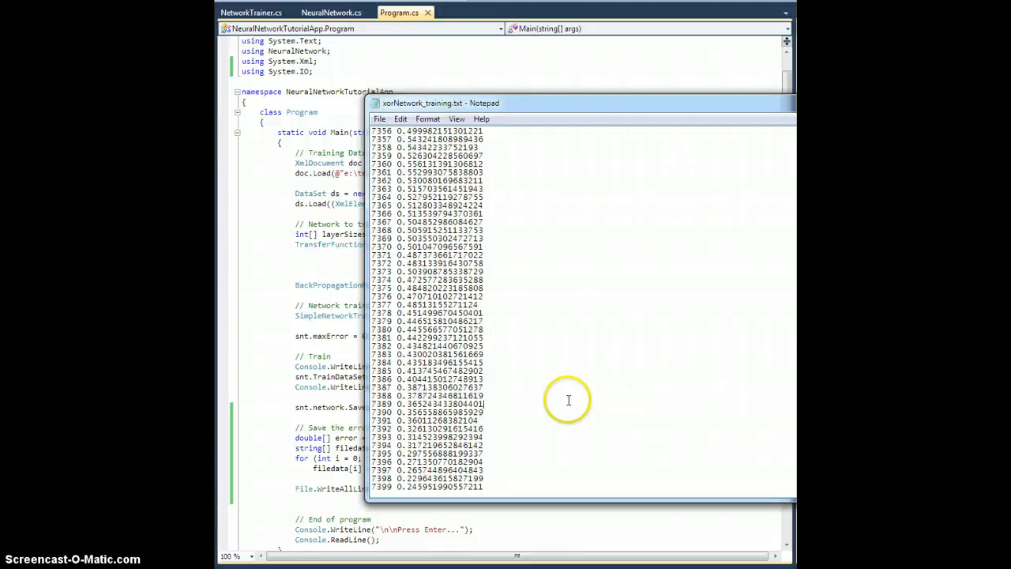
{"action": "scroll", "scroll_direction": "down", "scroll_amount": 3}
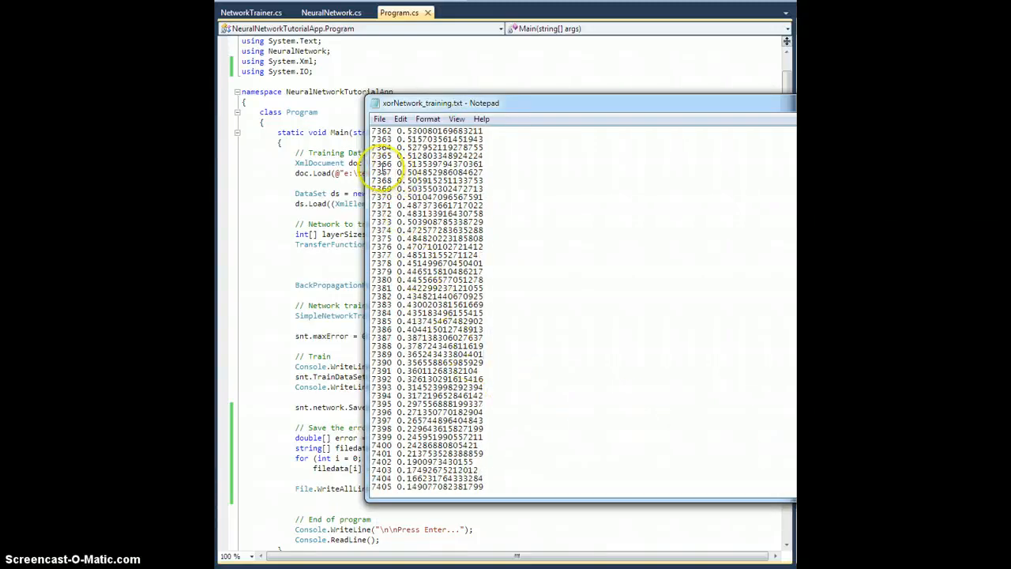
{"action": "scroll", "scroll_direction": "up", "scroll_amount": 3}
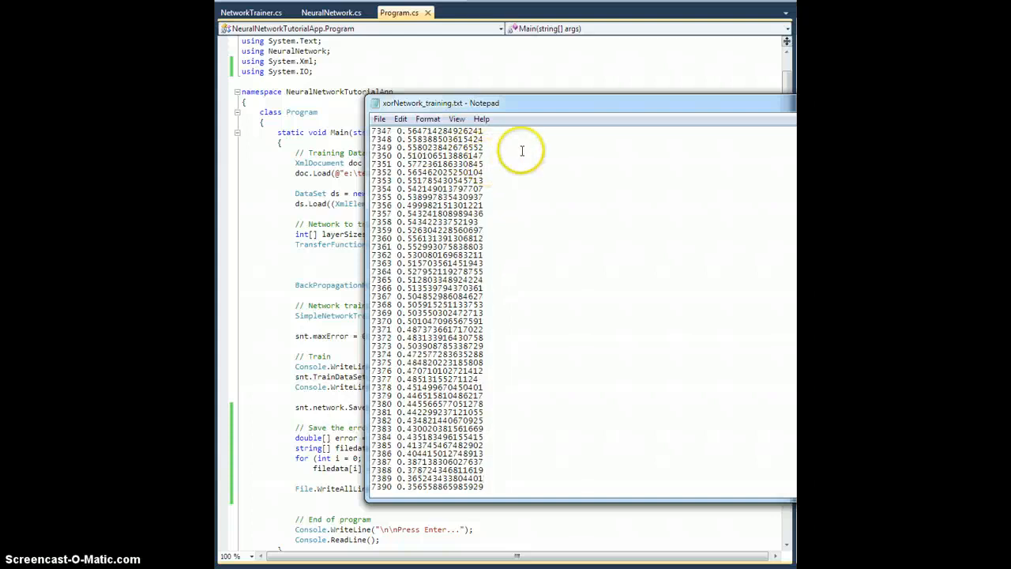
{"action": "mouse_move", "coordinate": [423, 55]}
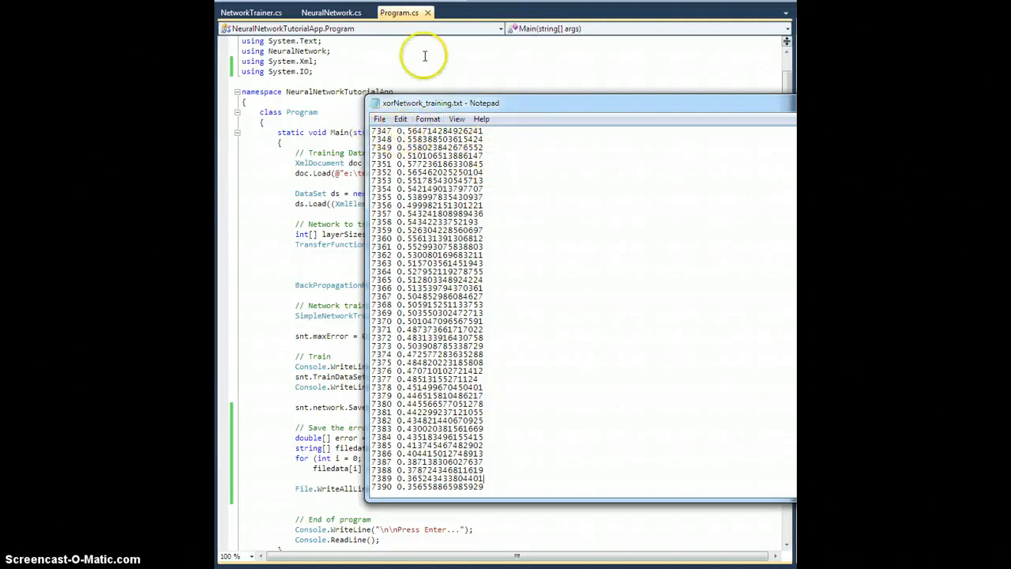
{"action": "mouse_move", "coordinate": [382, 133]}
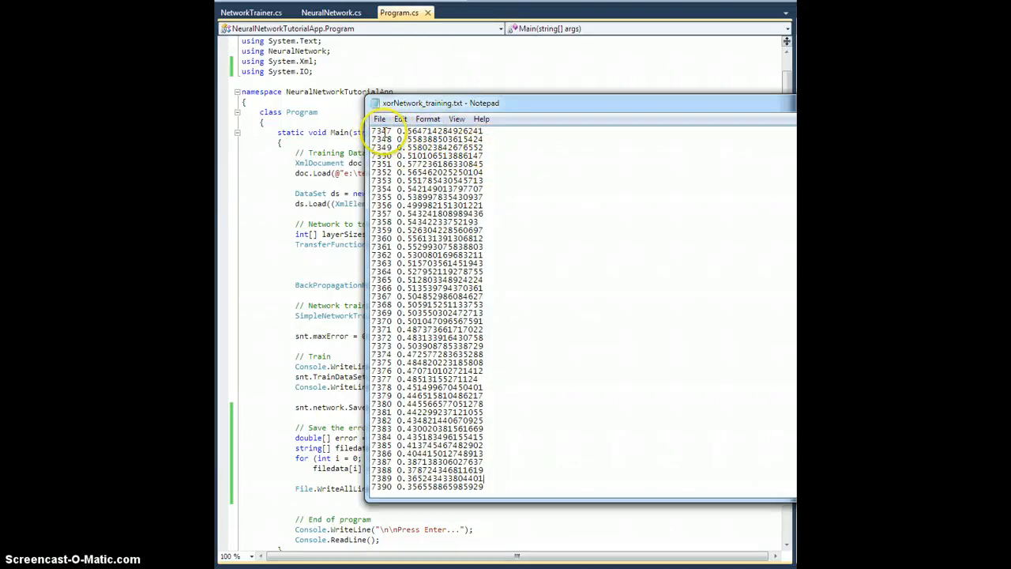
{"action": "scroll", "scroll_direction": "down", "scroll_amount": 3}
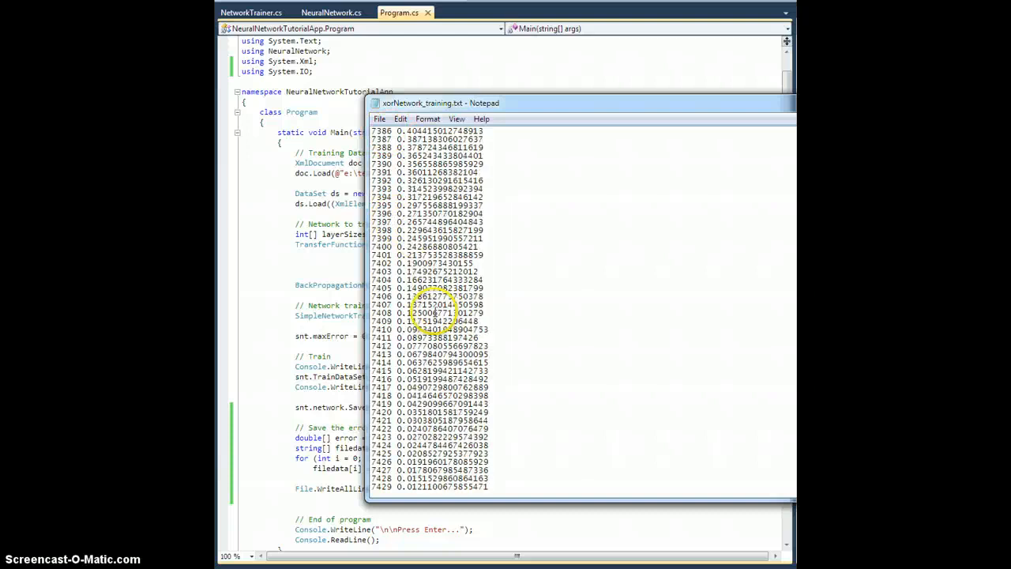
{"action": "scroll", "scroll_direction": "down", "scroll_amount": 3}
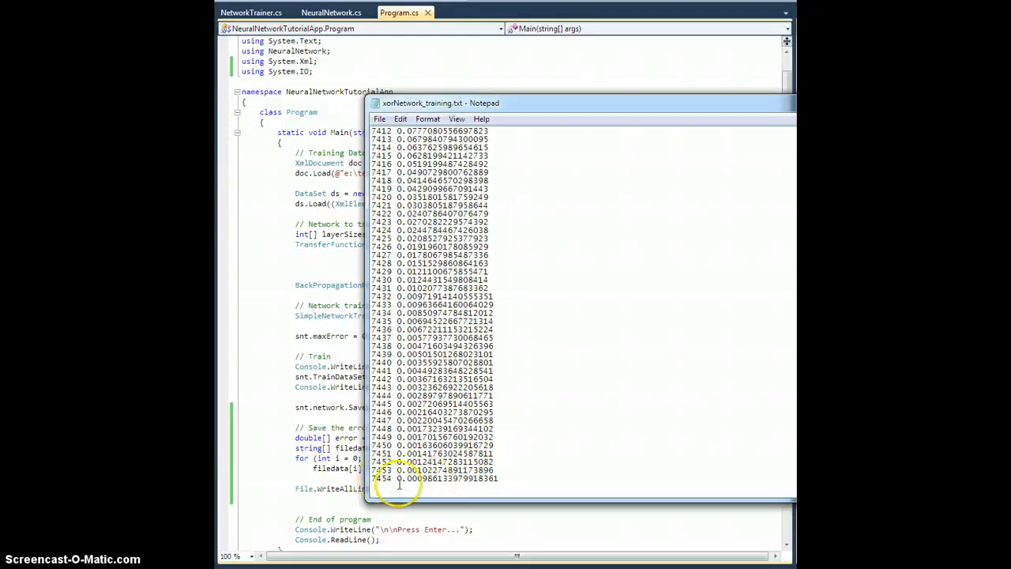
{"action": "mouse_move", "coordinate": [530, 474]}
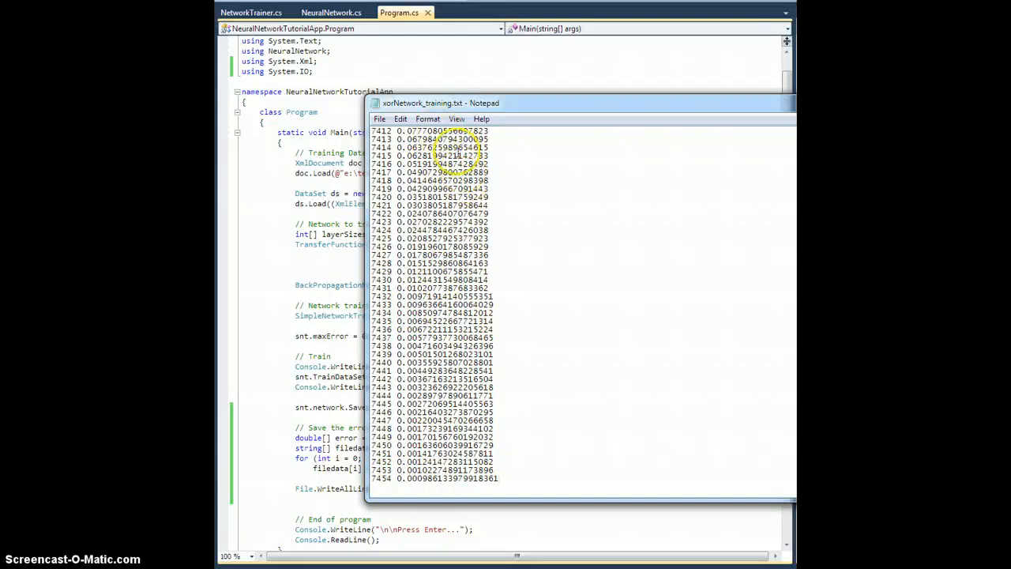
{"action": "mouse_move", "coordinate": [508, 219]}
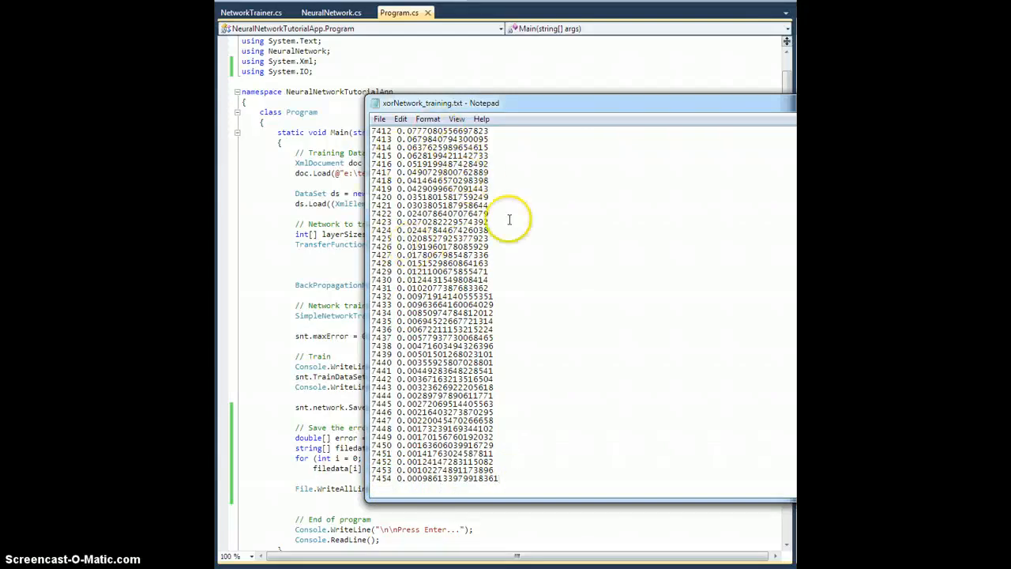
{"action": "mouse_move", "coordinate": [753, 139]}
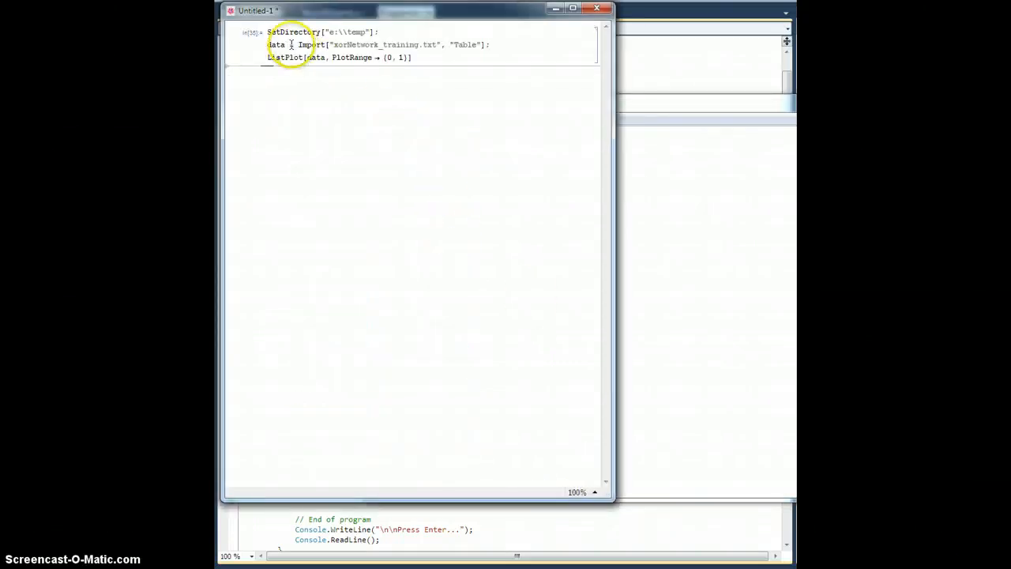
Change the ListPlot PlotRange from {0, 1} to All and evaluate to draw the error curve
{"action": "left_click_drag", "start_coordinate": [290, 44], "coordinate": [488, 44]}
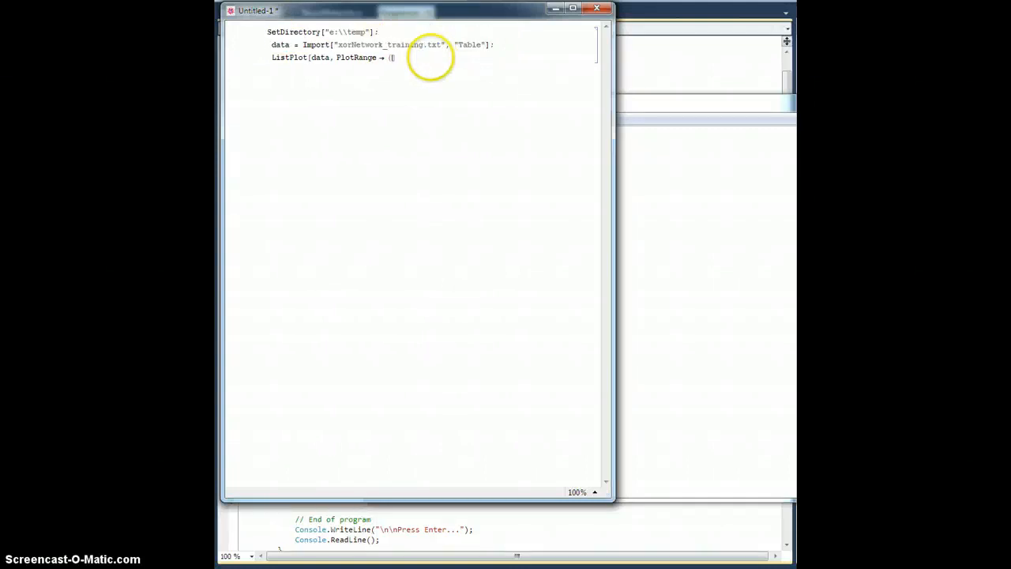
{"action": "type", "text": "All]"}
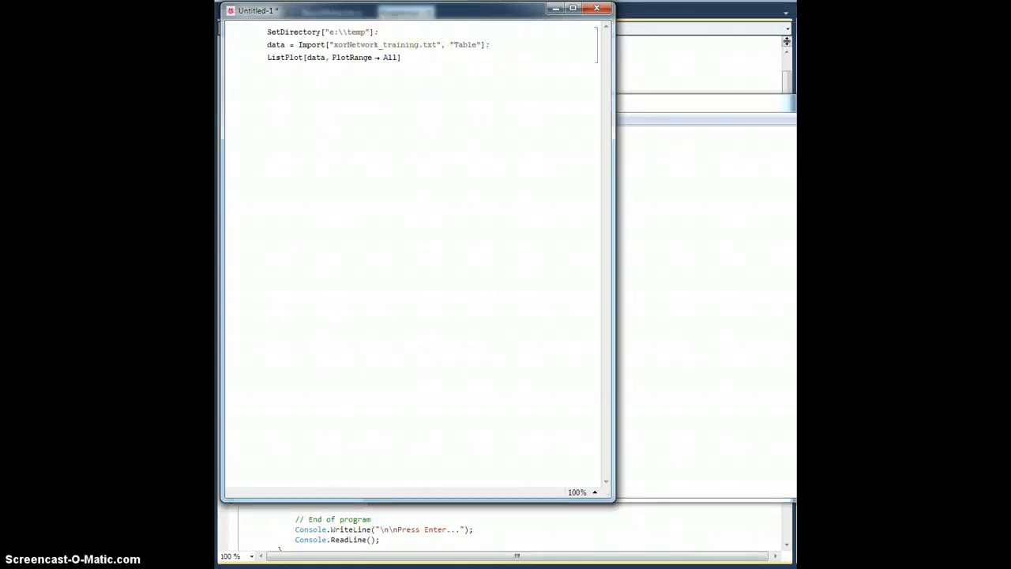
{"action": "double_click", "coordinate": [365, 44]}
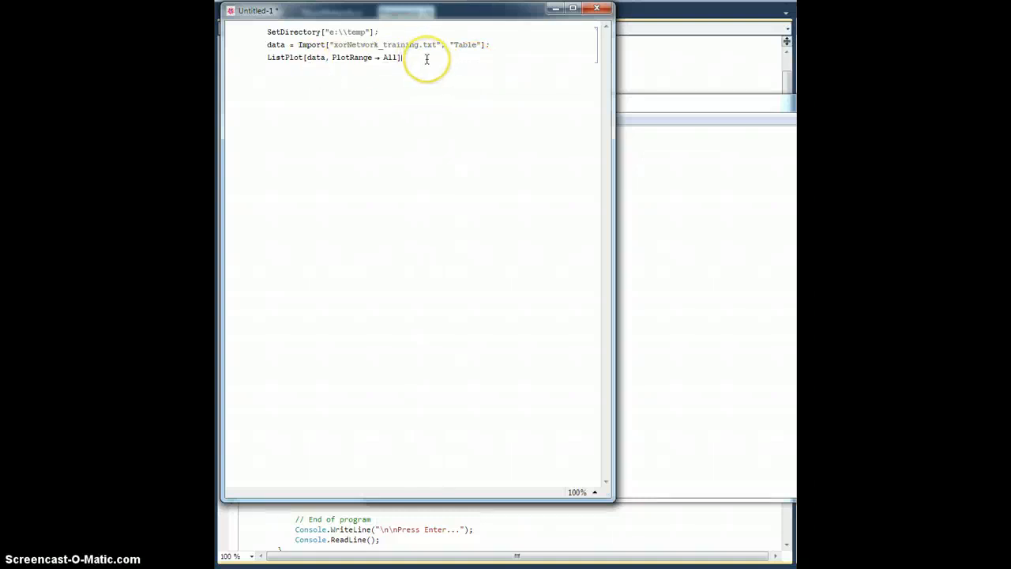
{"action": "key", "text": "shift+Return"}
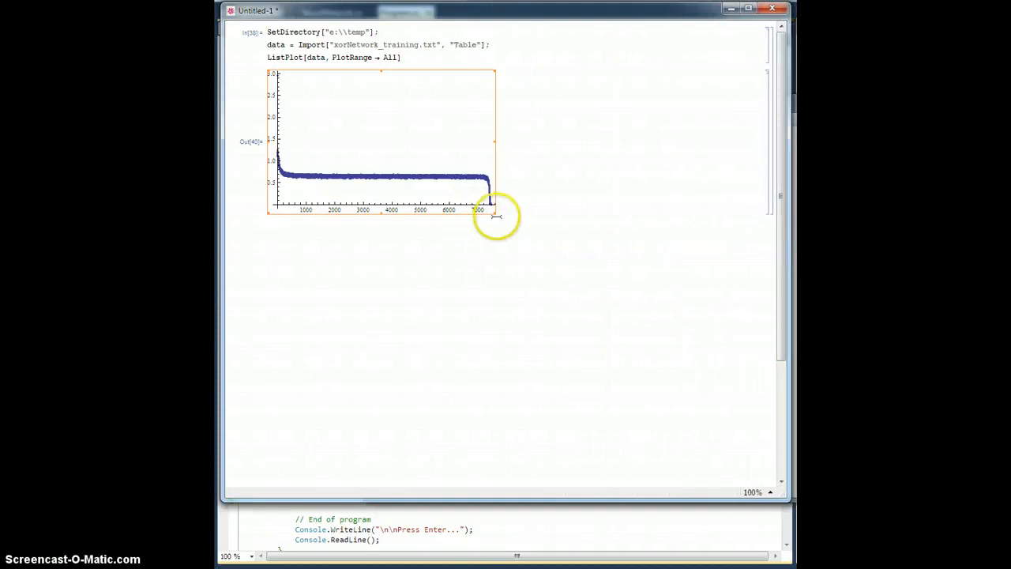
Enlarge the ListPlot output so the error curve's long plateau and final plunge are visible
{"action": "left_click_drag", "start_coordinate": [496, 210], "coordinate": [739, 363]}
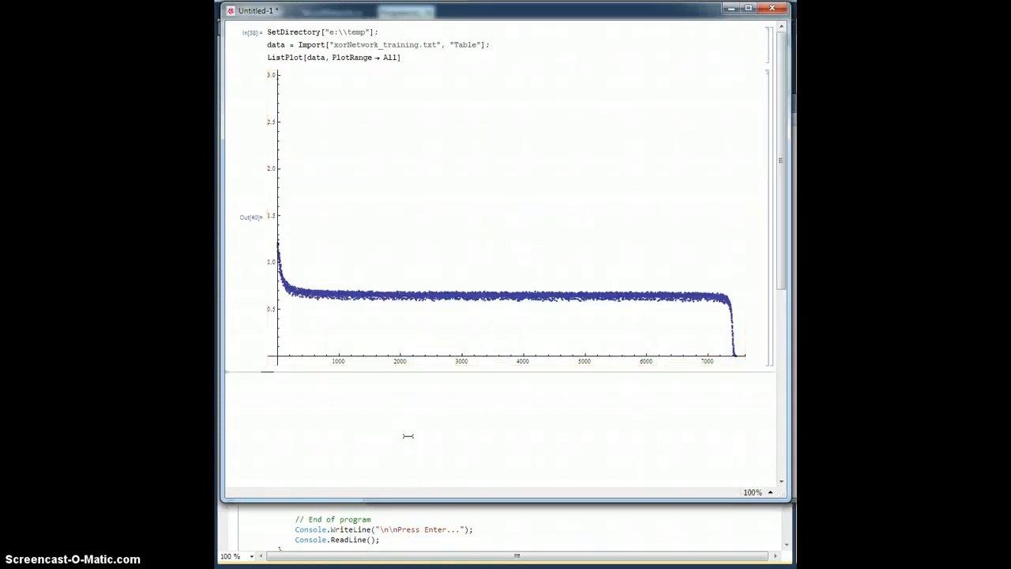
{"action": "mouse_move", "coordinate": [283, 107]}
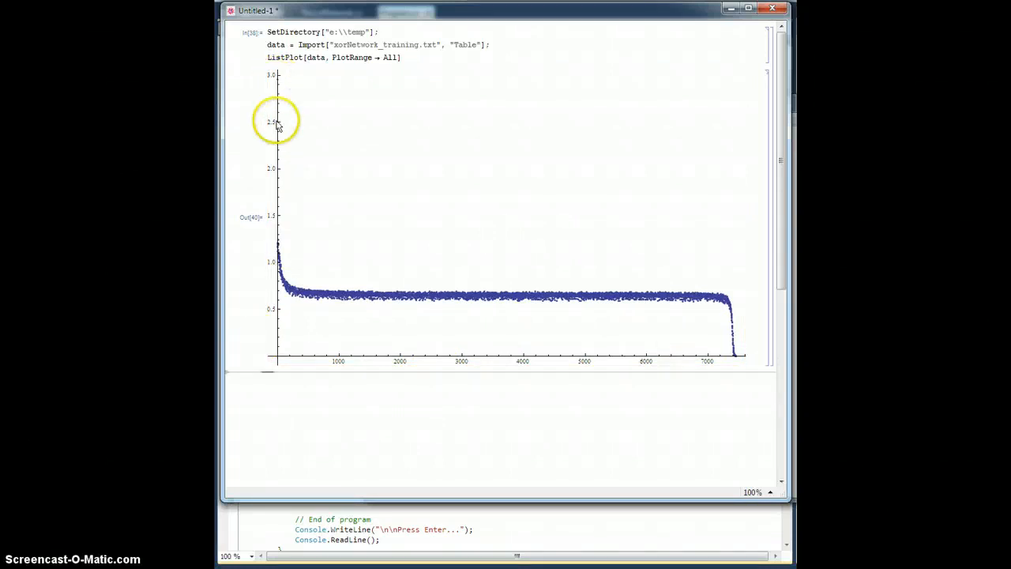
{"action": "mouse_move", "coordinate": [286, 287]}
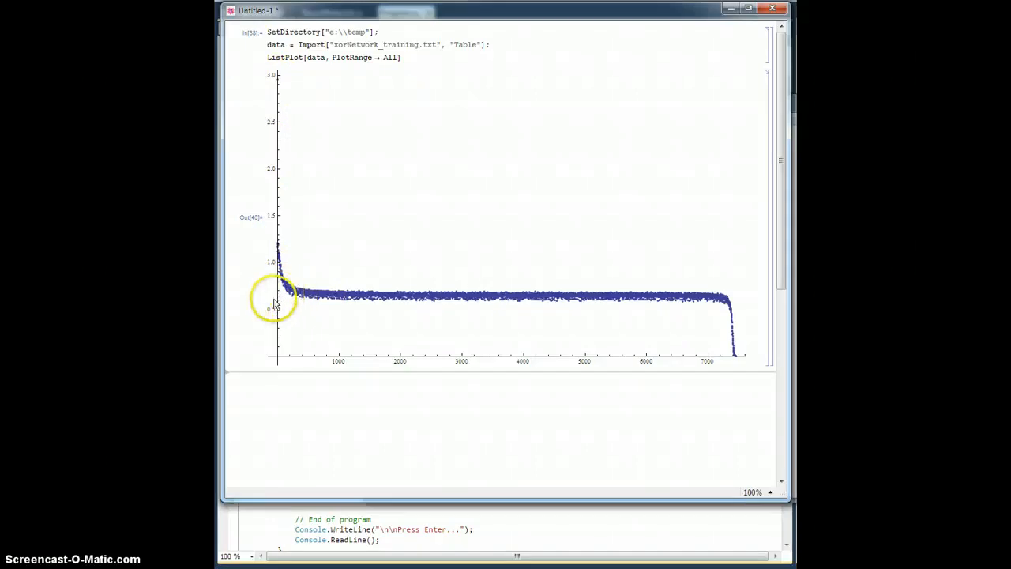
{"action": "mouse_move", "coordinate": [314, 293]}
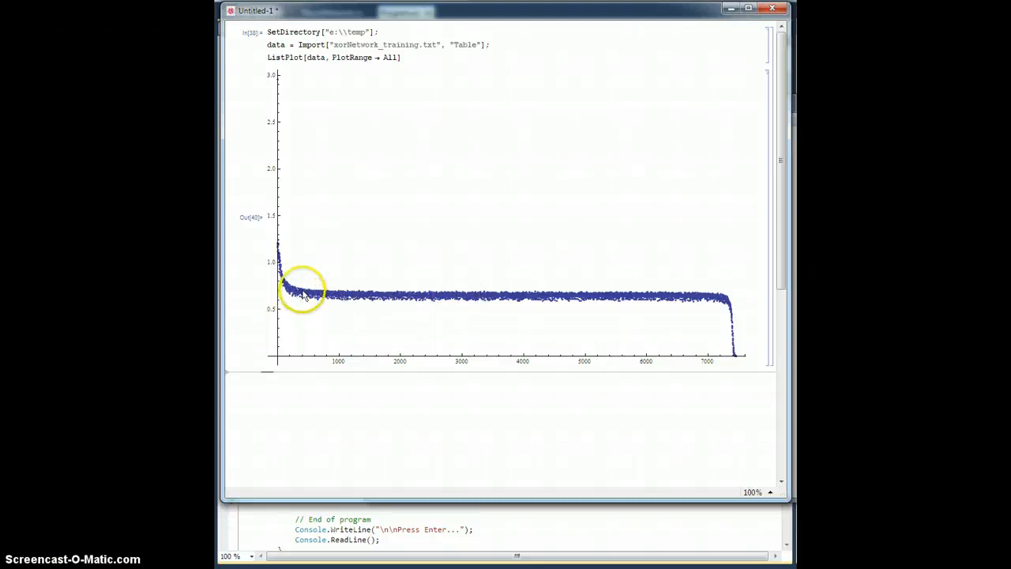
{"action": "mouse_move", "coordinate": [341, 299]}
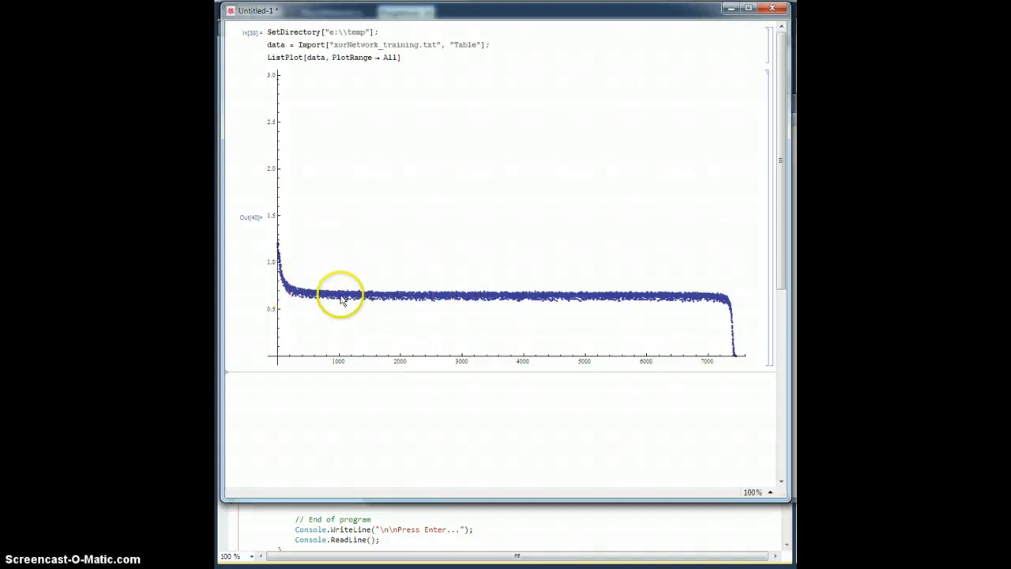
{"action": "mouse_move", "coordinate": [719, 302]}
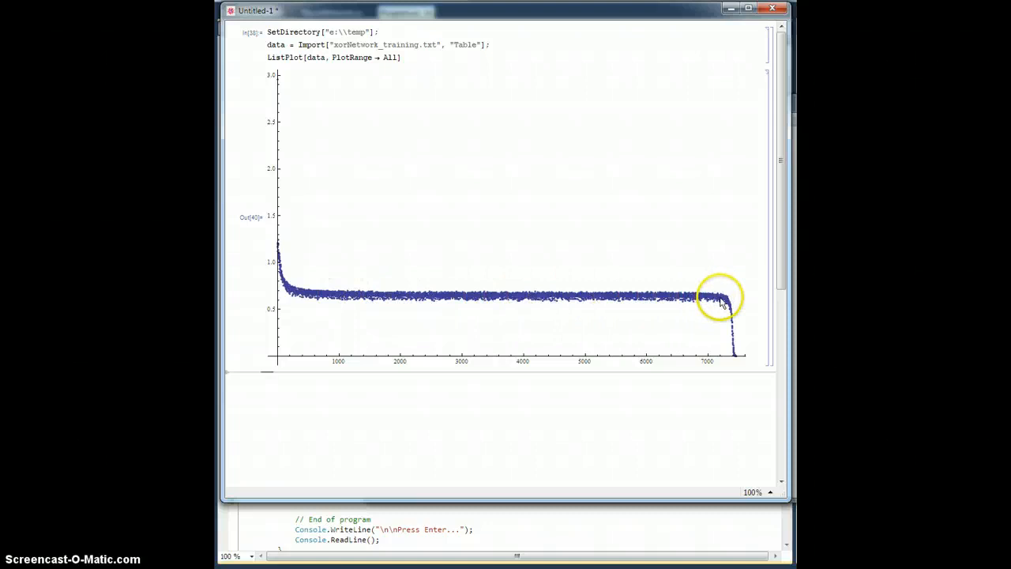
{"action": "mouse_move", "coordinate": [715, 300]}
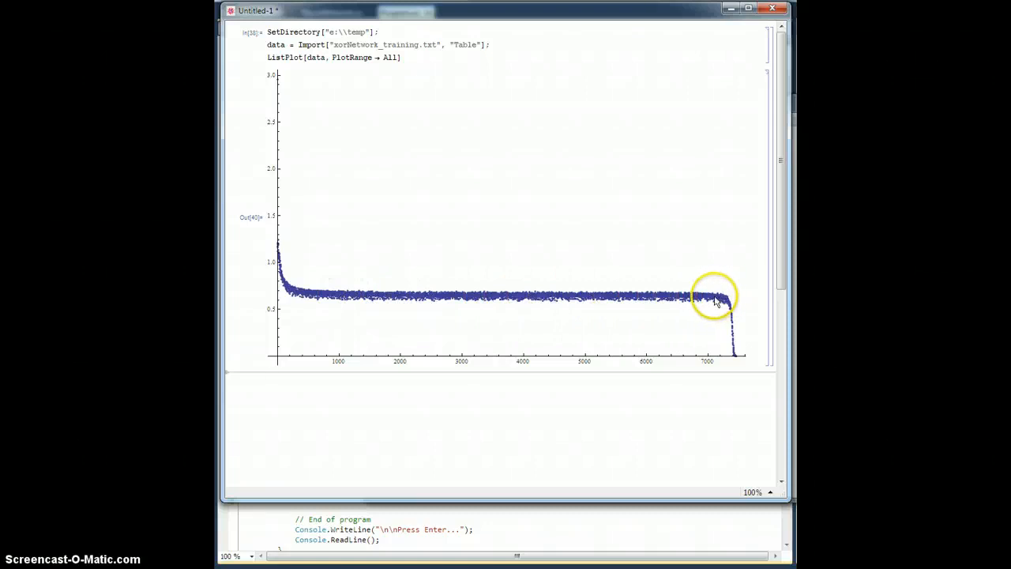
{"action": "mouse_move", "coordinate": [624, 306]}
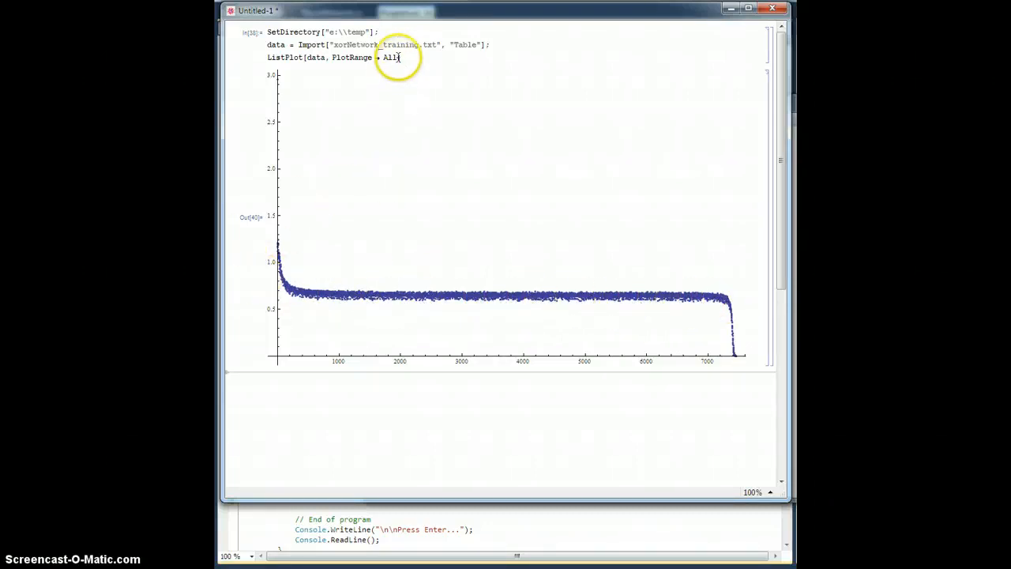
{"action": "double_click", "coordinate": [391, 57]}
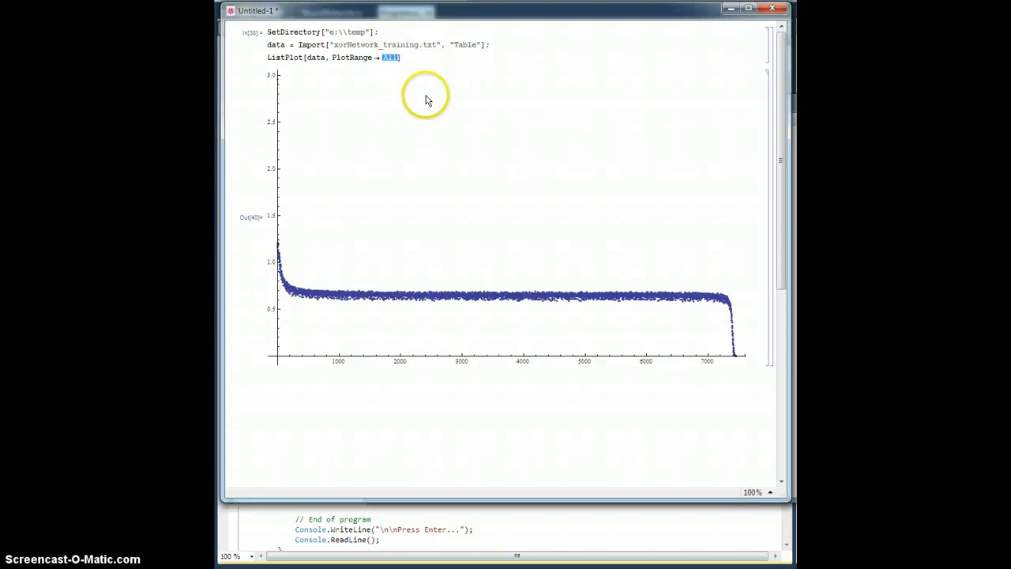
{"action": "type", "text": "{0, 1}"}
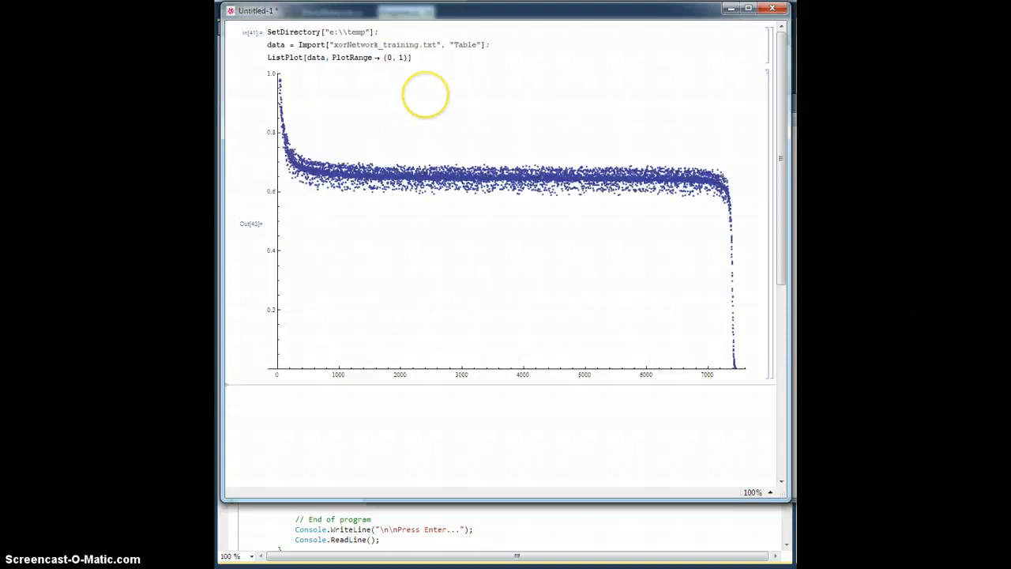
{"action": "mouse_move", "coordinate": [401, 177]}
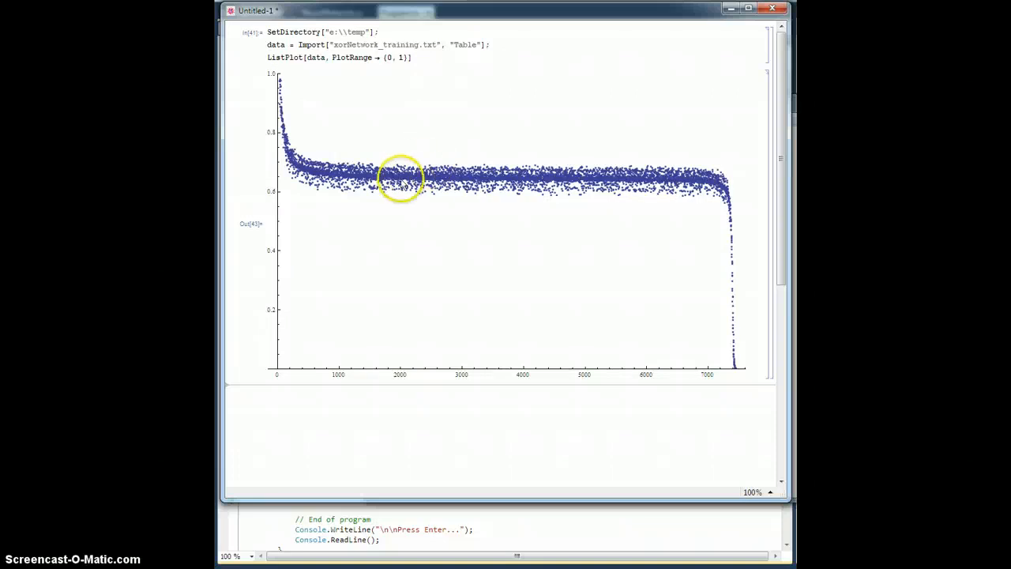
{"action": "mouse_move", "coordinate": [283, 215]}
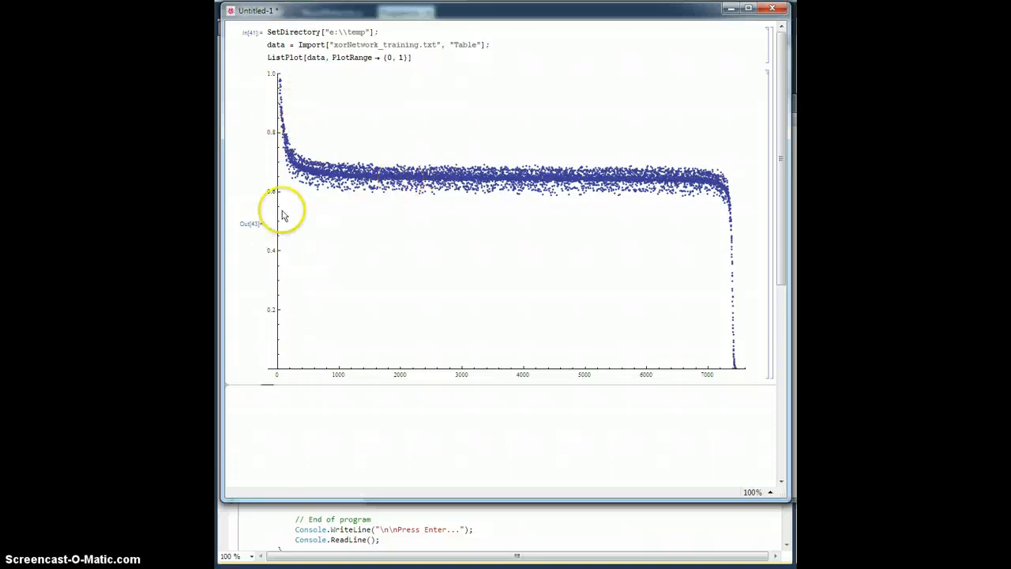
{"action": "mouse_move", "coordinate": [298, 174]}
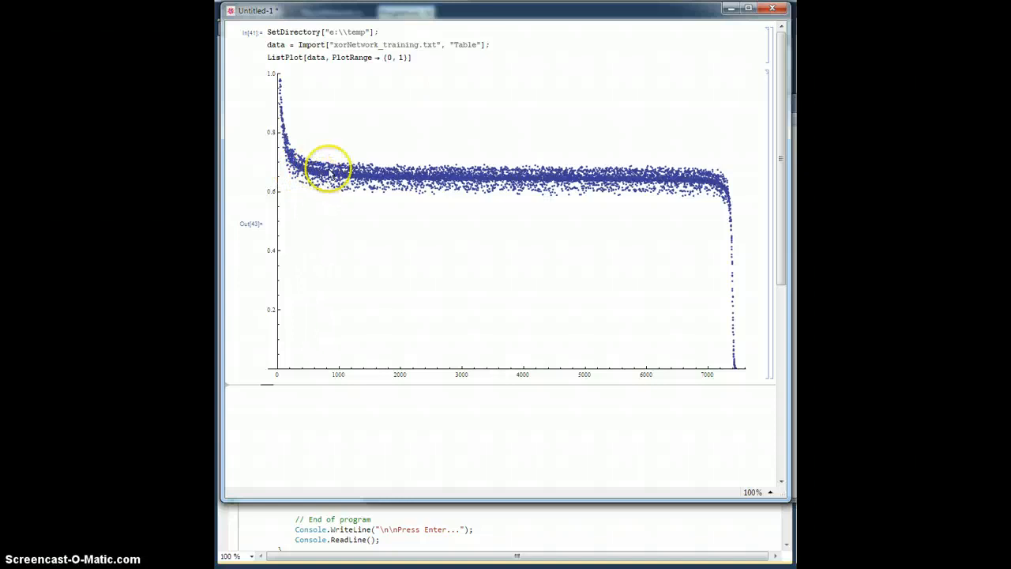
{"action": "mouse_move", "coordinate": [379, 189]}
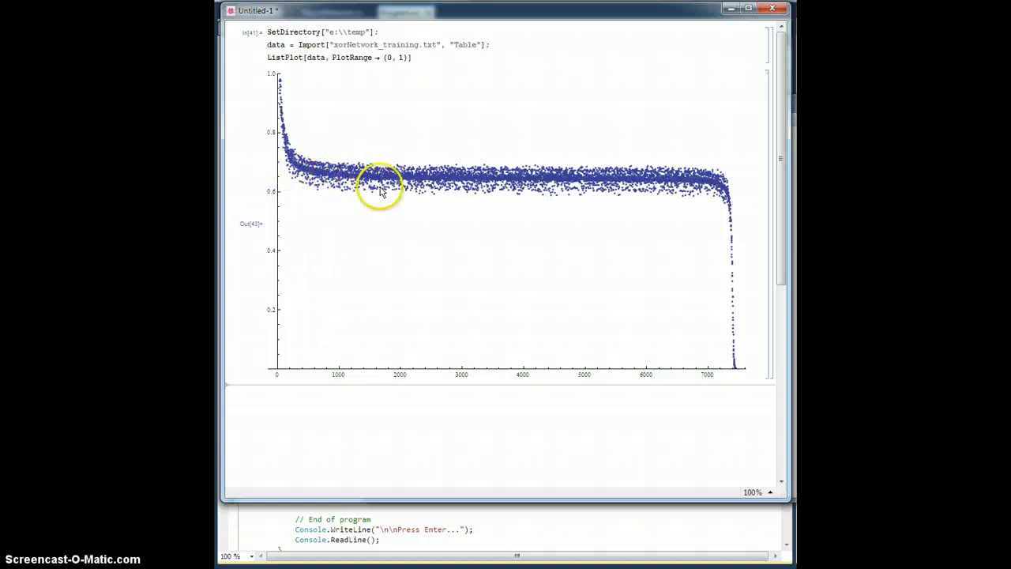
{"action": "mouse_move", "coordinate": [482, 182]}
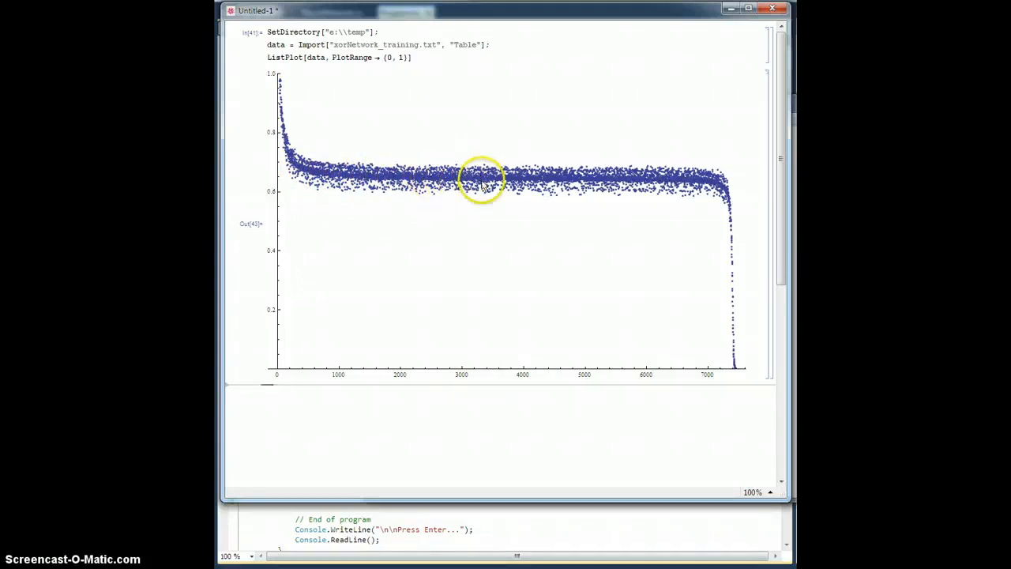
{"action": "mouse_move", "coordinate": [727, 364]}
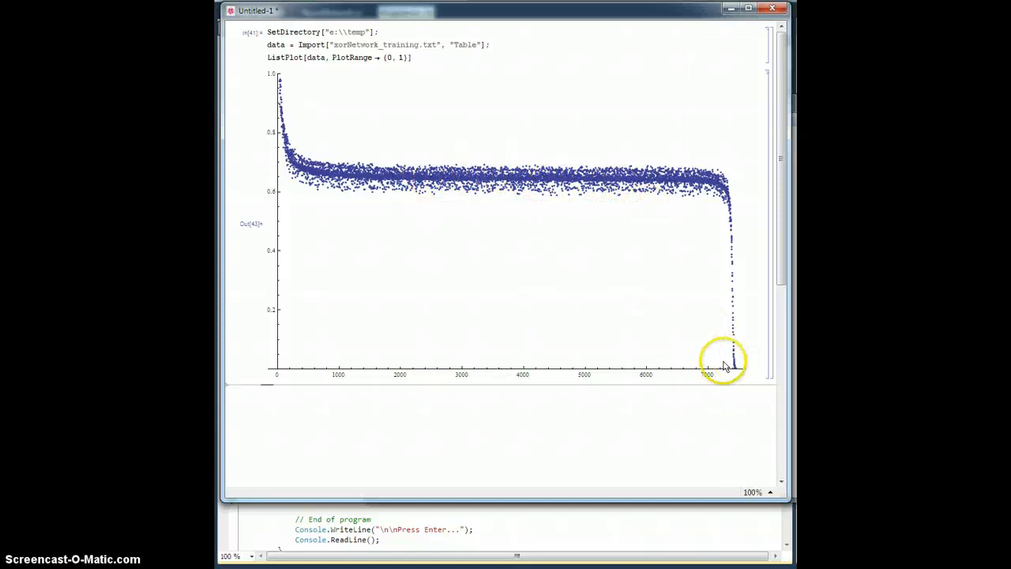
{"action": "mouse_move", "coordinate": [459, 166]}
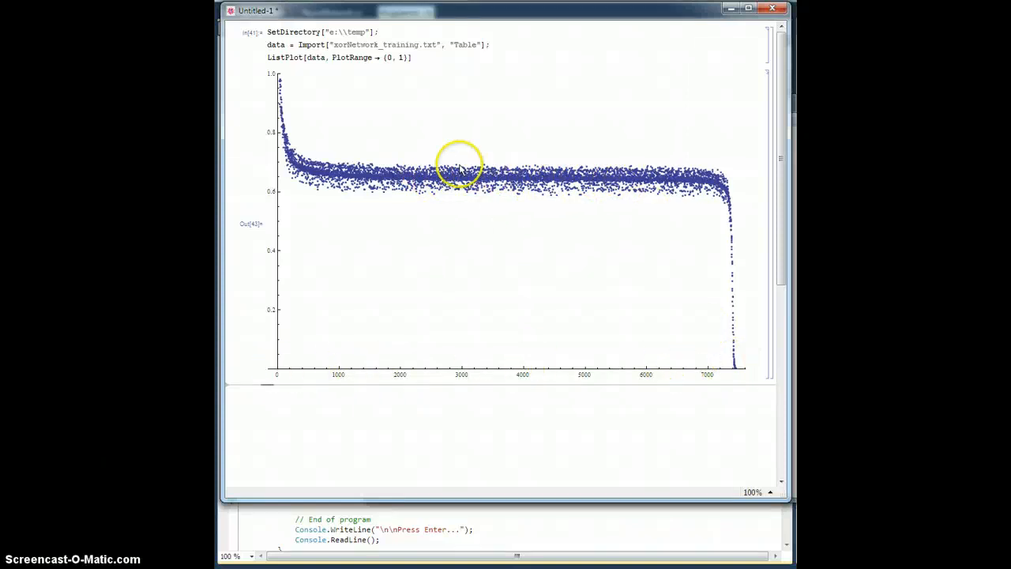
{"action": "mouse_move", "coordinate": [726, 193]}
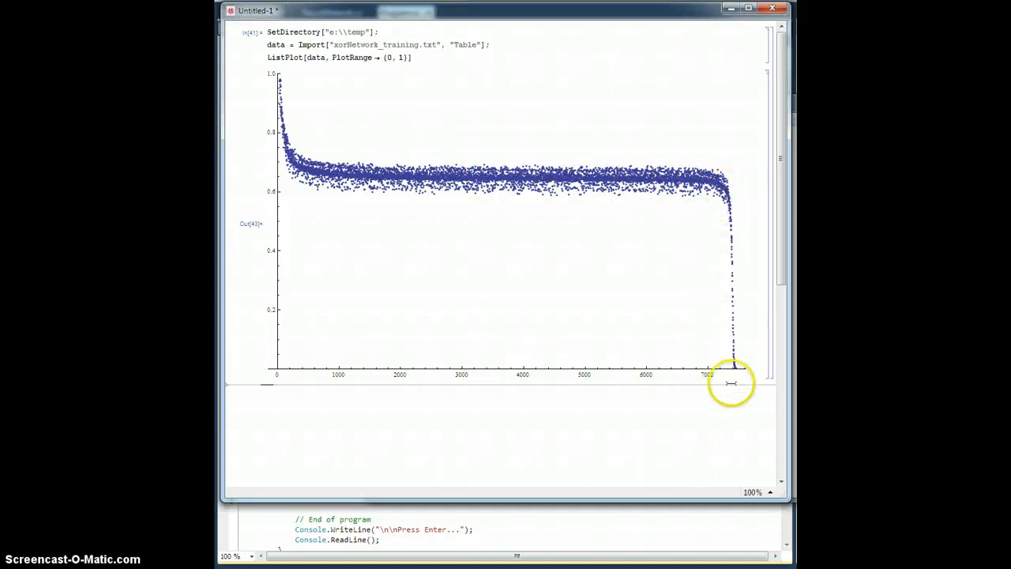
{"action": "mouse_move", "coordinate": [736, 371]}
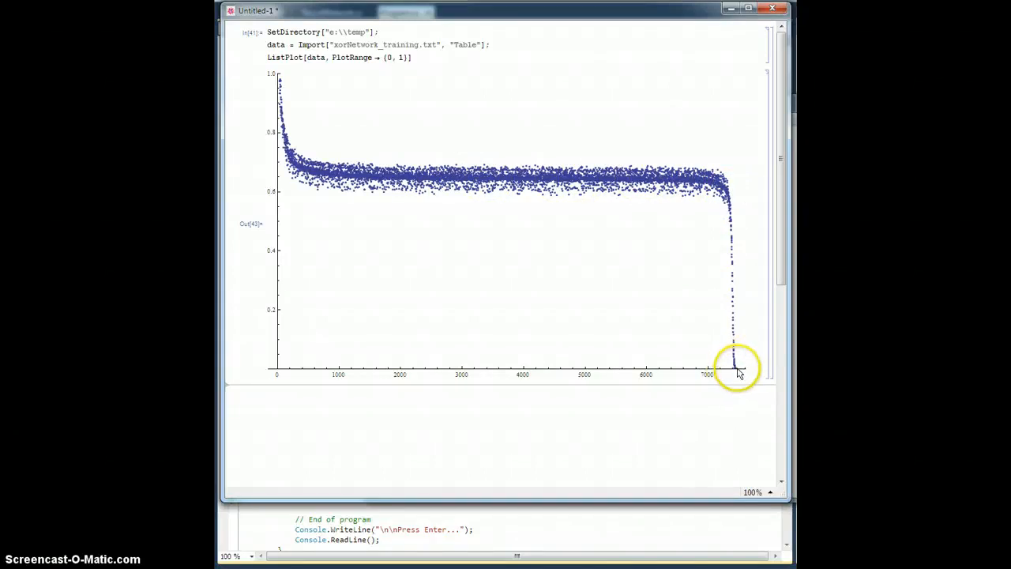
{"action": "mouse_move", "coordinate": [736, 373]}
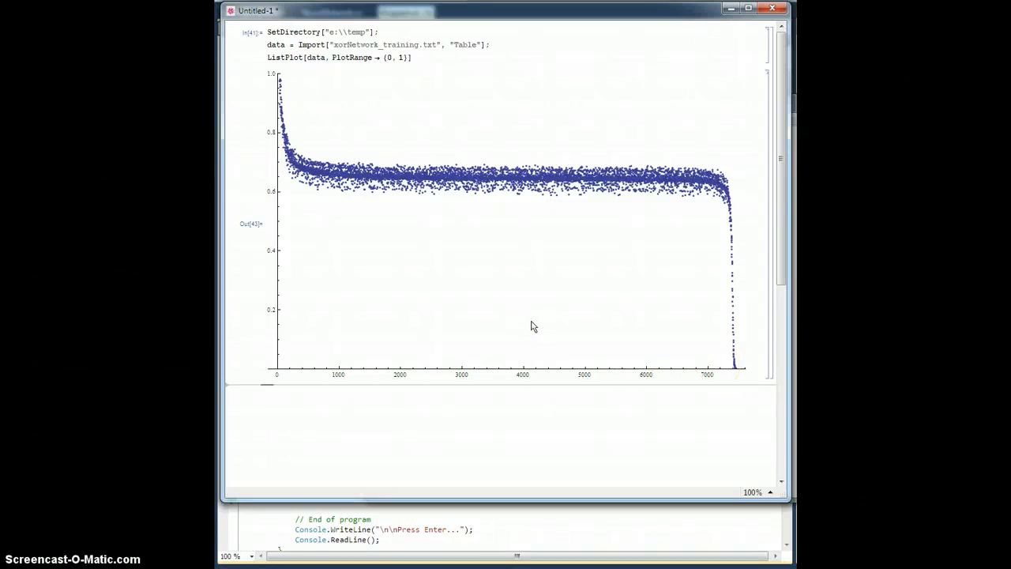
{"action": "left_click", "coordinate": [490, 237]}
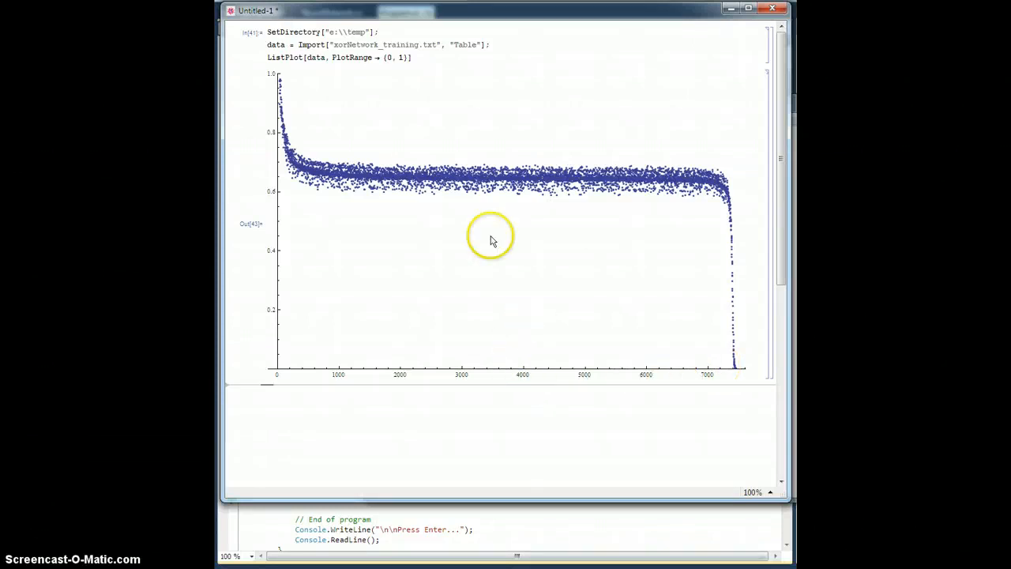
{"action": "mouse_move", "coordinate": [450, 146]}
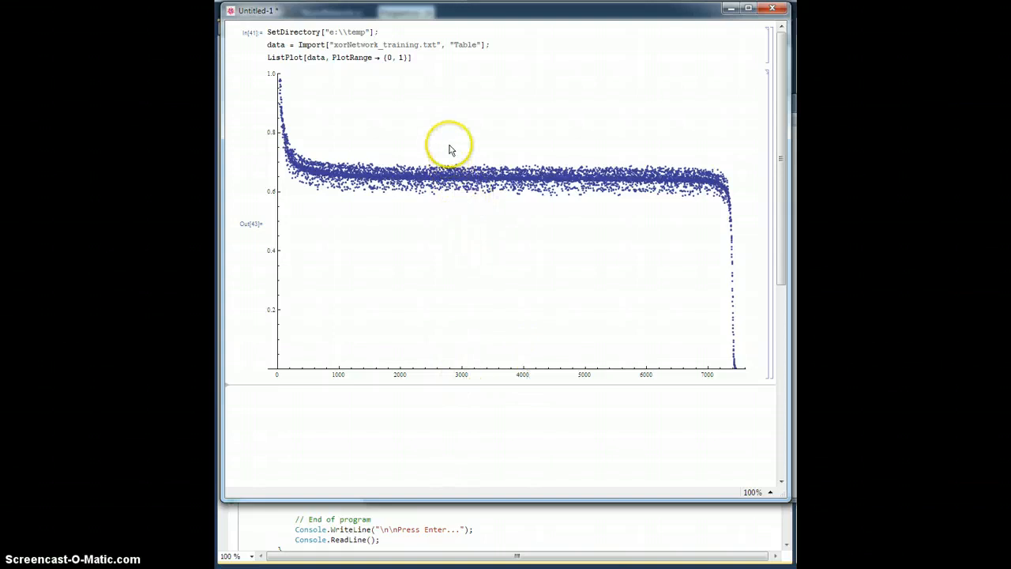
{"action": "mouse_move", "coordinate": [512, 401]}
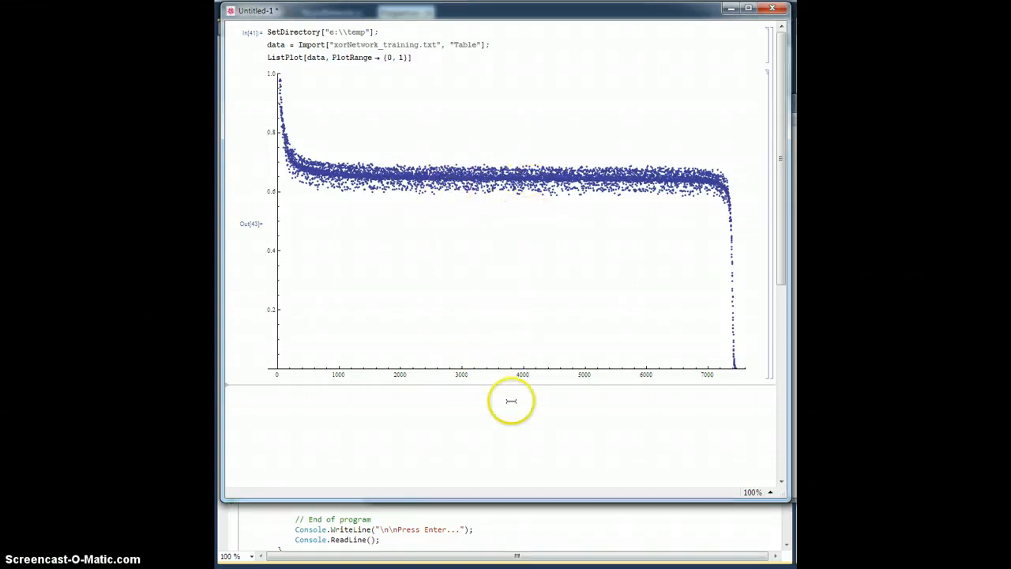
{"action": "mouse_move", "coordinate": [442, 161]}
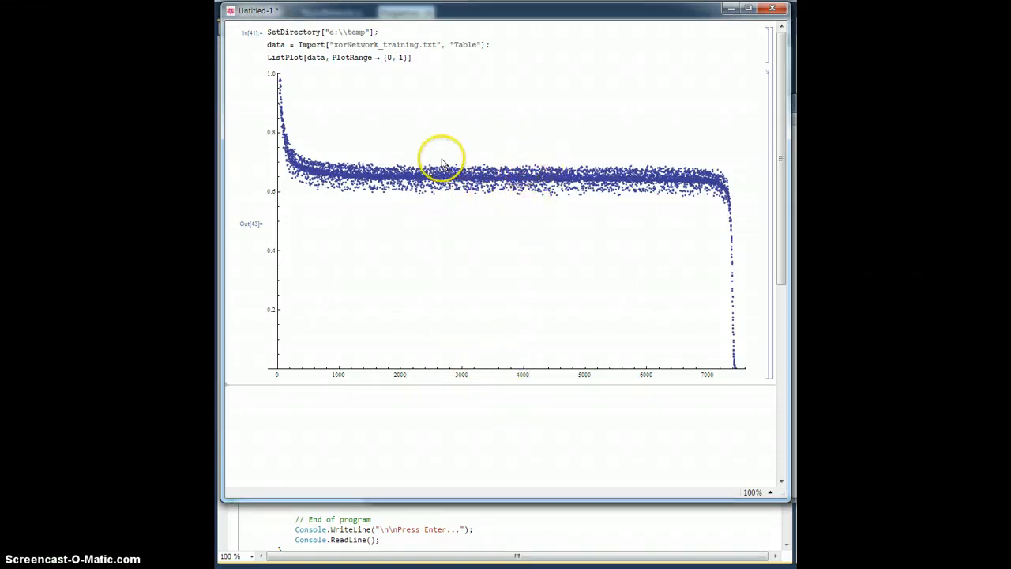
{"action": "mouse_move", "coordinate": [445, 218]}
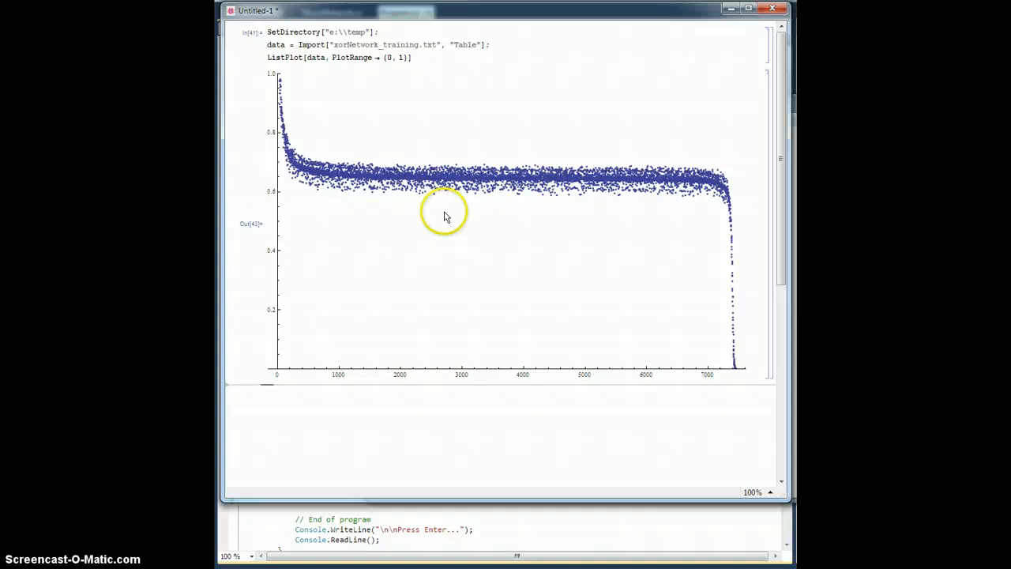
{"action": "mouse_move", "coordinate": [493, 199]}
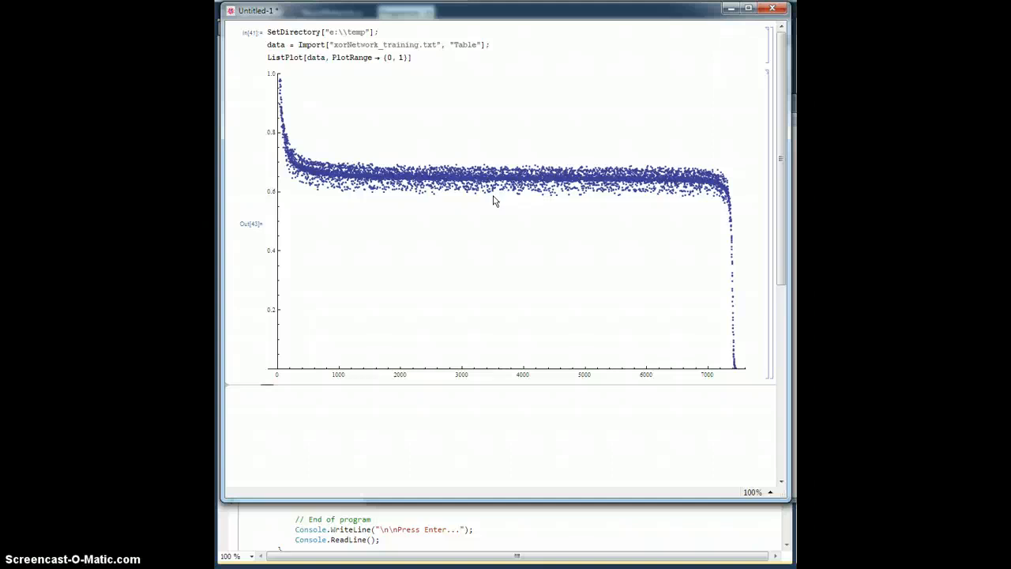
{"action": "mouse_move", "coordinate": [322, 158]}
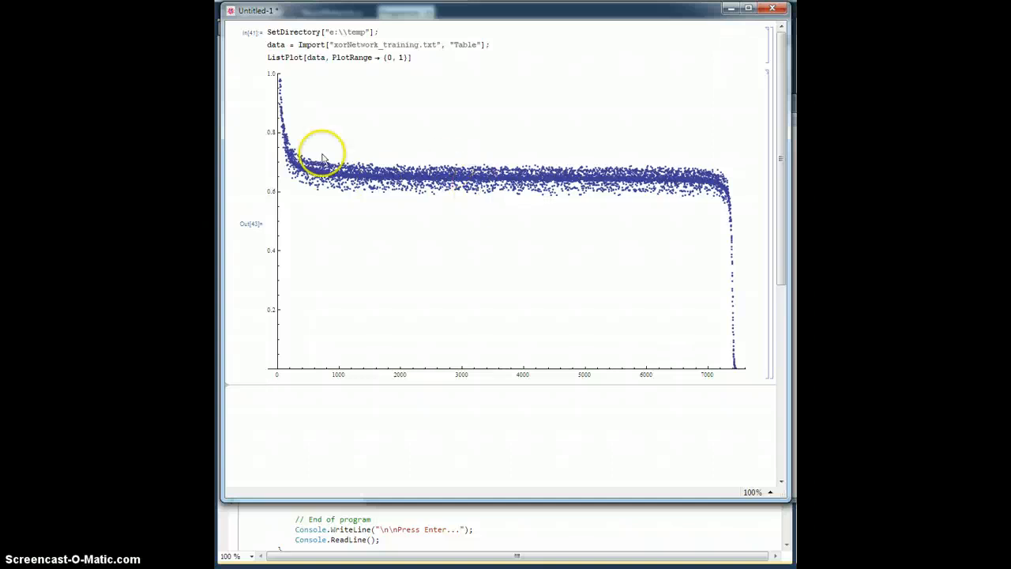
{"action": "mouse_move", "coordinate": [446, 173]}
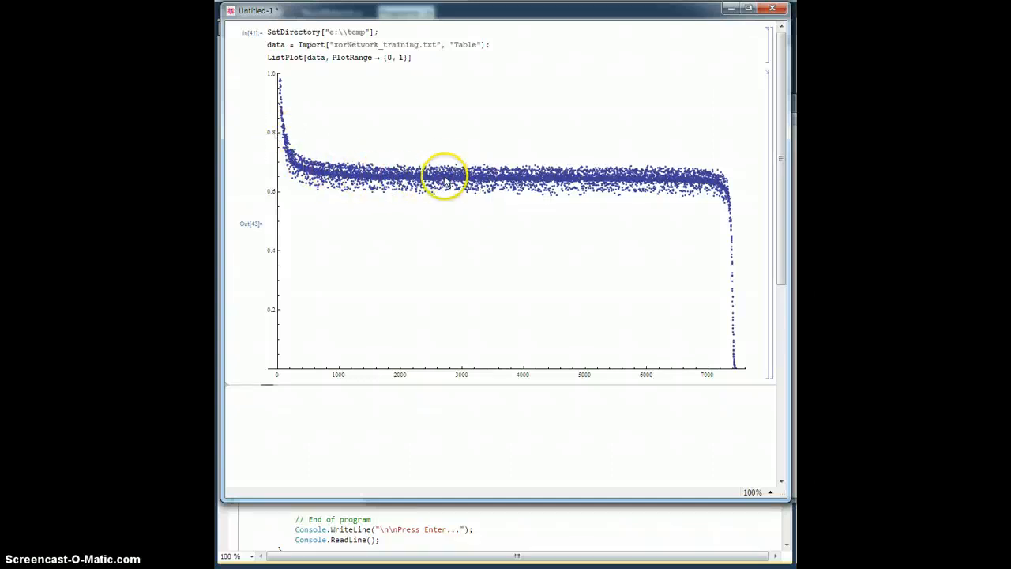
{"action": "mouse_move", "coordinate": [734, 259]}
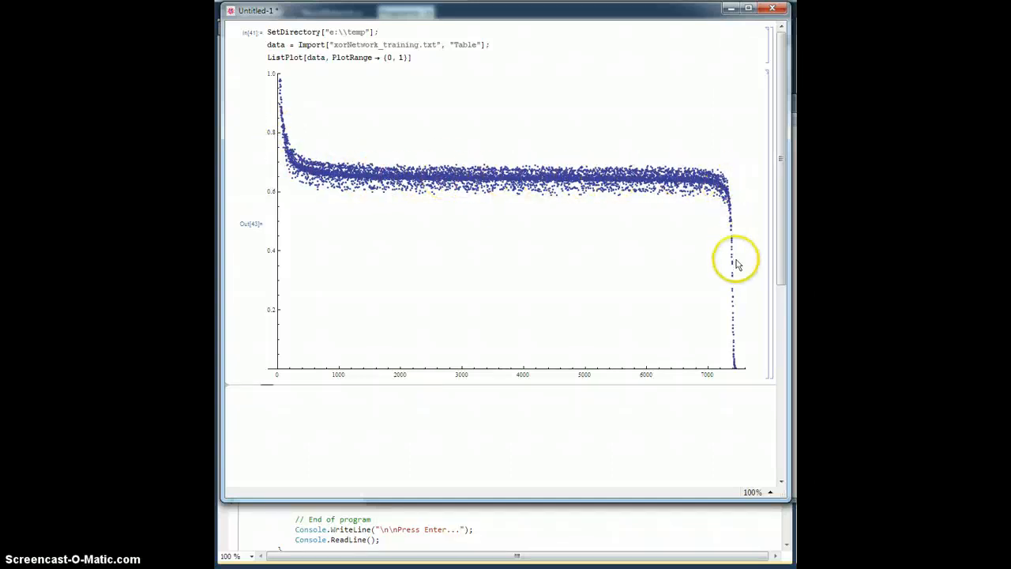
{"action": "mouse_move", "coordinate": [730, 202]}
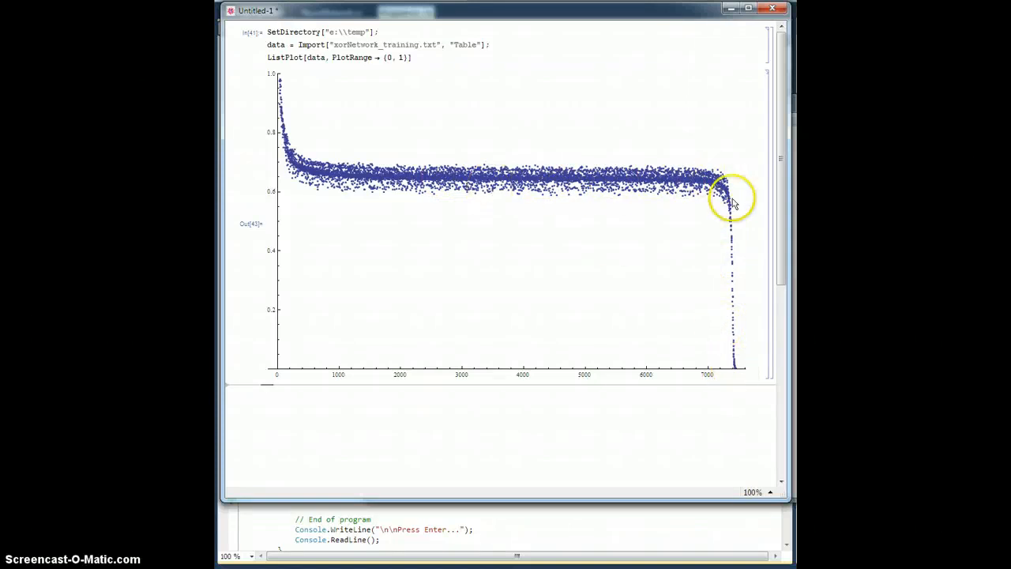
{"action": "mouse_move", "coordinate": [727, 354]}
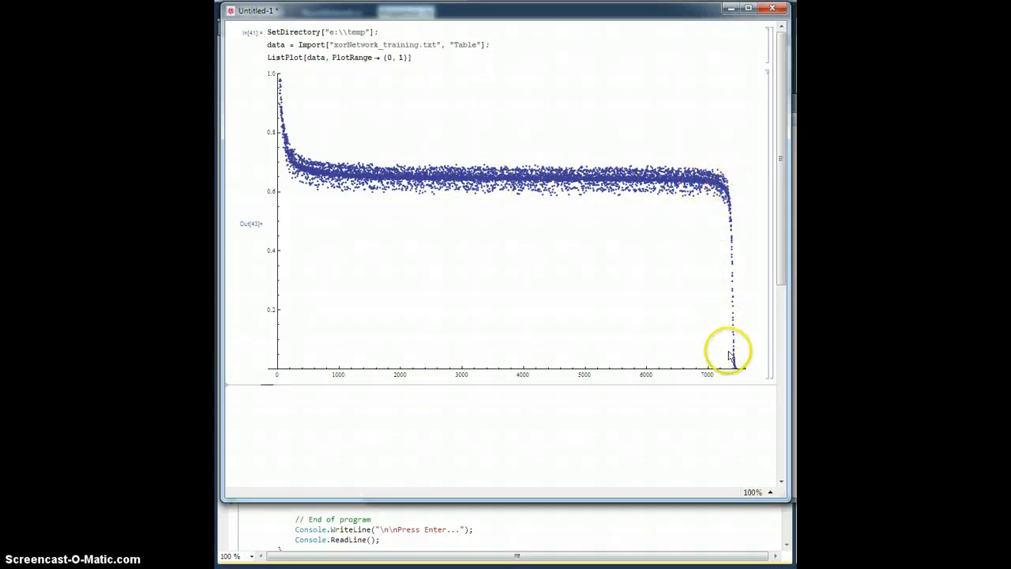
{"action": "mouse_move", "coordinate": [576, 183]}
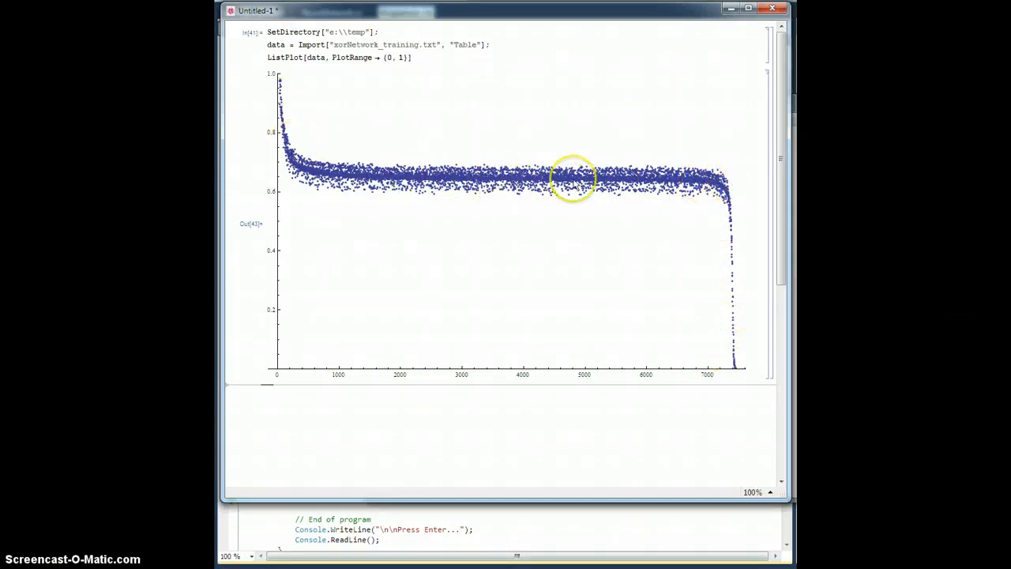
{"action": "mouse_move", "coordinate": [471, 182]}
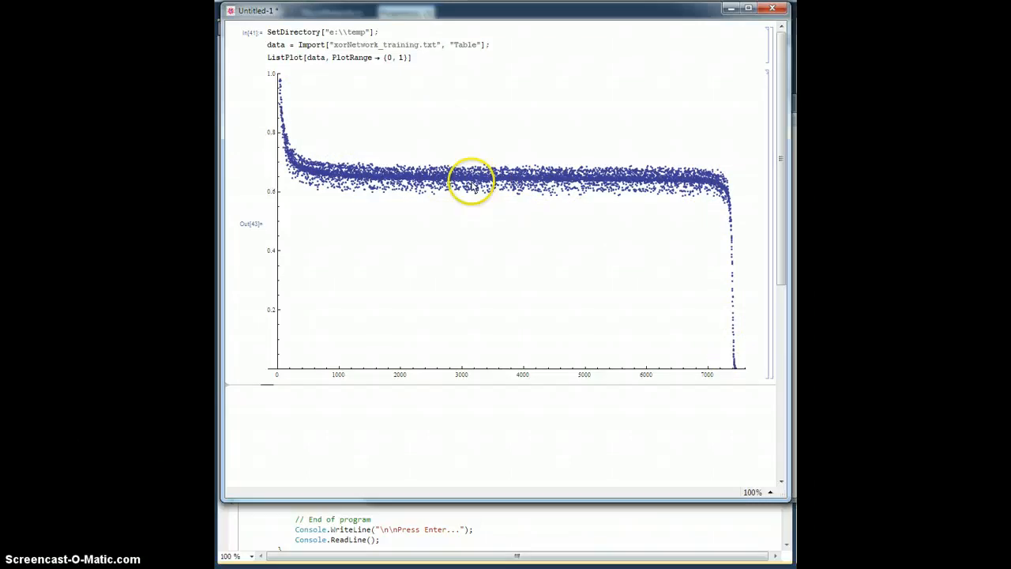
{"action": "mouse_move", "coordinate": [308, 155]}
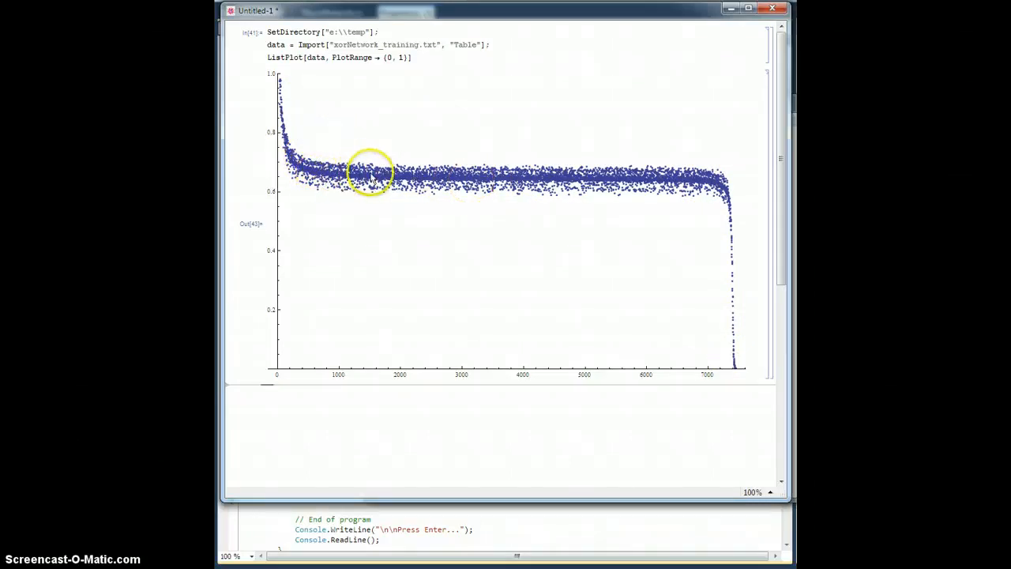
{"action": "mouse_move", "coordinate": [409, 173]}
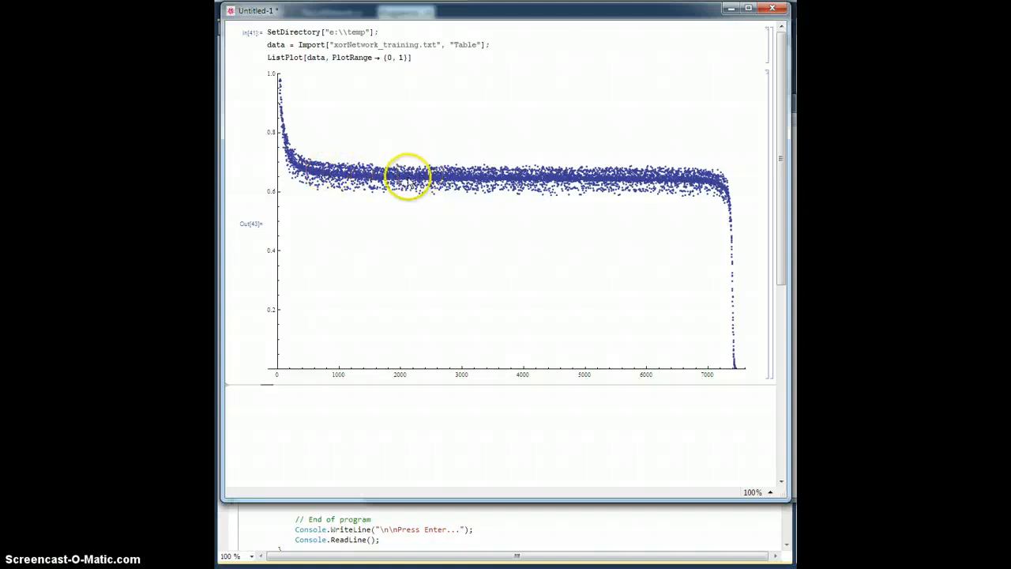
{"action": "mouse_move", "coordinate": [429, 193]}
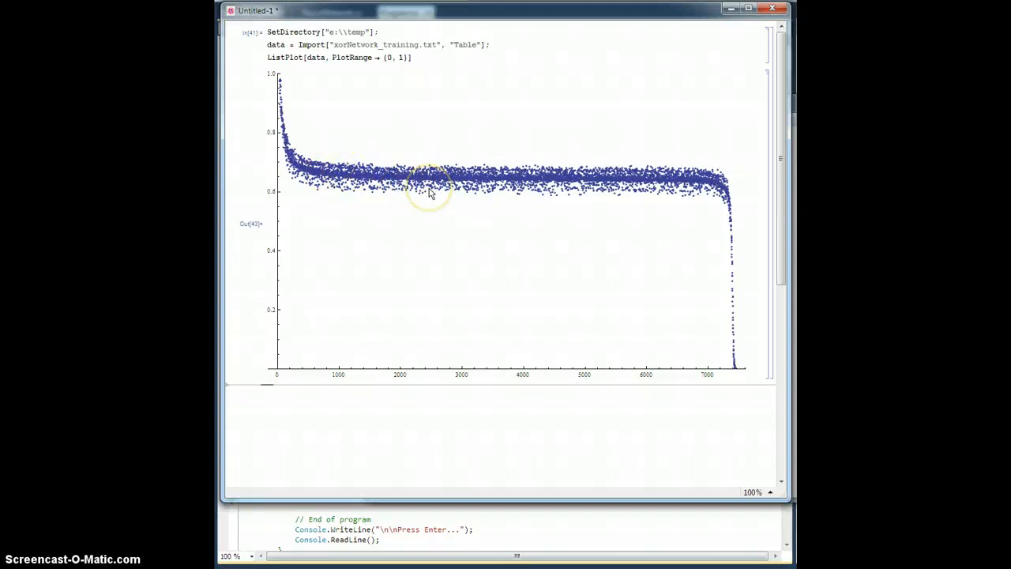
{"action": "mouse_move", "coordinate": [439, 110]}
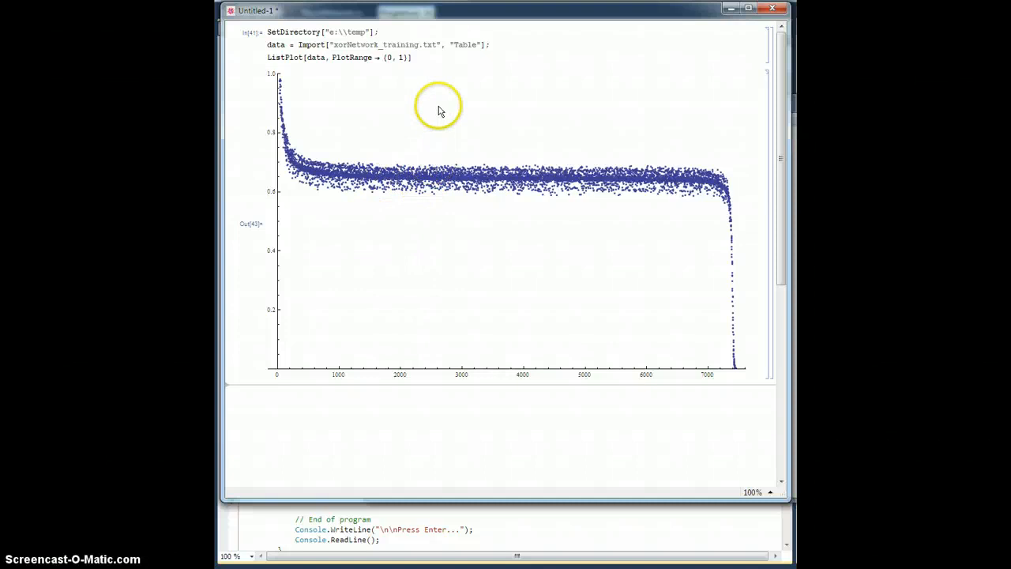
{"action": "mouse_move", "coordinate": [462, 120]}
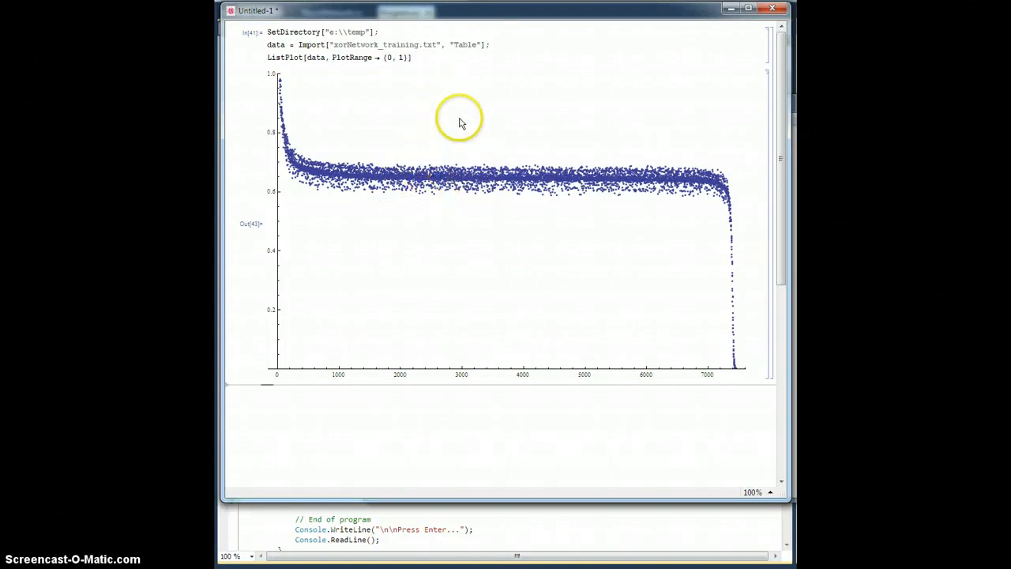
{"action": "mouse_move", "coordinate": [487, 263]}
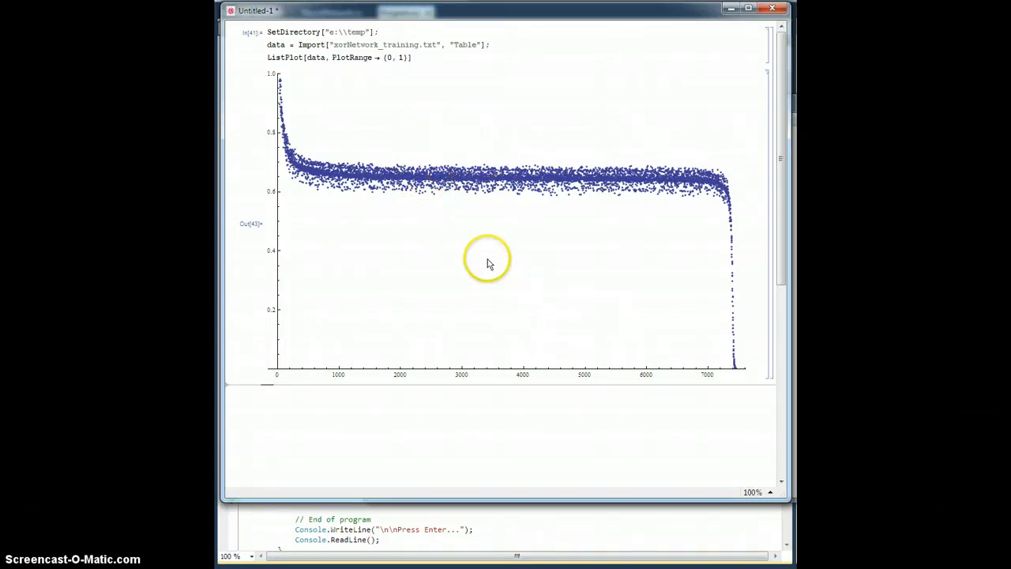
{"action": "mouse_move", "coordinate": [591, 306]}
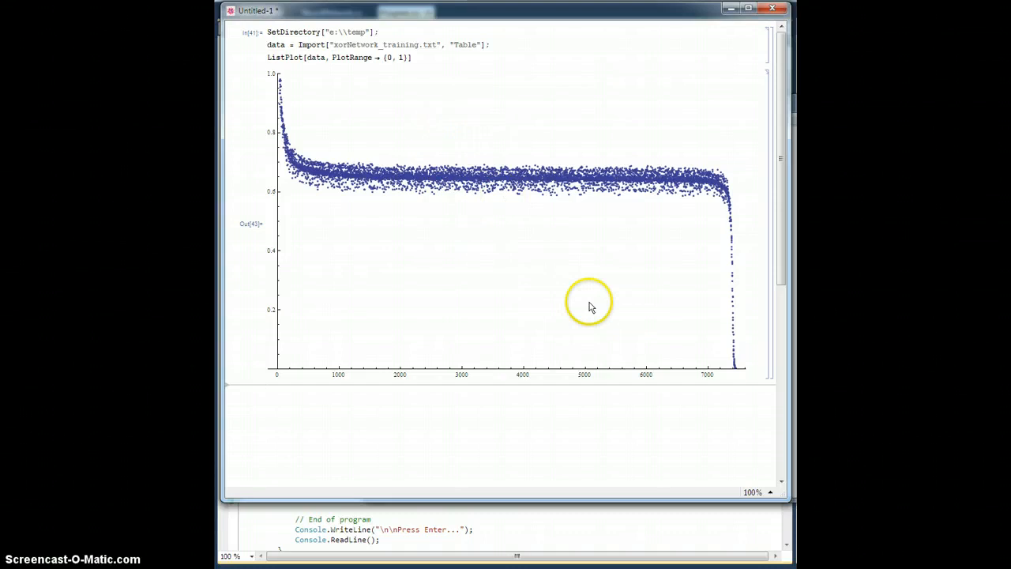
{"action": "mouse_move", "coordinate": [455, 561]}
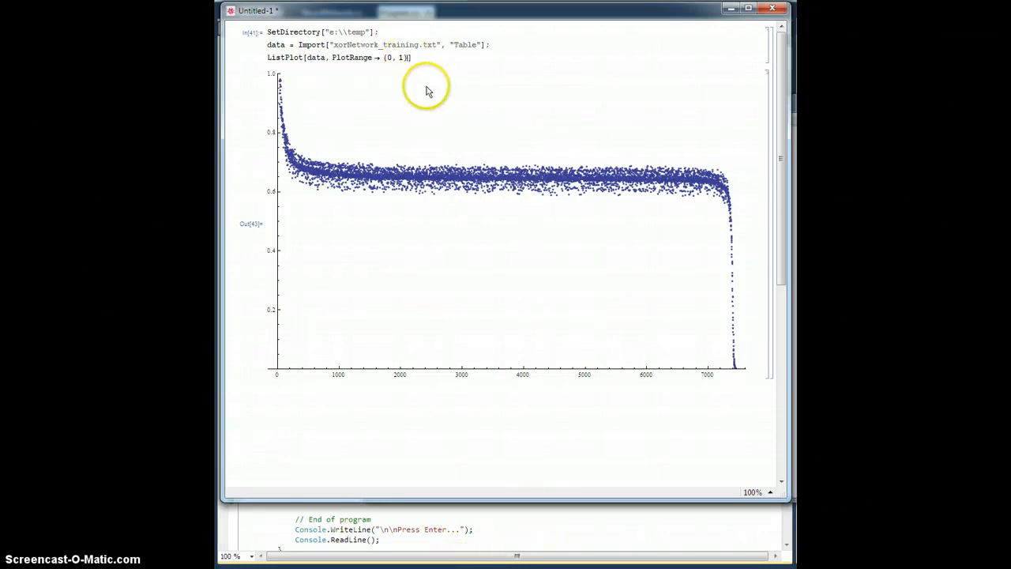
{"action": "type", "text": "All"}
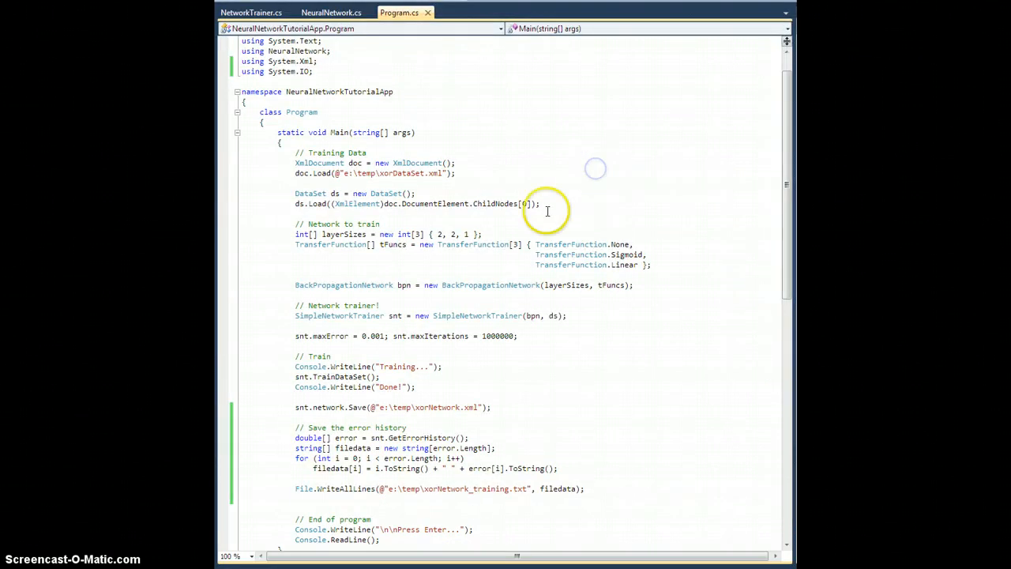
Run the training program with F5 to regenerate xorNetwork_training.txt
{"action": "key", "text": "F5"}
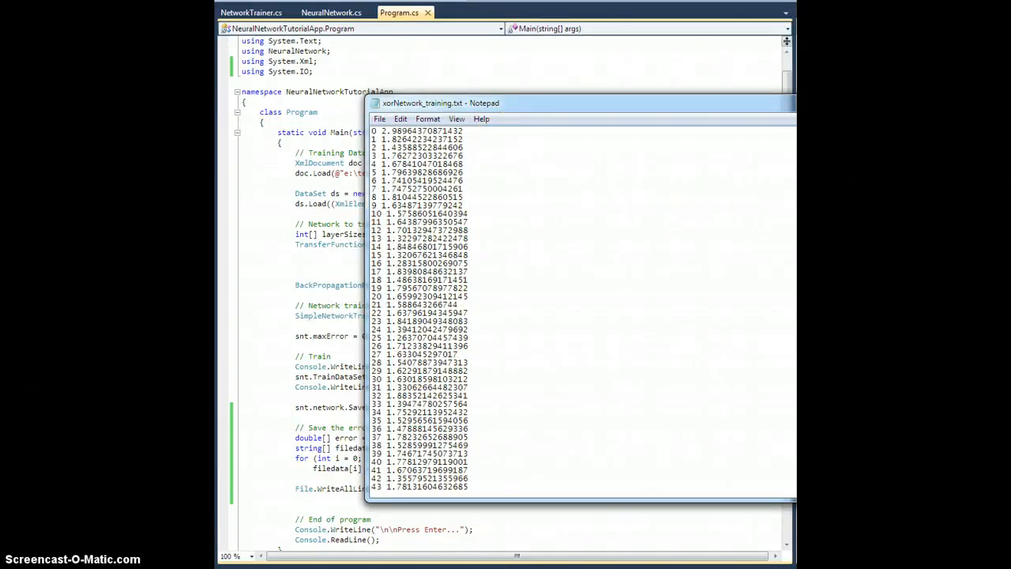
Scroll to the end of the log, showing entries around iteration 690,000
{"action": "scroll", "scroll_direction": "down", "scroll_amount": 3}
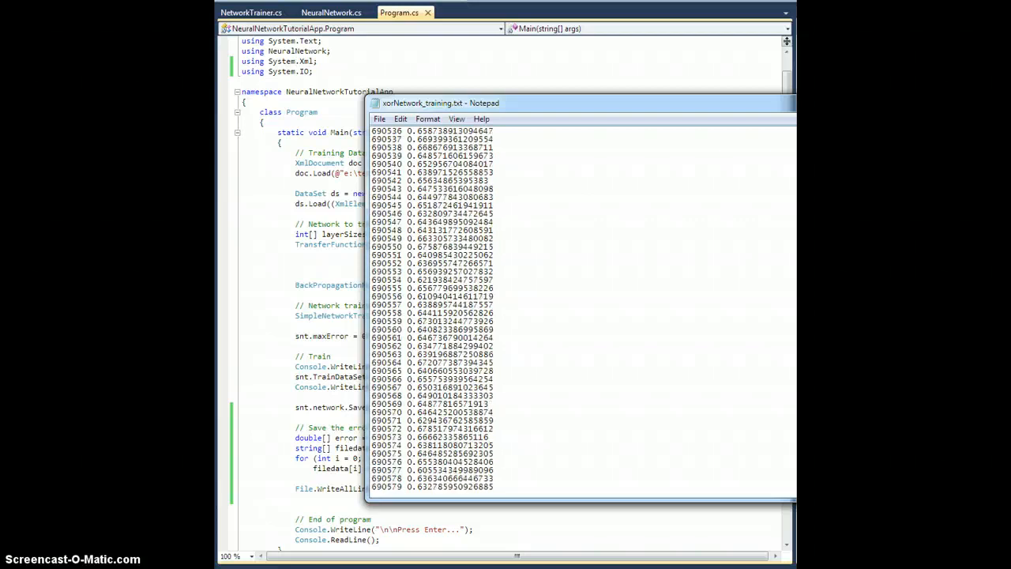
{"action": "scroll", "scroll_direction": "down", "scroll_amount": 3}
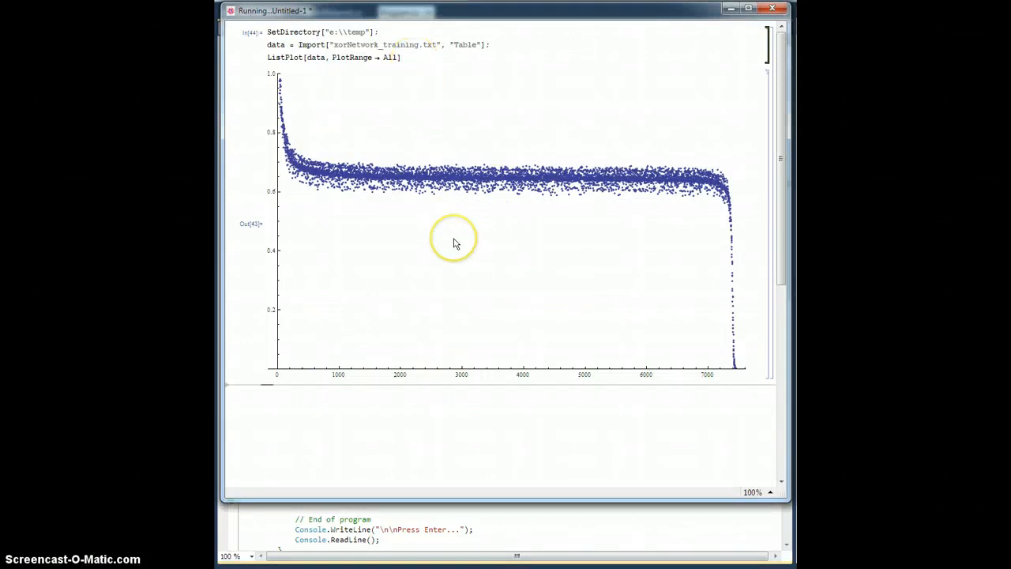
{"action": "mouse_move", "coordinate": [455, 244]}
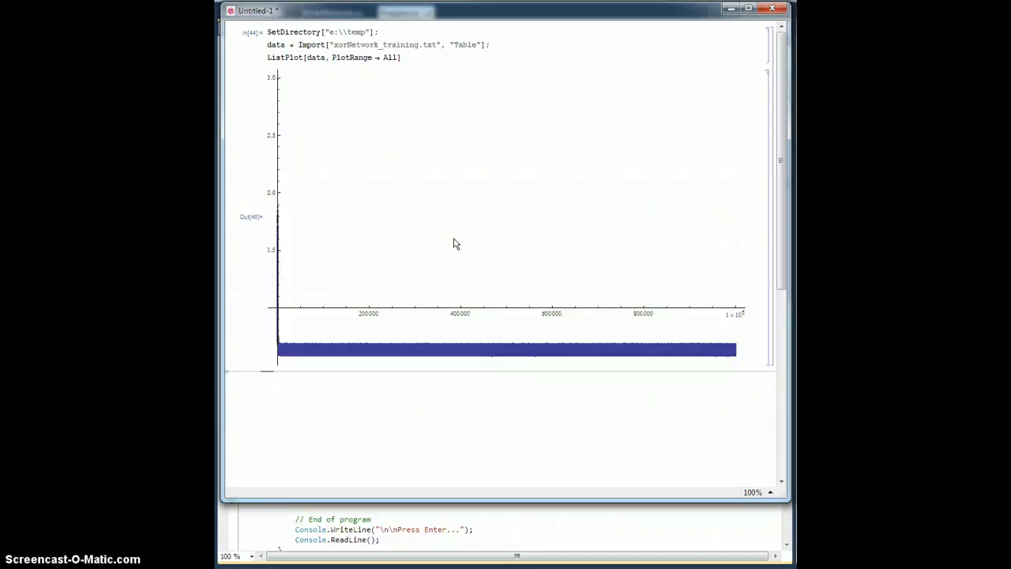
{"action": "mouse_move", "coordinate": [402, 161]}
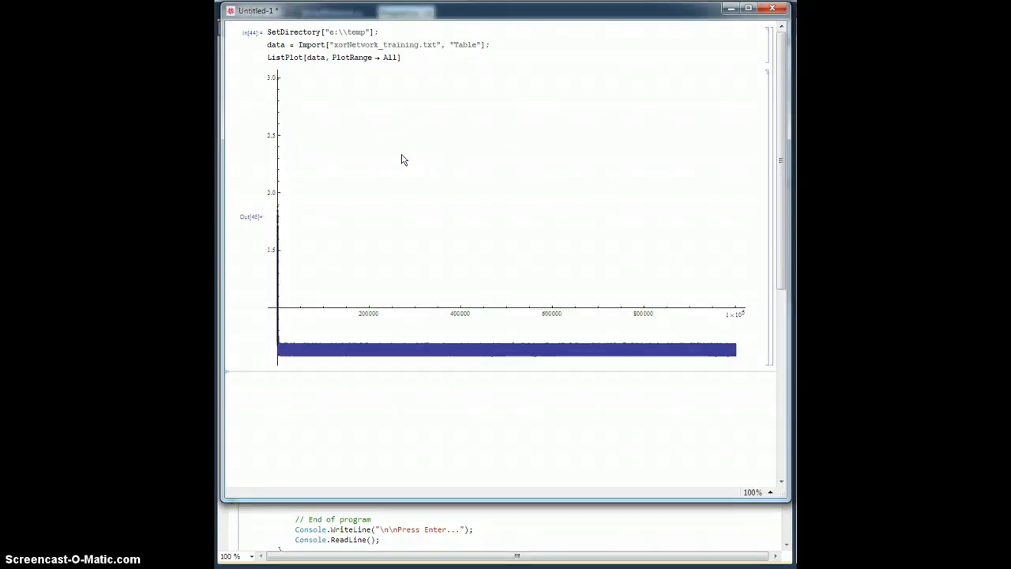
{"action": "mouse_move", "coordinate": [725, 341]}
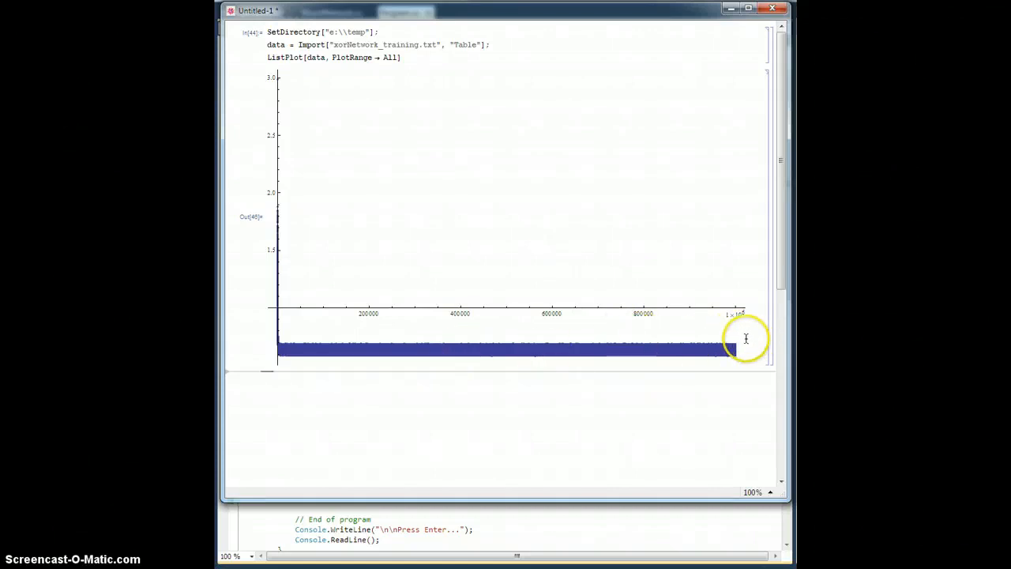
{"action": "mouse_move", "coordinate": [401, 68]}
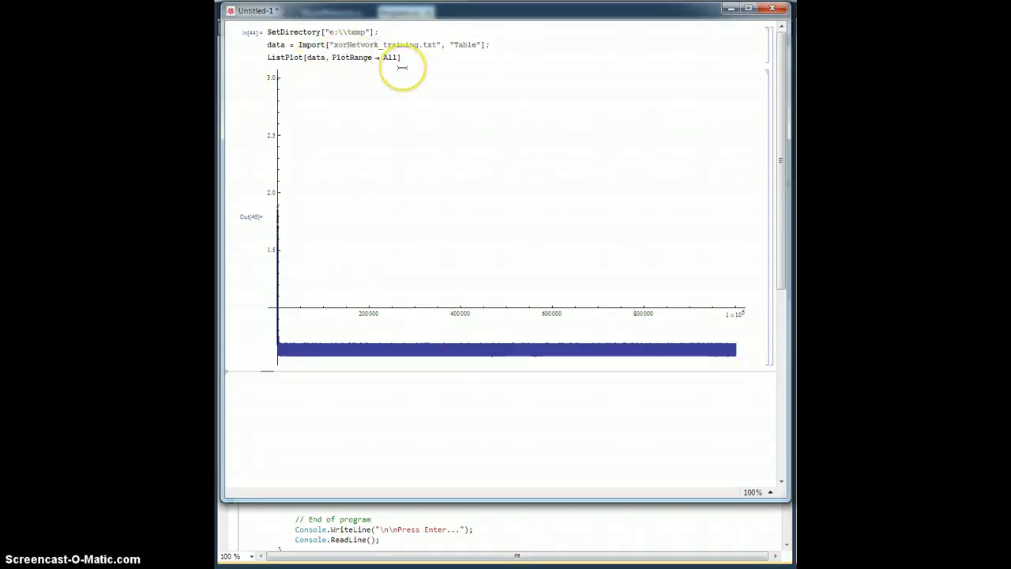
{"action": "mouse_move", "coordinate": [278, 212]}
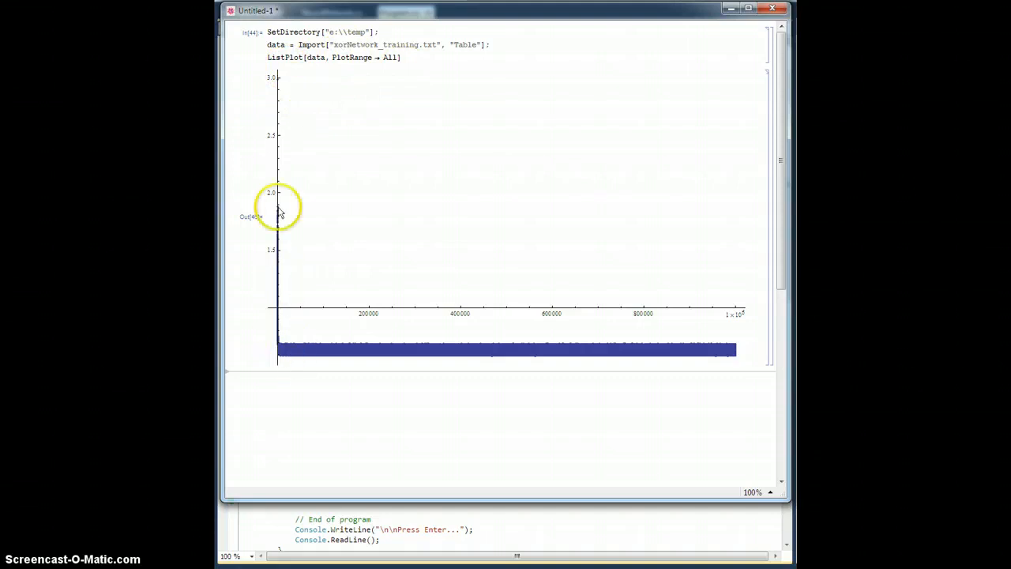
{"action": "mouse_move", "coordinate": [424, 106]}
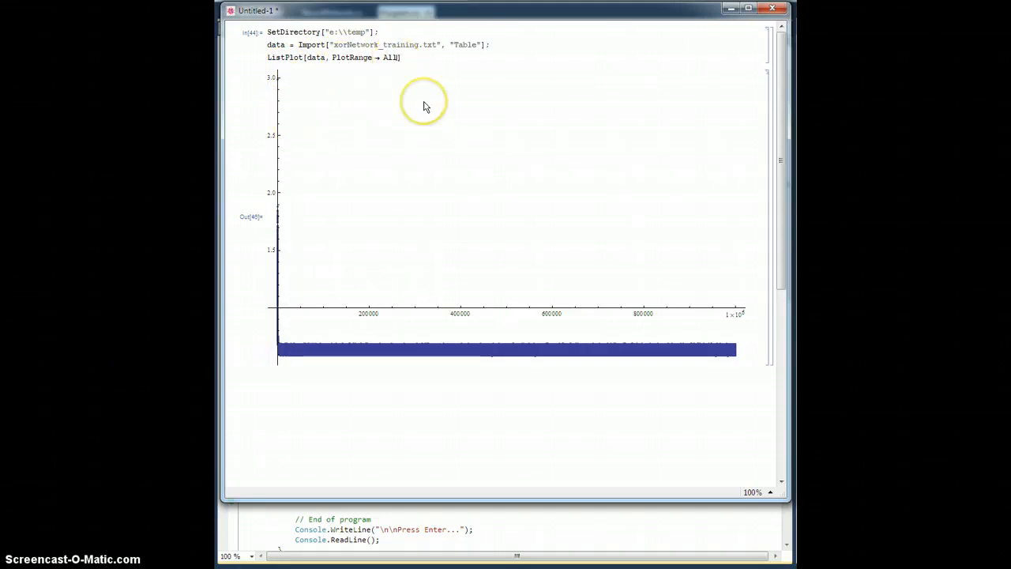
Change the plot's PlotRange from All to {0, 1} and re-evaluate
{"action": "double_click", "coordinate": [388, 57]}
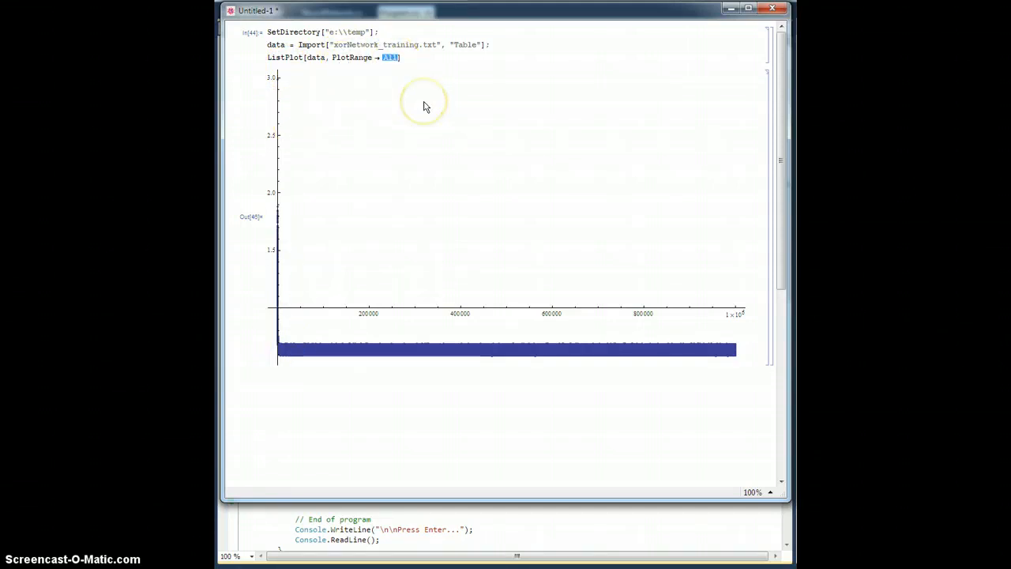
{"action": "type", "text": "{0, 1"}
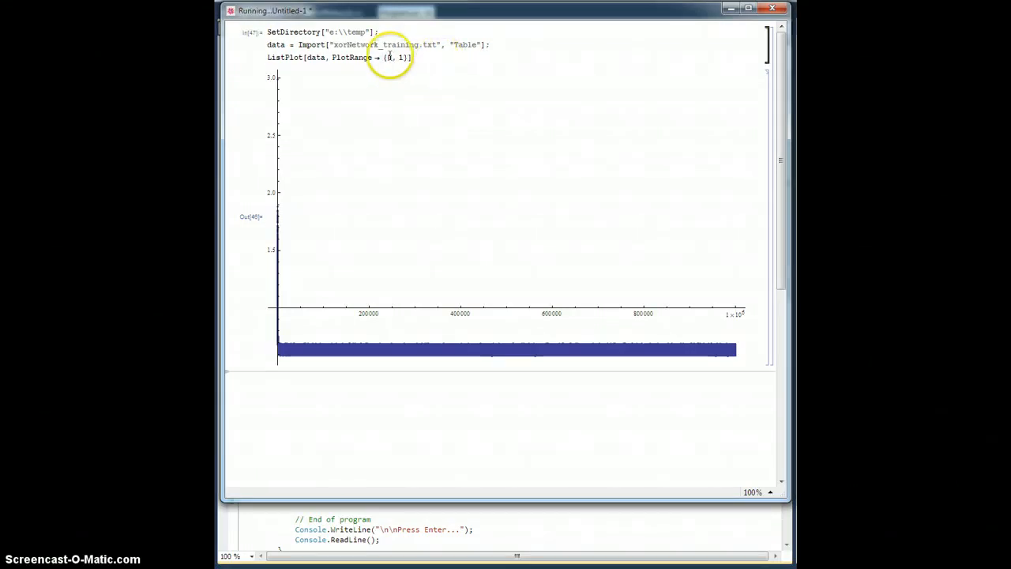
{"action": "mouse_move", "coordinate": [582, 134]}
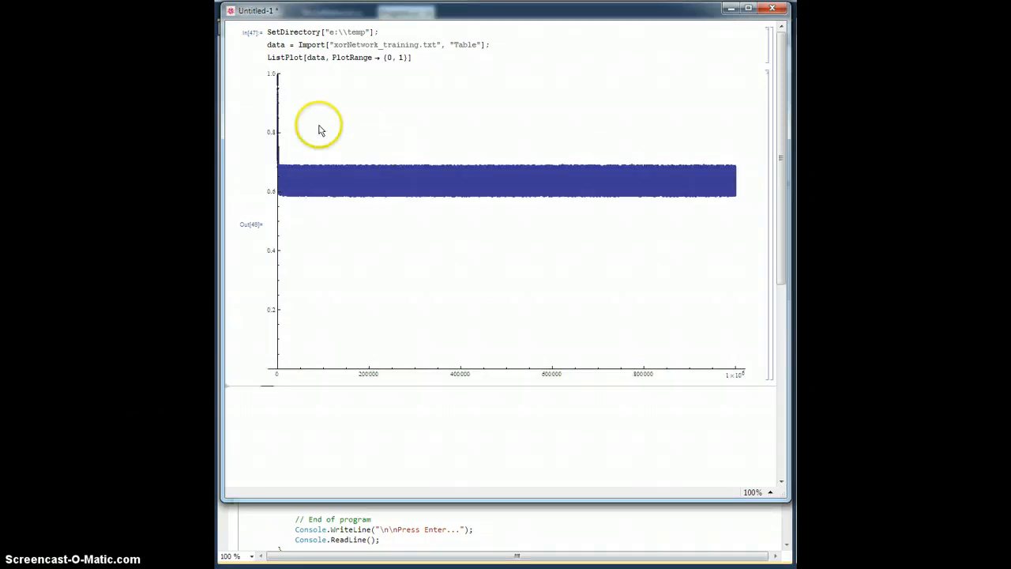
{"action": "mouse_move", "coordinate": [577, 193]}
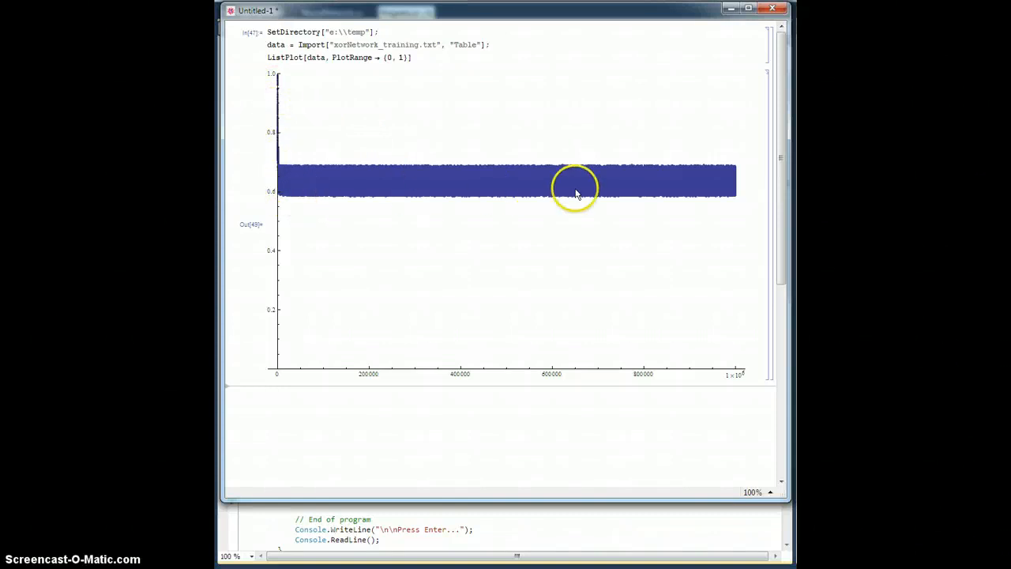
{"action": "mouse_move", "coordinate": [725, 187]}
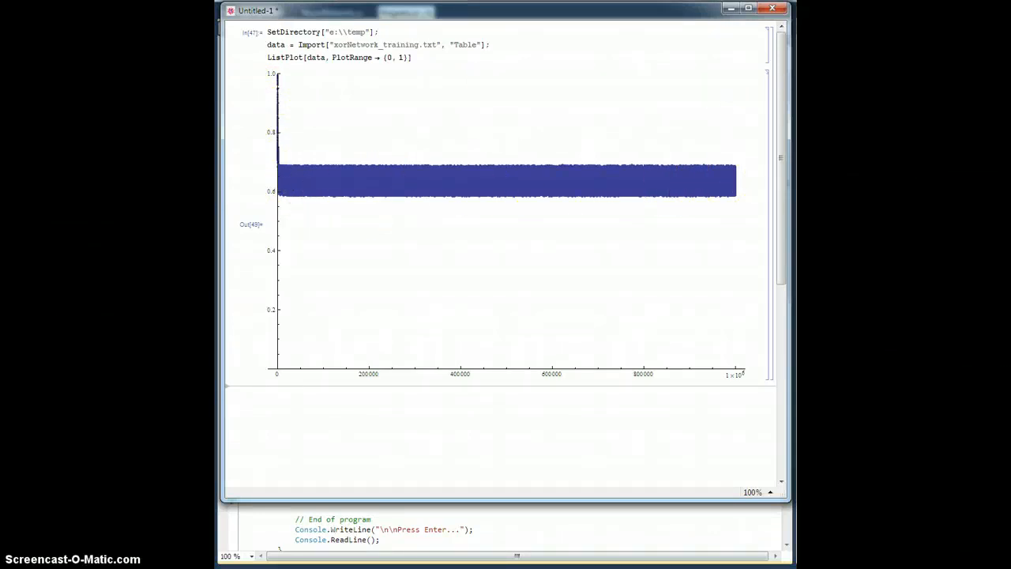
Rerun the training program in Visual Studio to produce a new error history
{"action": "left_click", "coordinate": [398, 13]}
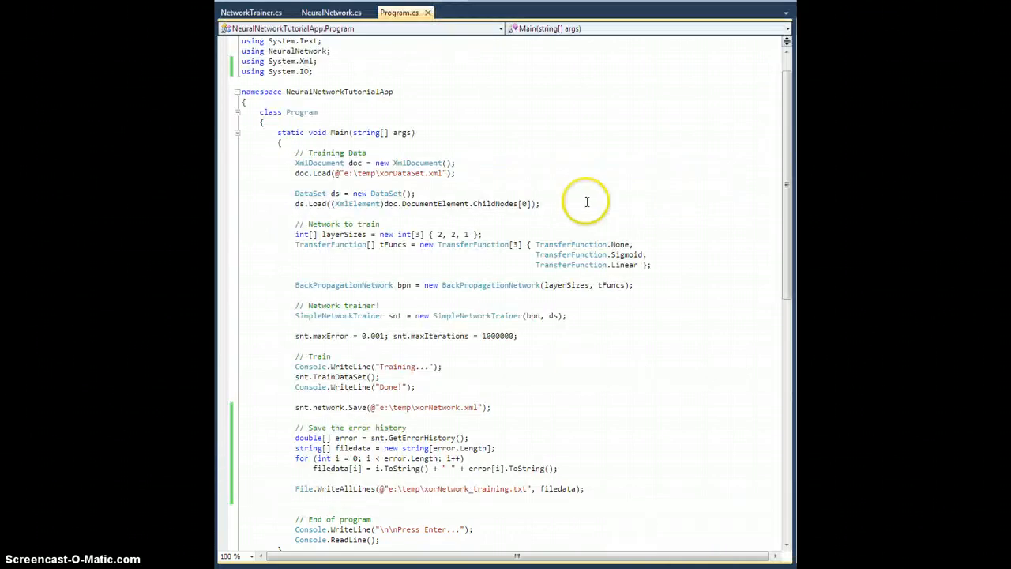
{"action": "key", "text": "F5"}
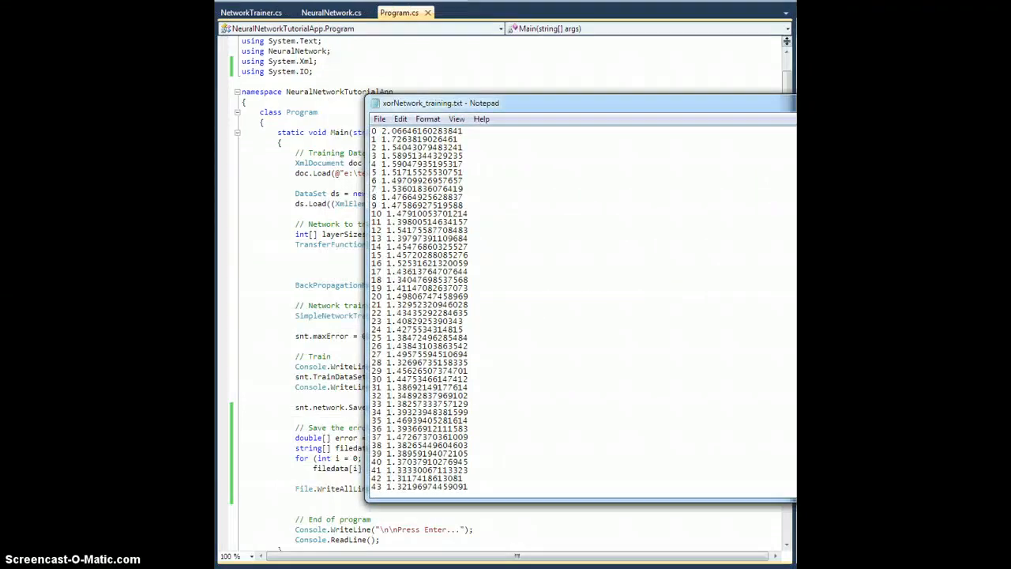
Scroll to the log's end, where the error is near 0.0009 around iteration 960
{"action": "scroll", "scroll_direction": "down", "scroll_amount": 3}
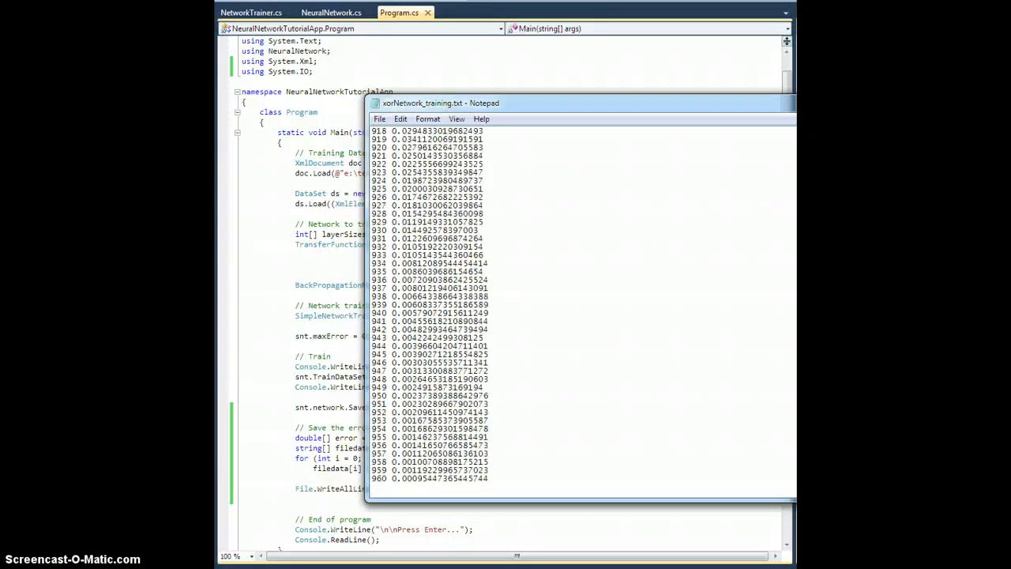
{"action": "left_click_drag", "start_coordinate": [380, 471], "coordinate": [490, 477]}
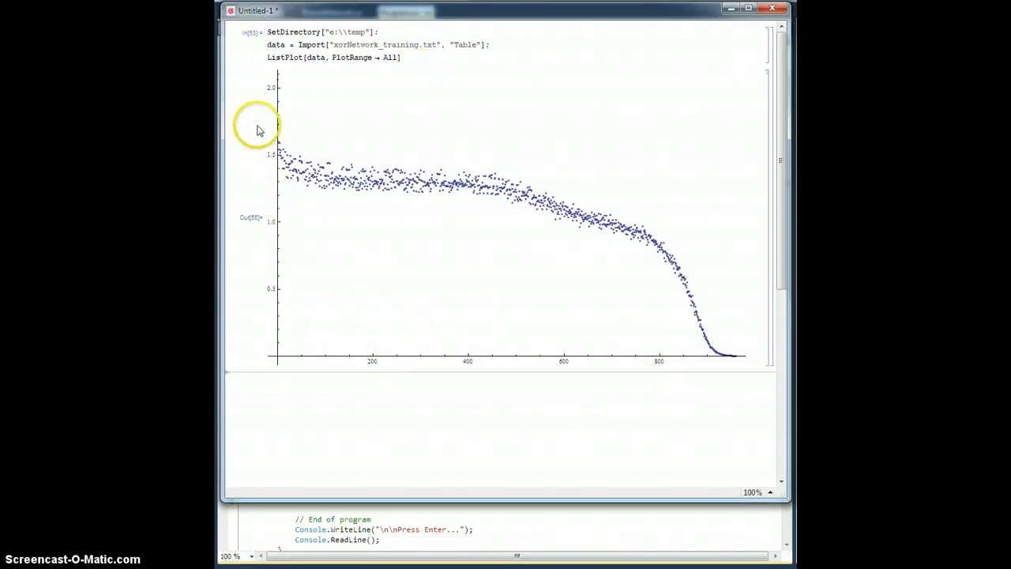
{"action": "mouse_move", "coordinate": [278, 158]}
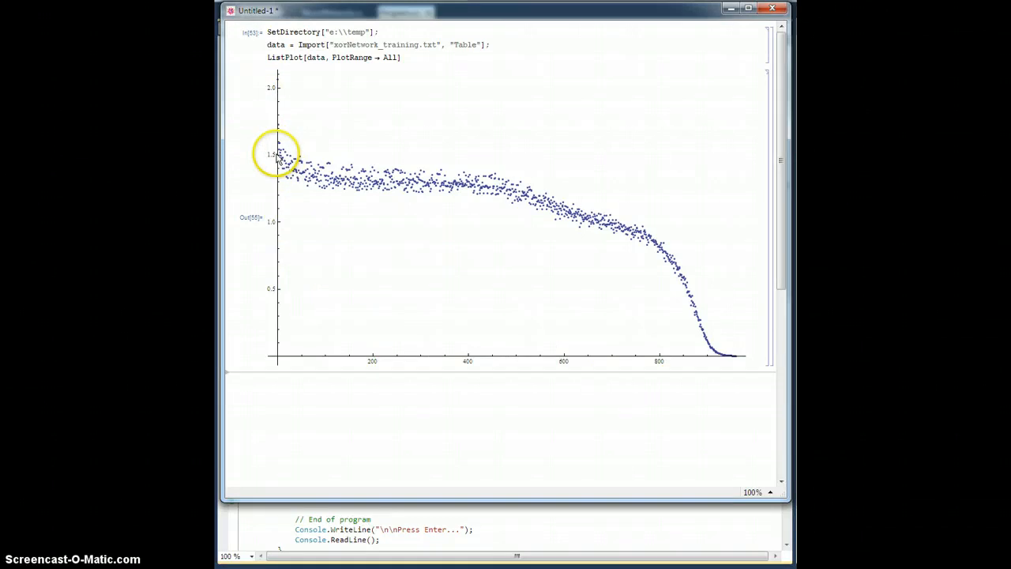
{"action": "mouse_move", "coordinate": [373, 180]}
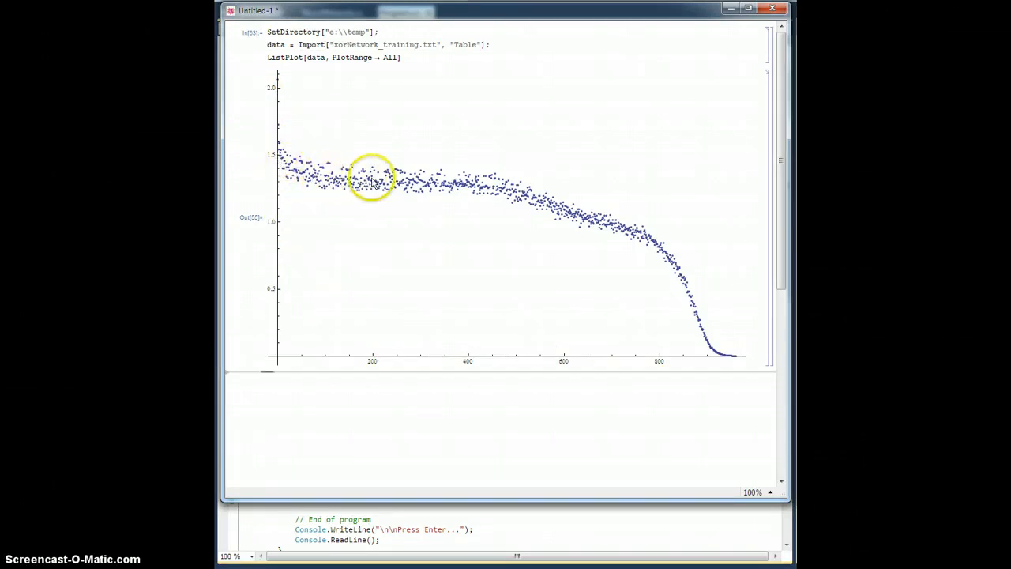
{"action": "mouse_move", "coordinate": [524, 192]}
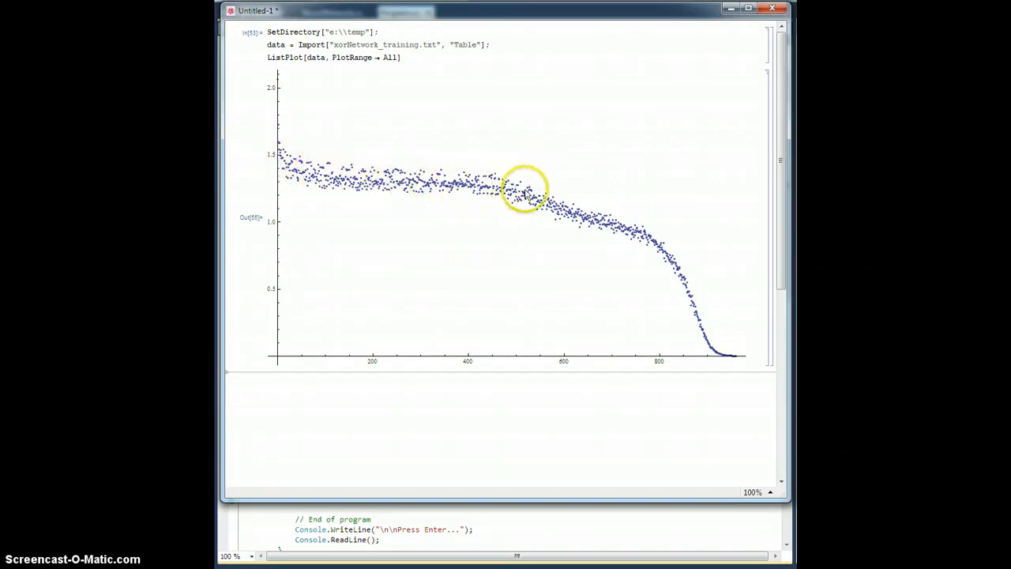
{"action": "mouse_move", "coordinate": [693, 299]}
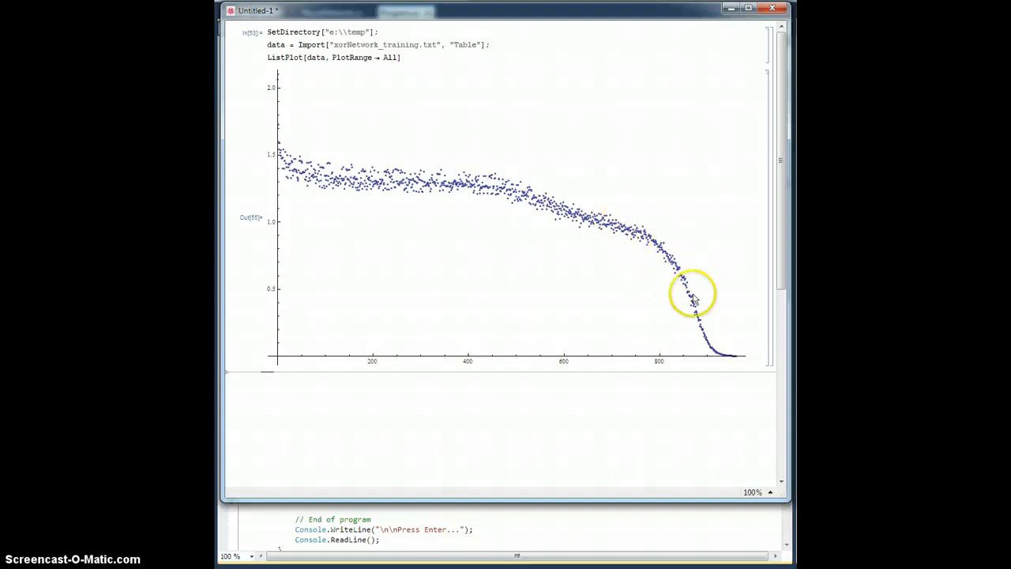
{"action": "mouse_move", "coordinate": [606, 433]}
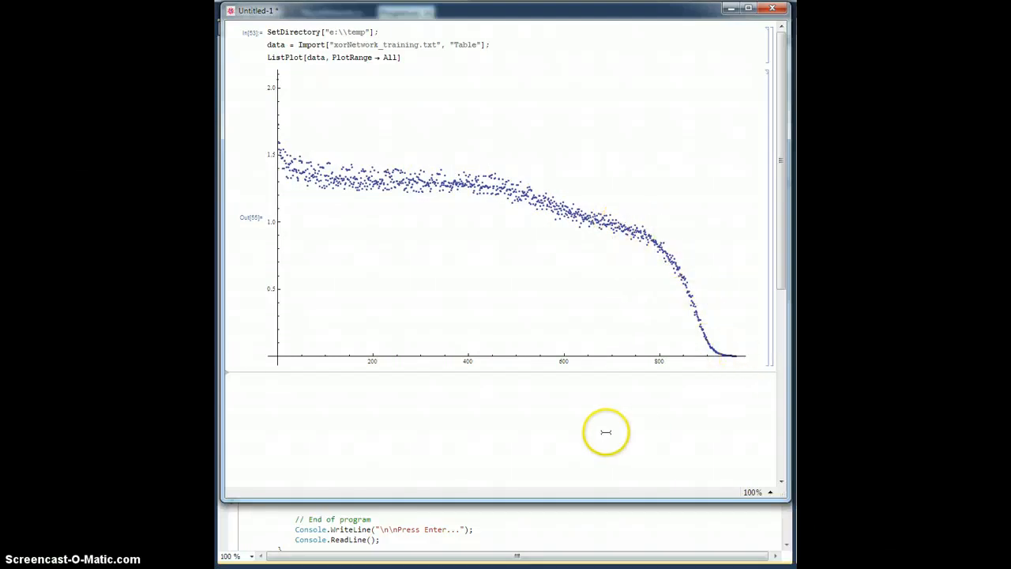
{"action": "mouse_move", "coordinate": [602, 445]}
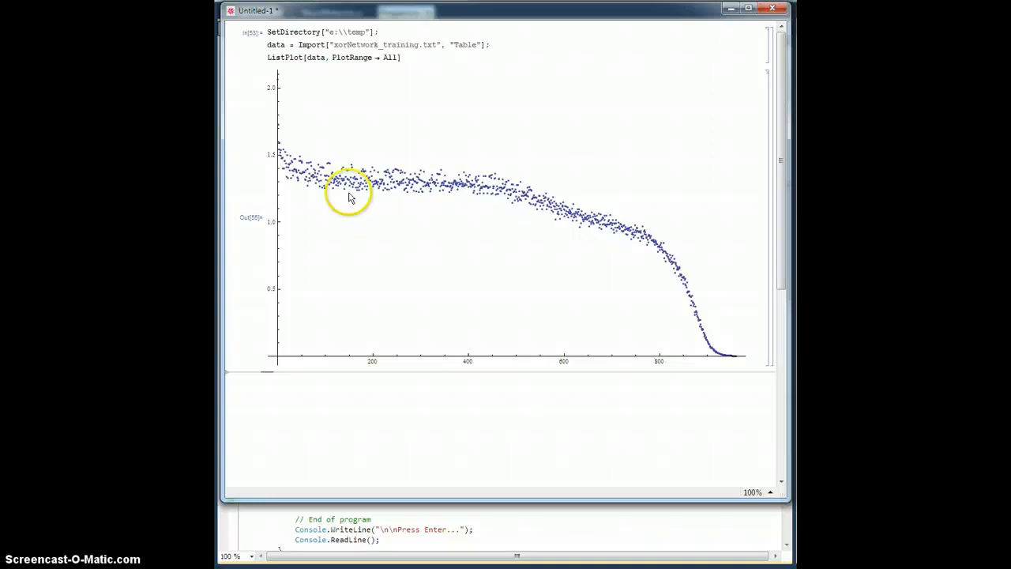
{"action": "mouse_move", "coordinate": [702, 360]}
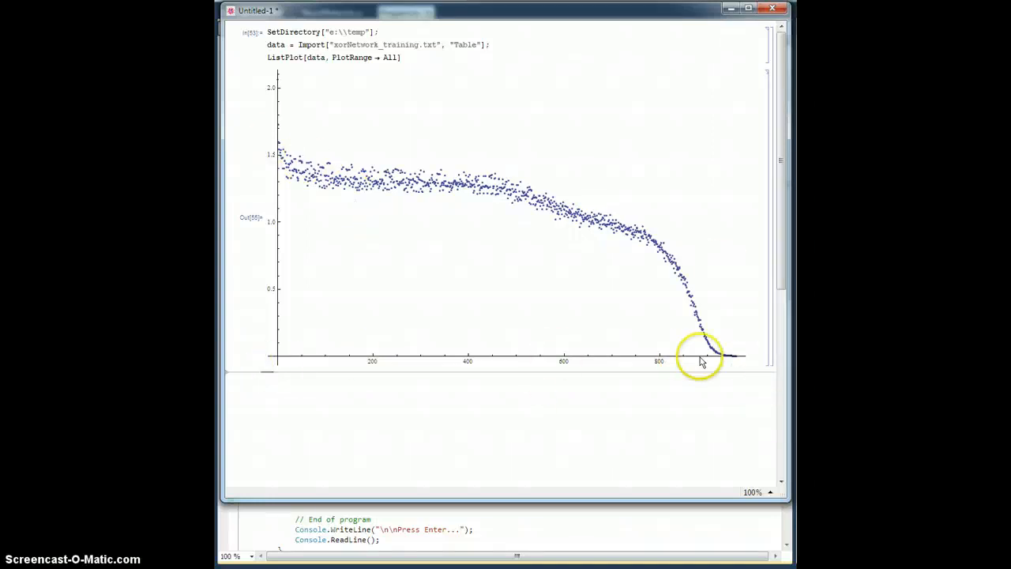
{"action": "mouse_move", "coordinate": [286, 161]}
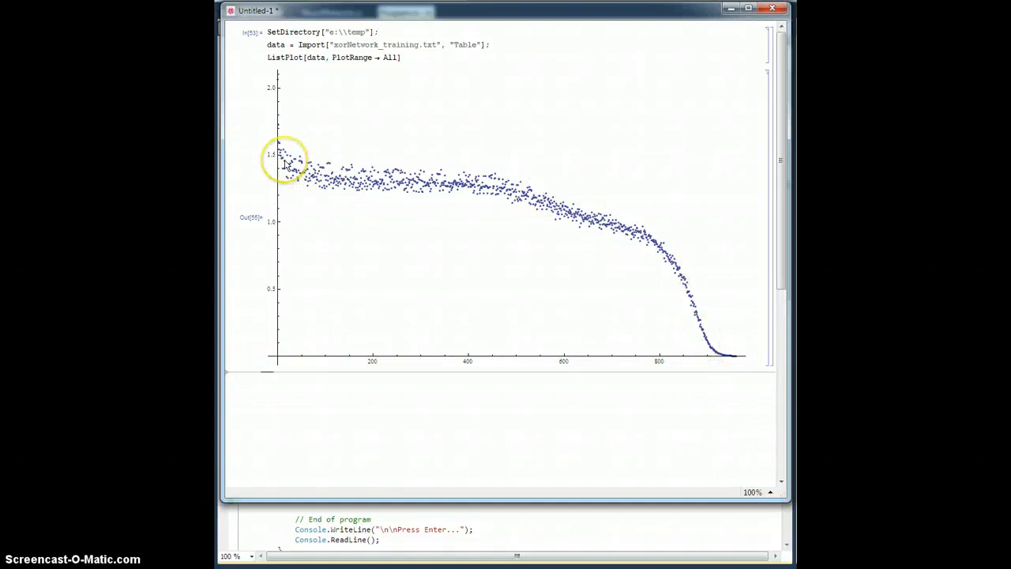
{"action": "mouse_move", "coordinate": [286, 170]}
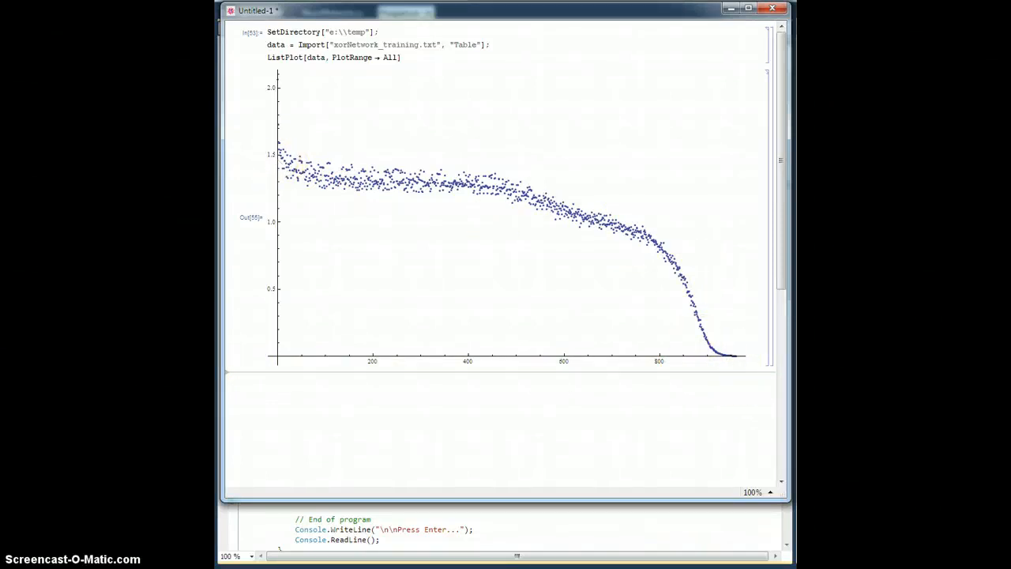
{"action": "mouse_move", "coordinate": [376, 206]}
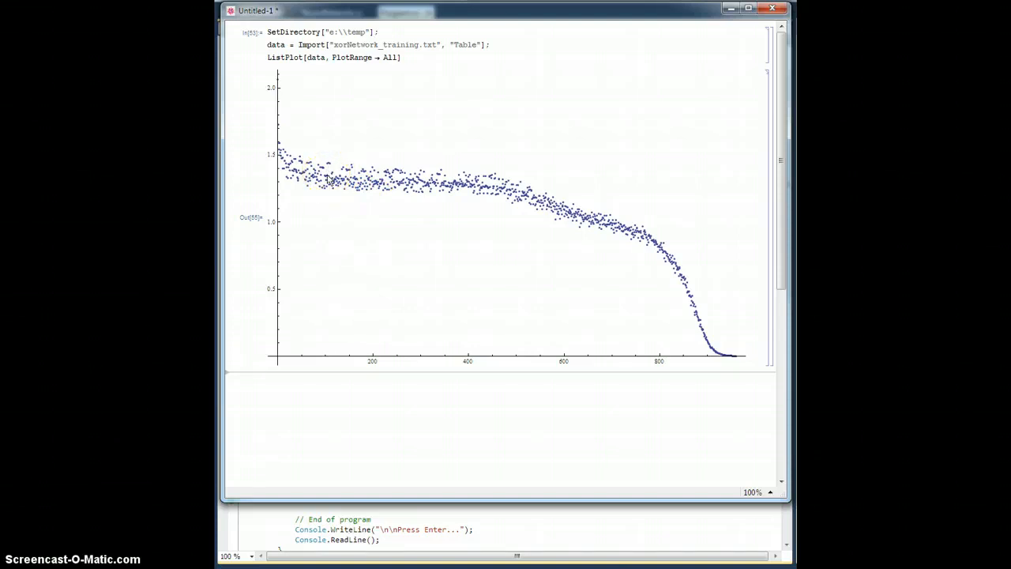
{"action": "mouse_move", "coordinate": [593, 243]}
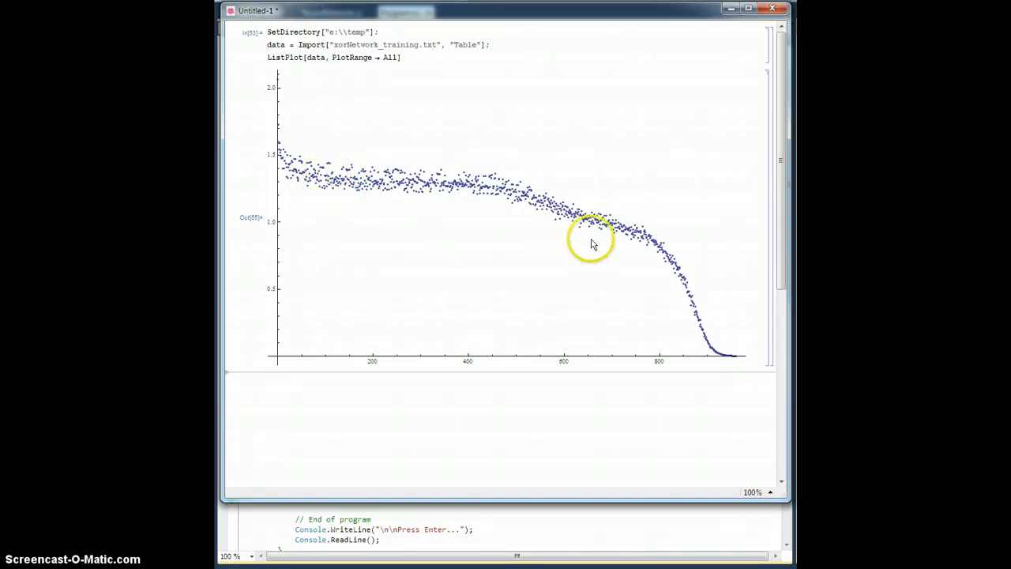
{"action": "mouse_move", "coordinate": [371, 230]}
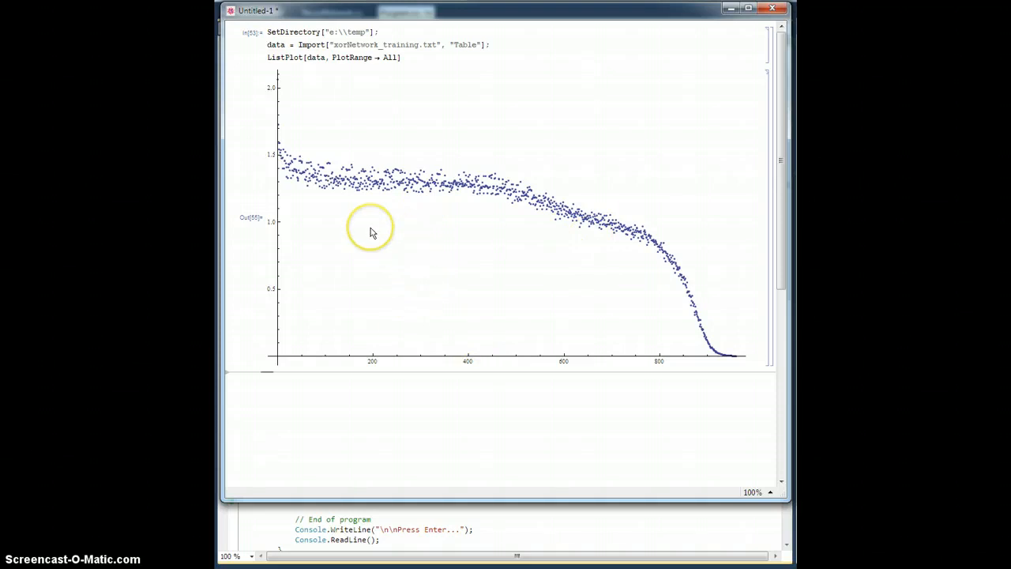
{"action": "mouse_move", "coordinate": [373, 232]}
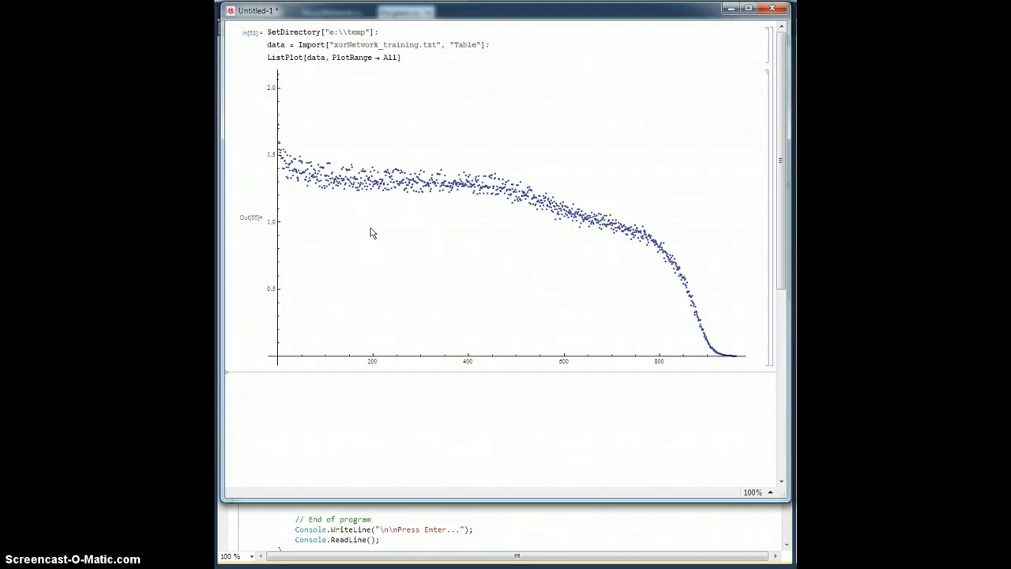
{"action": "mouse_move", "coordinate": [635, 221]}
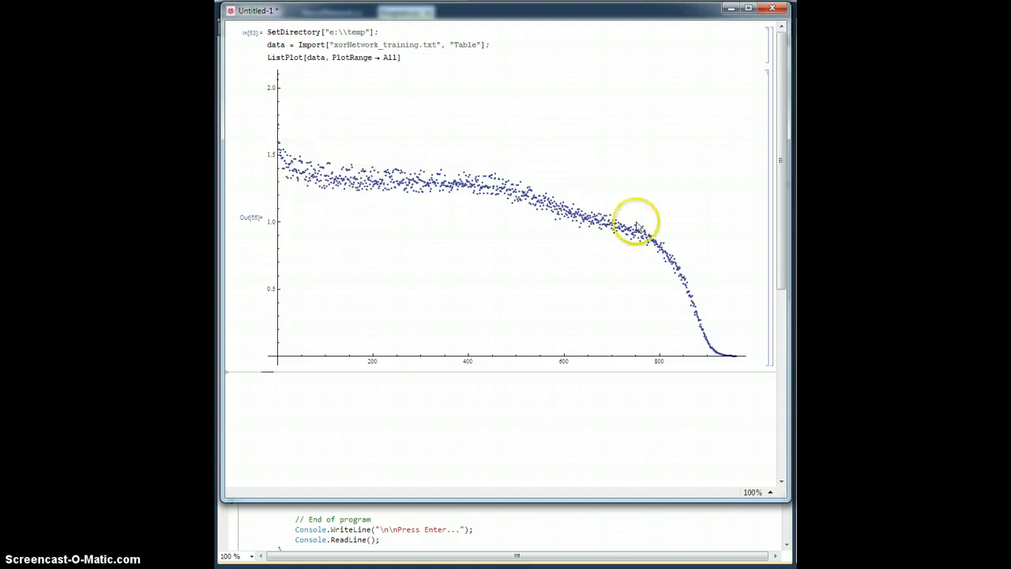
{"action": "mouse_move", "coordinate": [461, 190]}
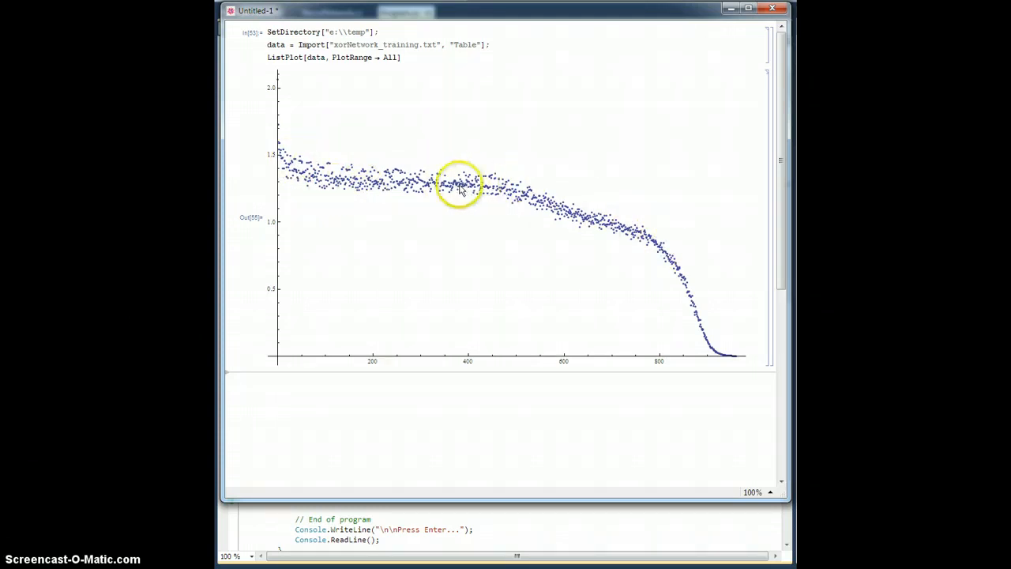
{"action": "mouse_move", "coordinate": [503, 295]}
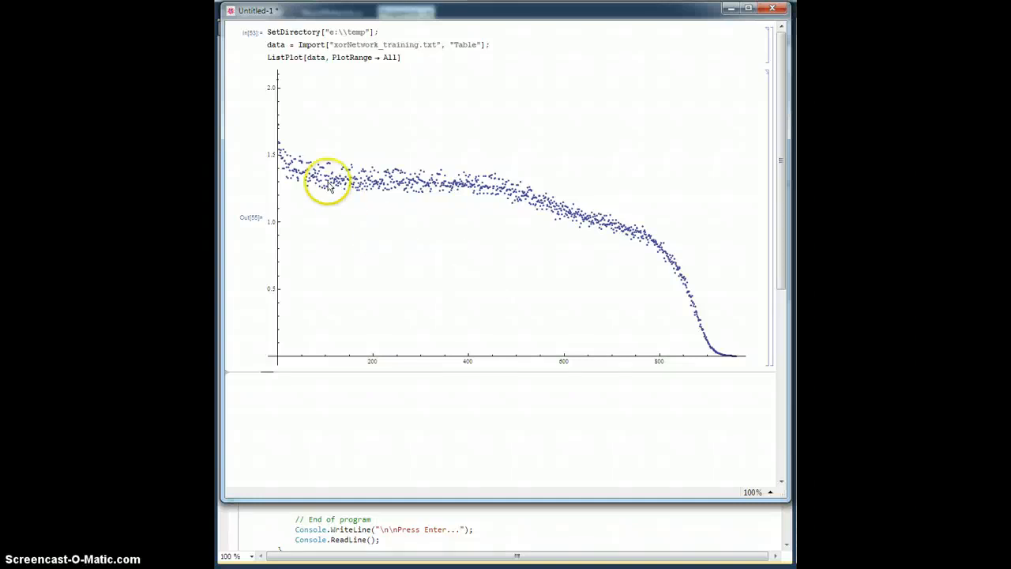
{"action": "mouse_move", "coordinate": [572, 203]}
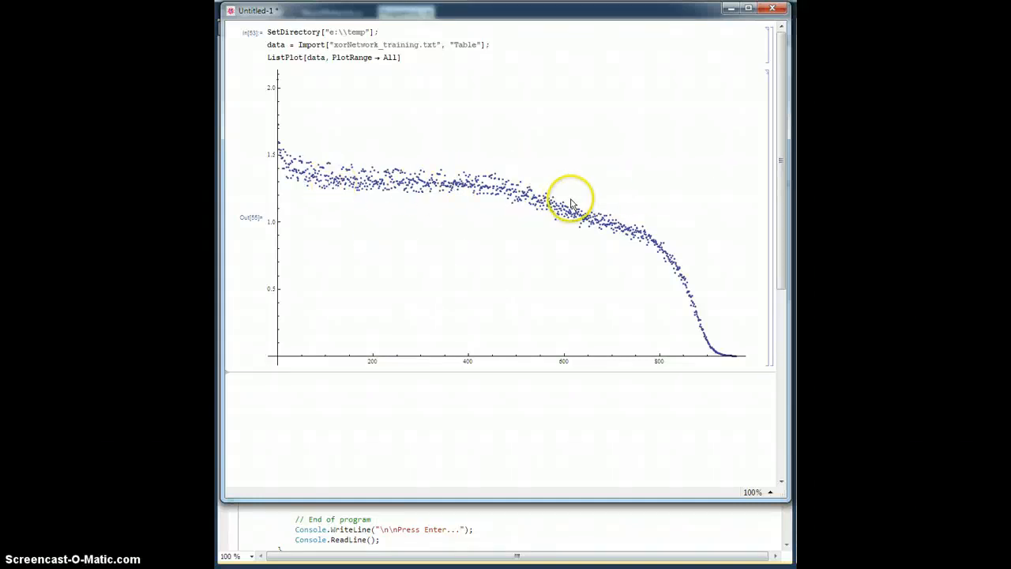
{"action": "mouse_move", "coordinate": [499, 166]}
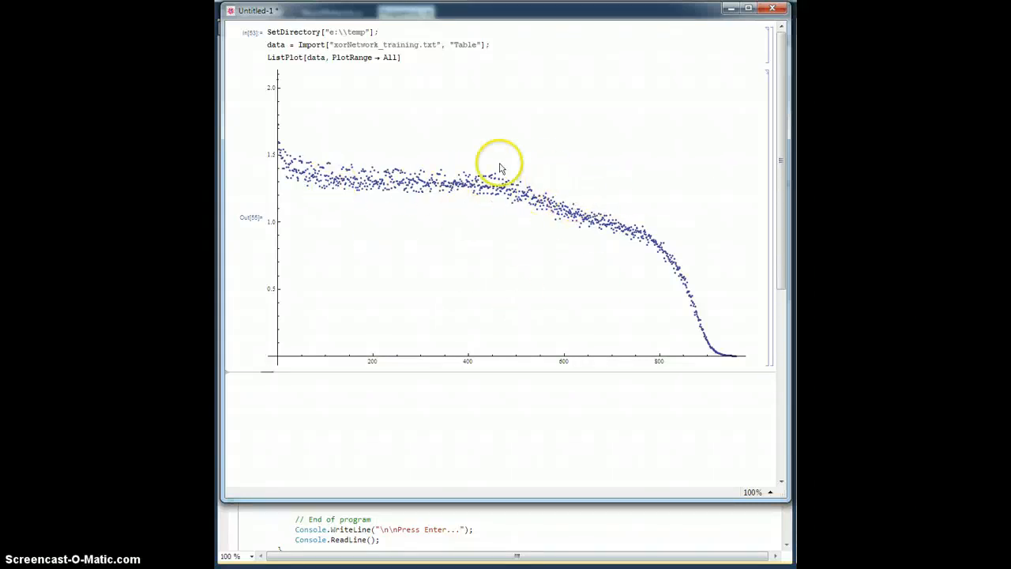
{"action": "mouse_move", "coordinate": [471, 190]}
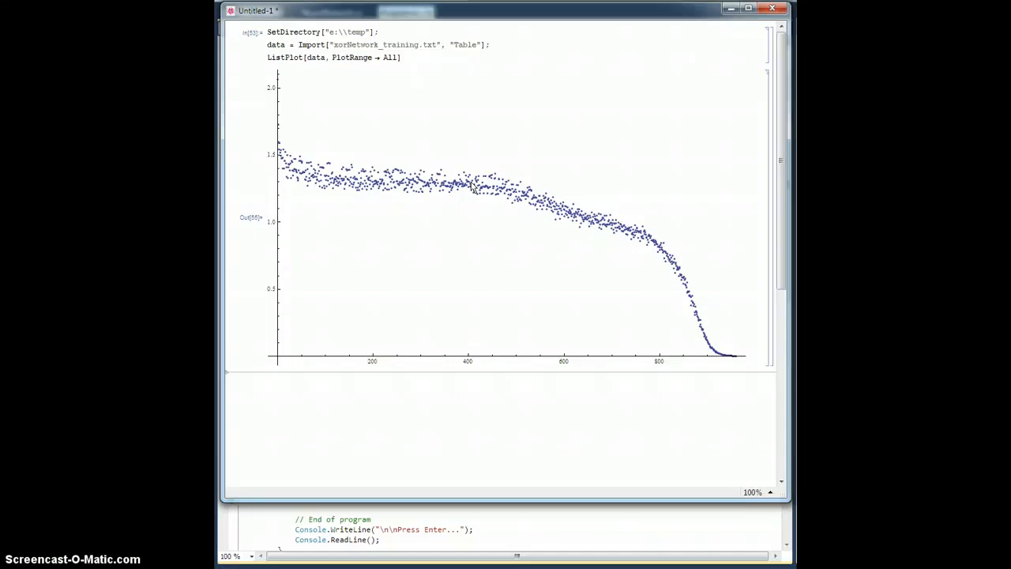
{"action": "mouse_move", "coordinate": [565, 164]}
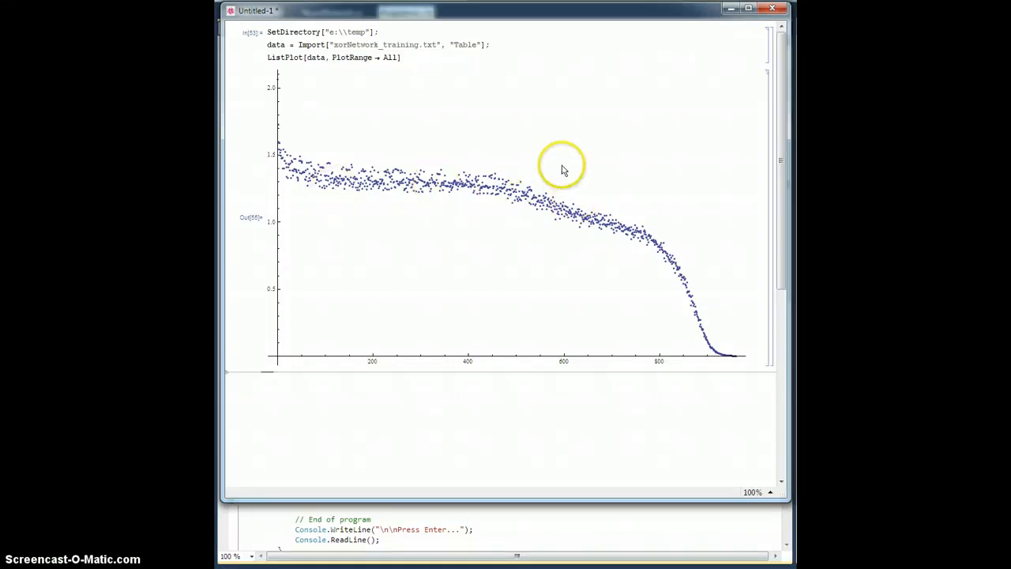
{"action": "mouse_move", "coordinate": [594, 155]}
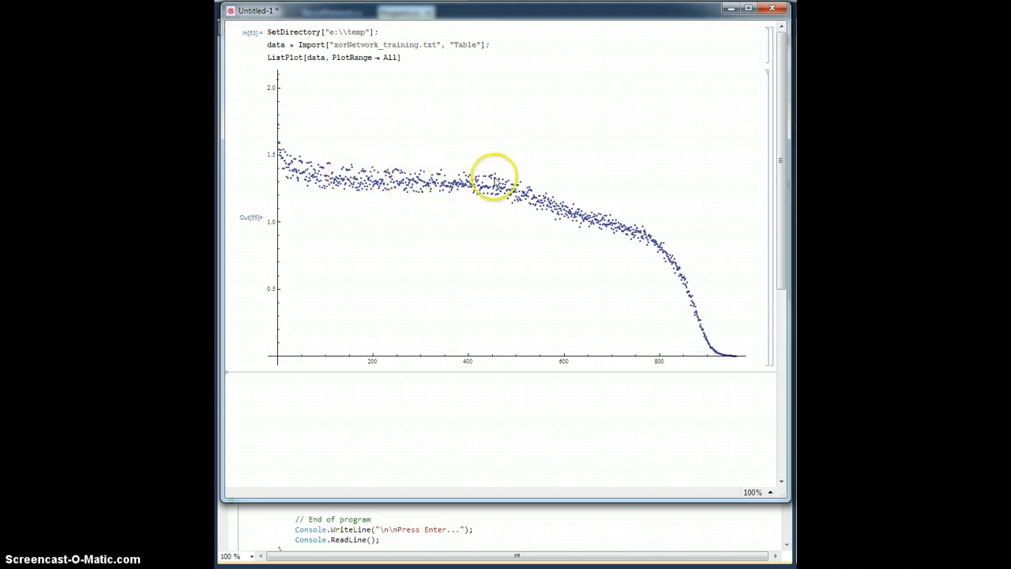
{"action": "mouse_move", "coordinate": [433, 196]}
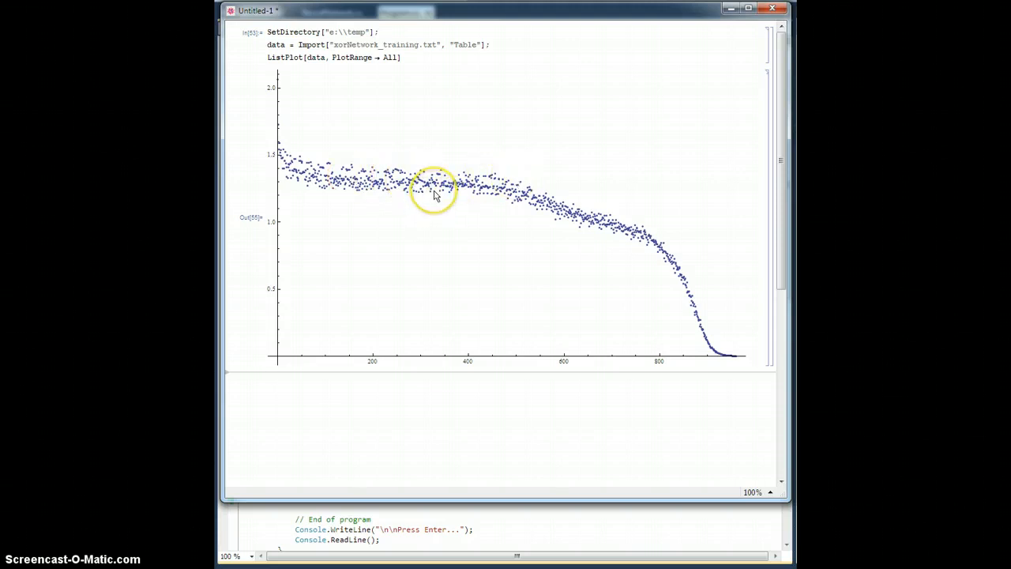
{"action": "mouse_move", "coordinate": [433, 174]}
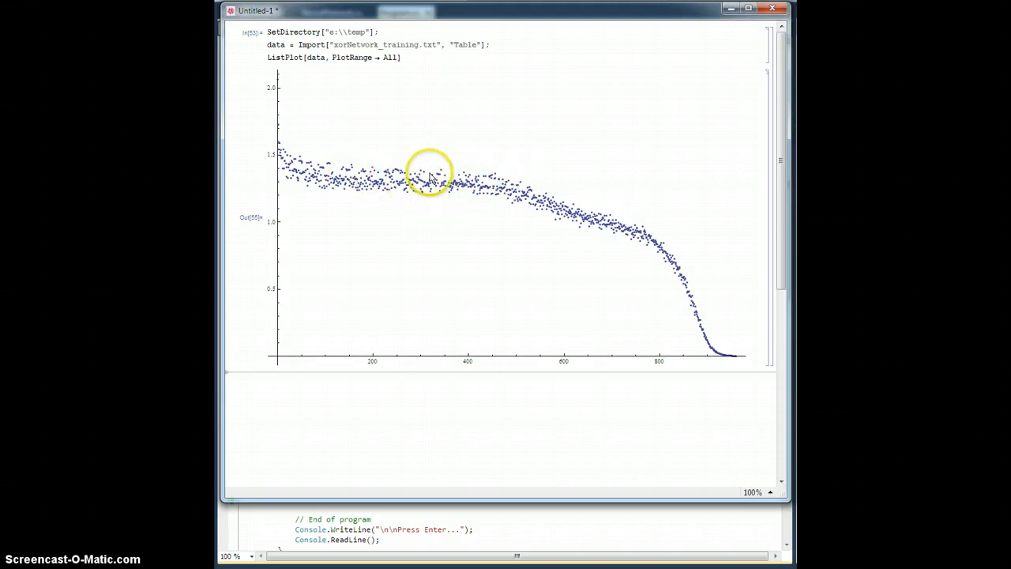
{"action": "mouse_move", "coordinate": [566, 79]}
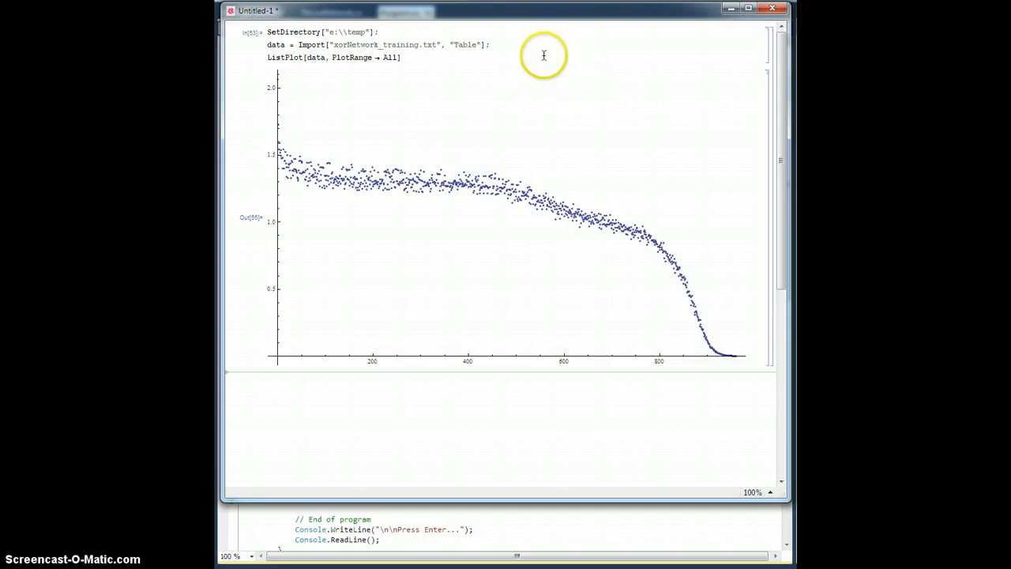
{"action": "mouse_move", "coordinate": [335, 181]}
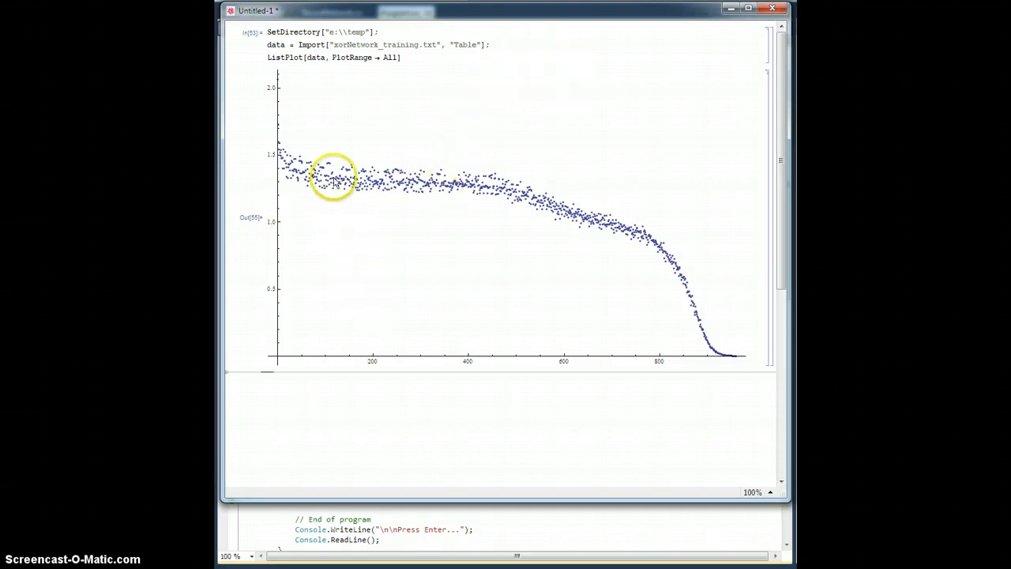
{"action": "mouse_move", "coordinate": [461, 209]}
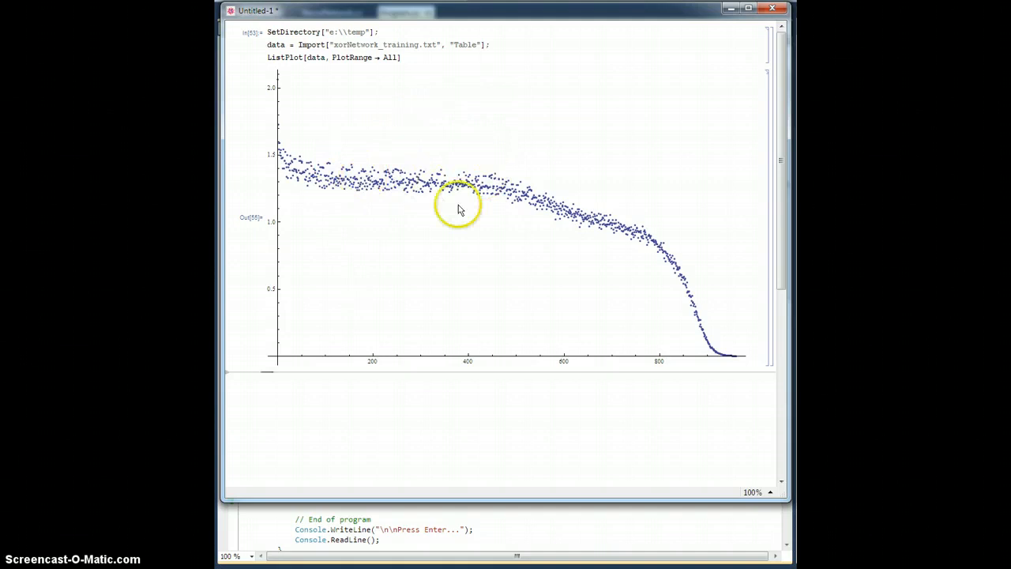
{"action": "mouse_move", "coordinate": [714, 338]}
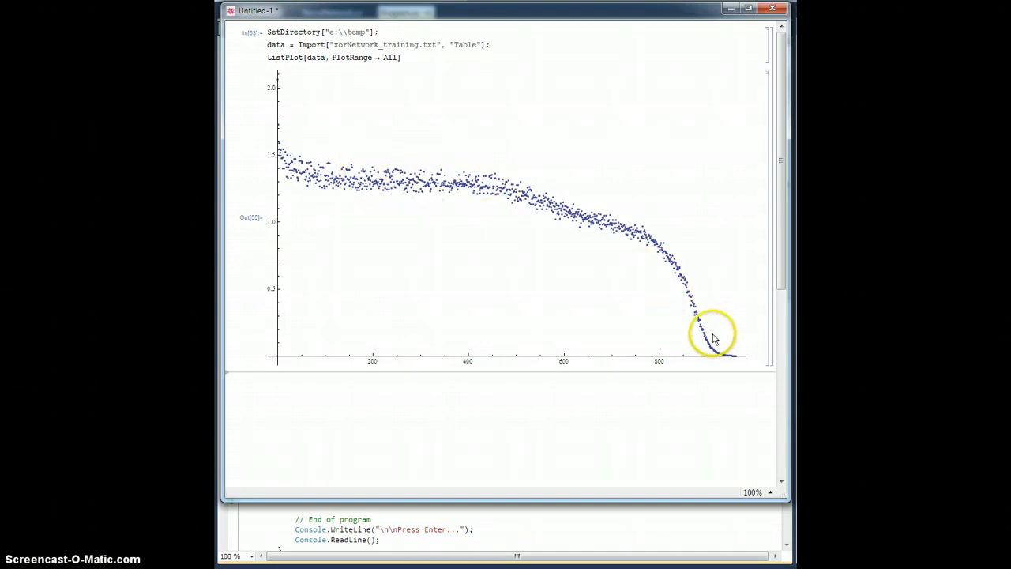
{"action": "mouse_move", "coordinate": [543, 95]}
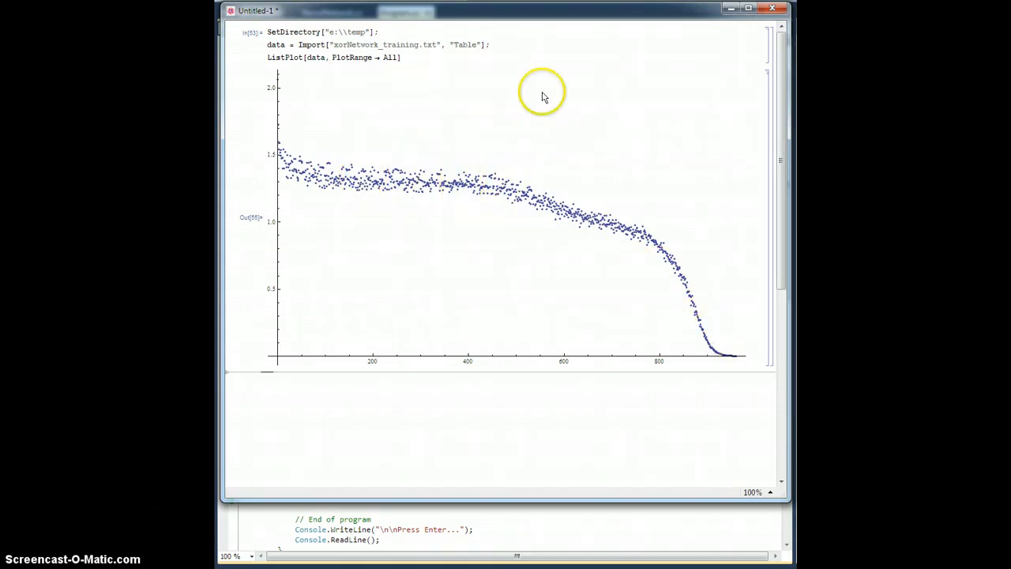
{"action": "mouse_move", "coordinate": [436, 182]}
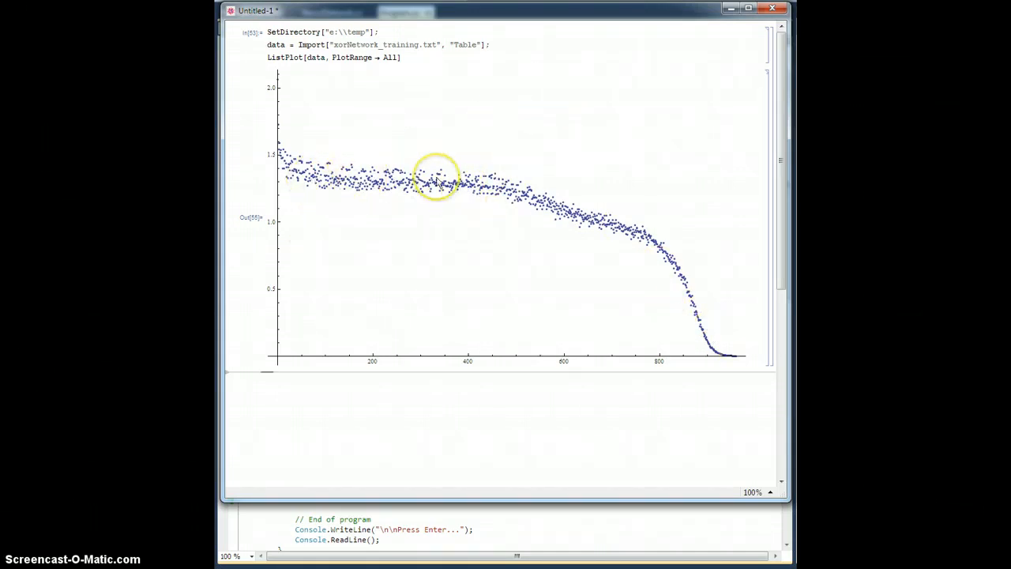
{"action": "mouse_move", "coordinate": [708, 309]}
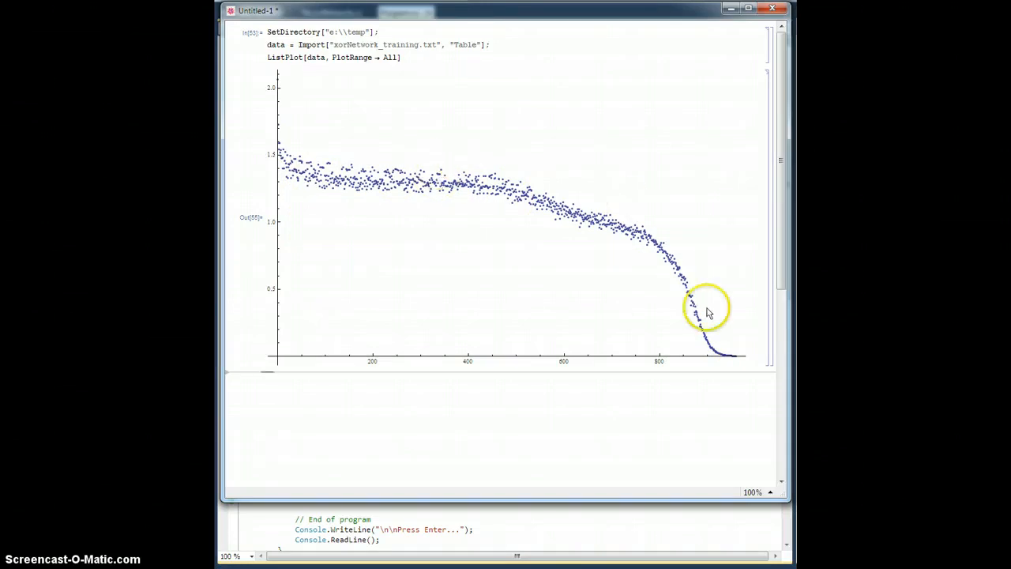
{"action": "mouse_move", "coordinate": [684, 521]}
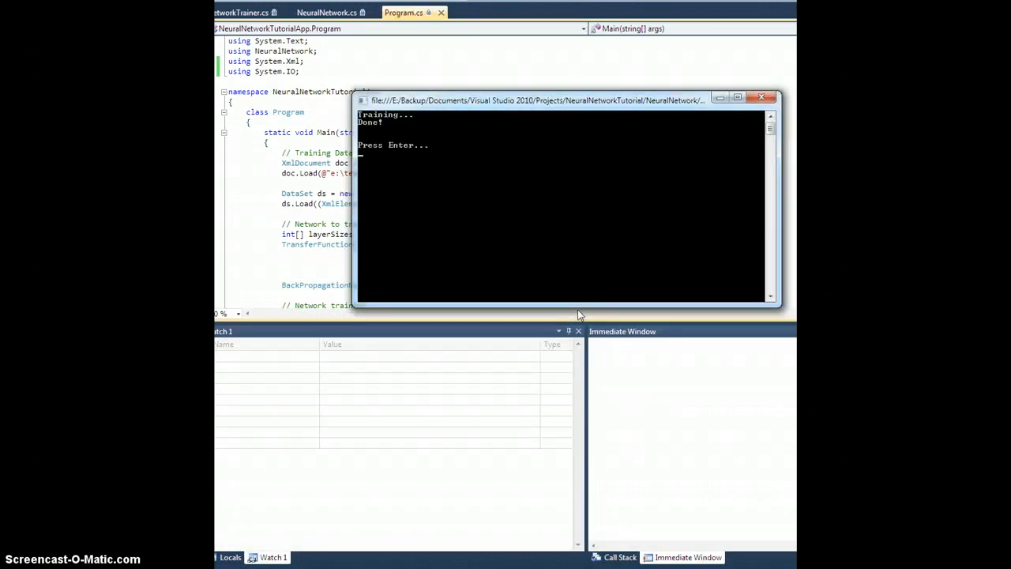
{"action": "mouse_move", "coordinate": [623, 264]}
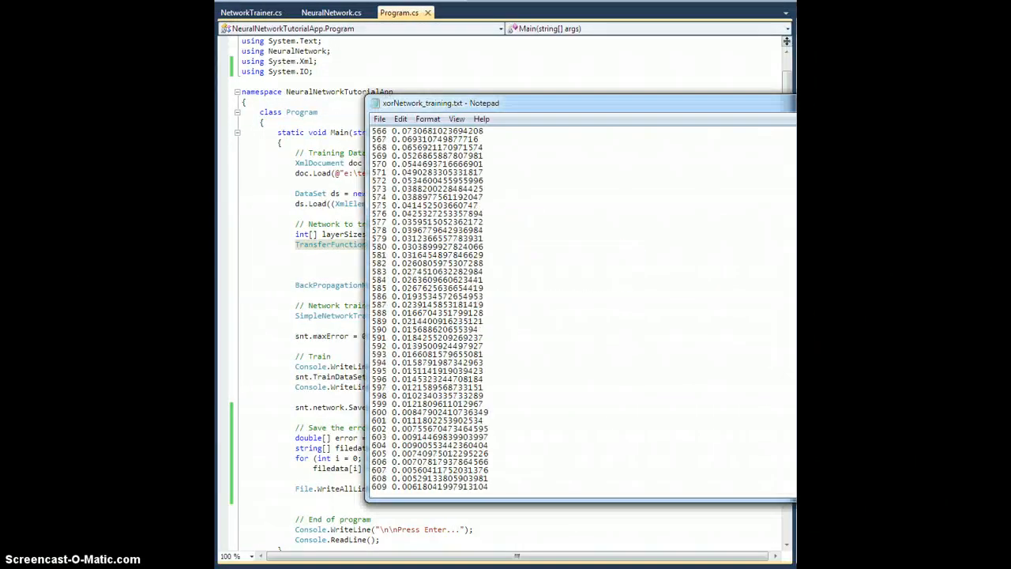
Scroll to the end of the rerun's log, which stops near iteration 609
{"action": "scroll", "scroll_direction": "down", "scroll_amount": 3}
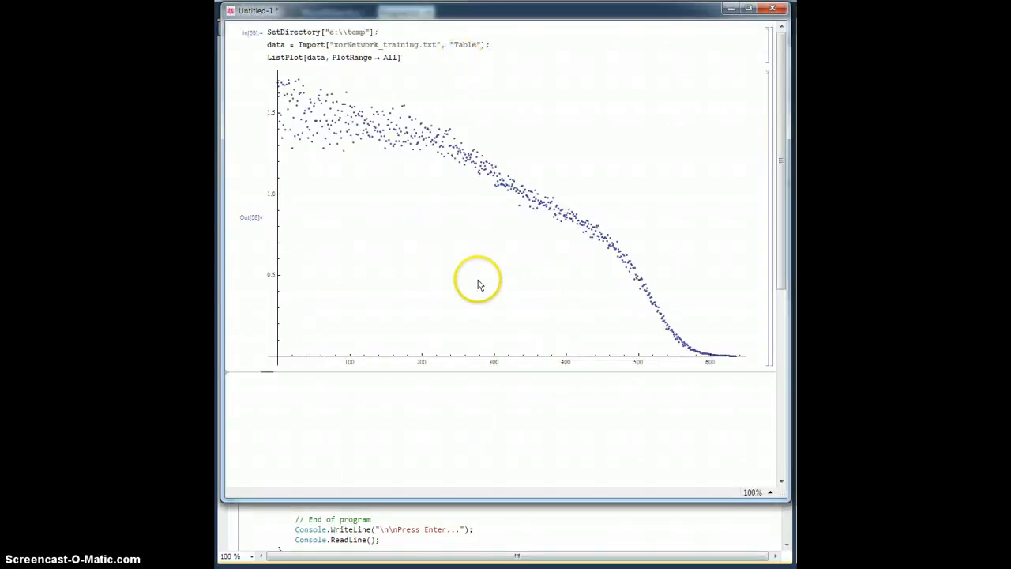
{"action": "mouse_move", "coordinate": [282, 86]}
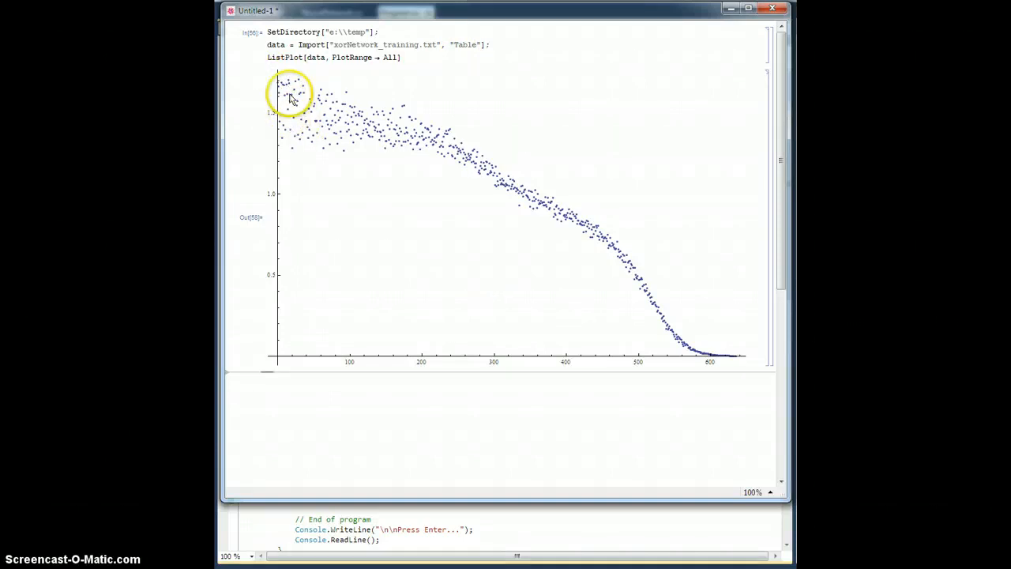
{"action": "mouse_move", "coordinate": [379, 126]}
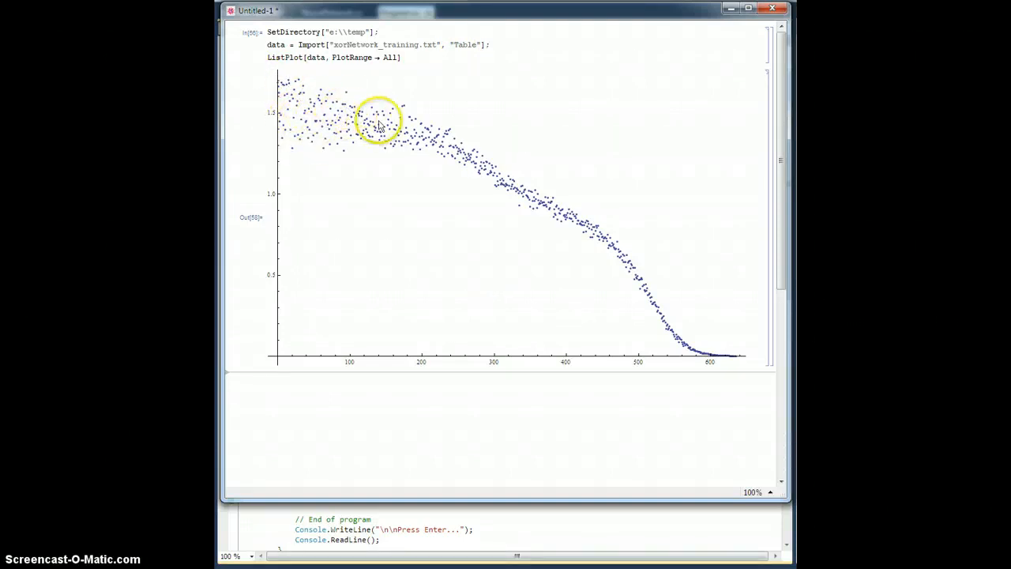
{"action": "mouse_move", "coordinate": [609, 250]}
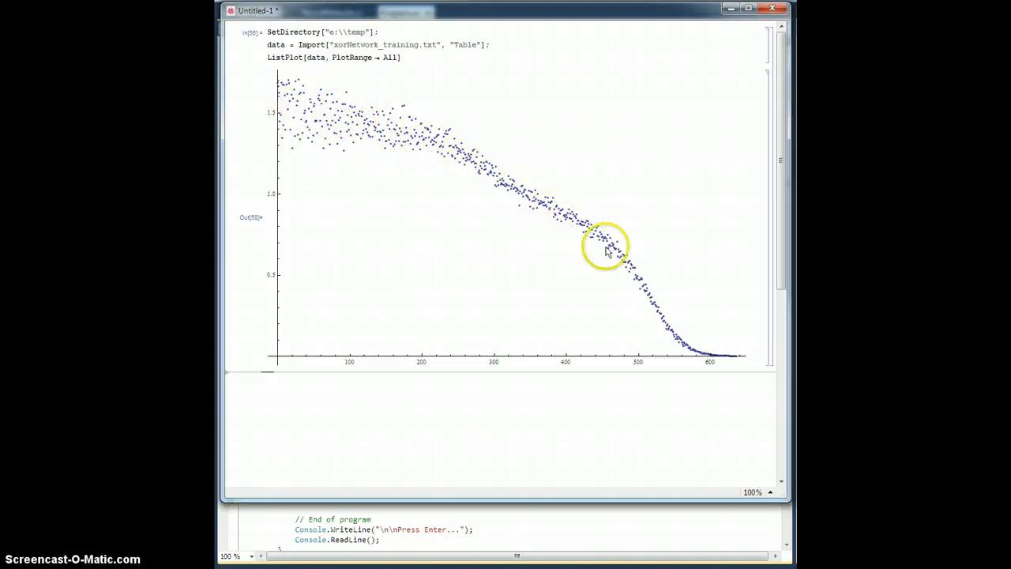
{"action": "mouse_move", "coordinate": [681, 398]}
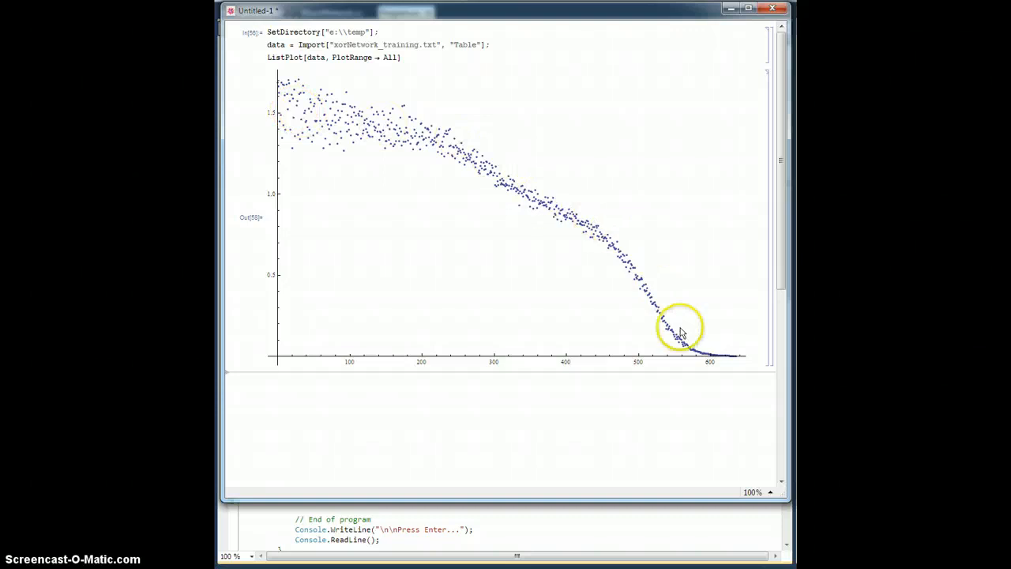
{"action": "mouse_move", "coordinate": [305, 130]}
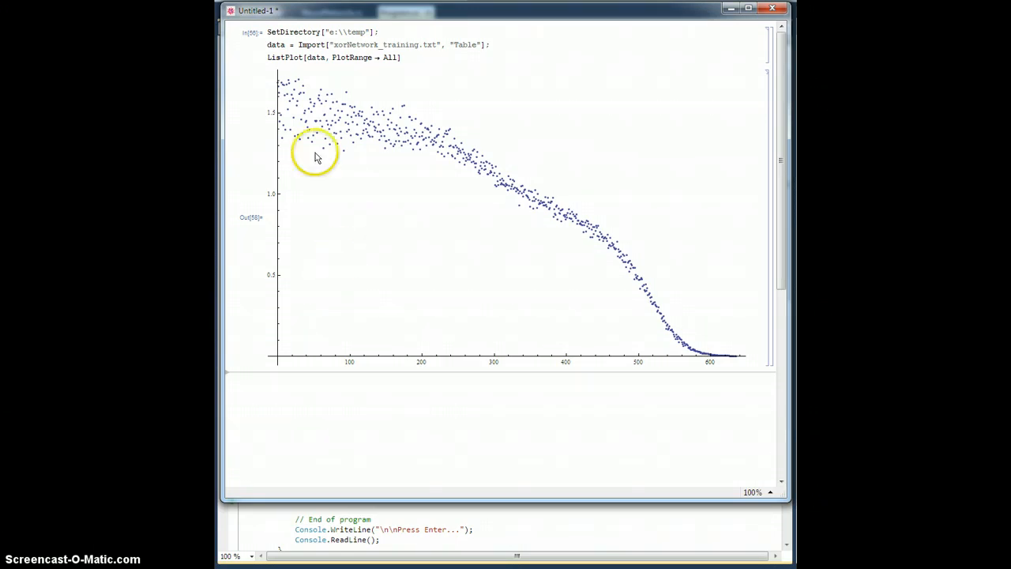
{"action": "mouse_move", "coordinate": [544, 221]}
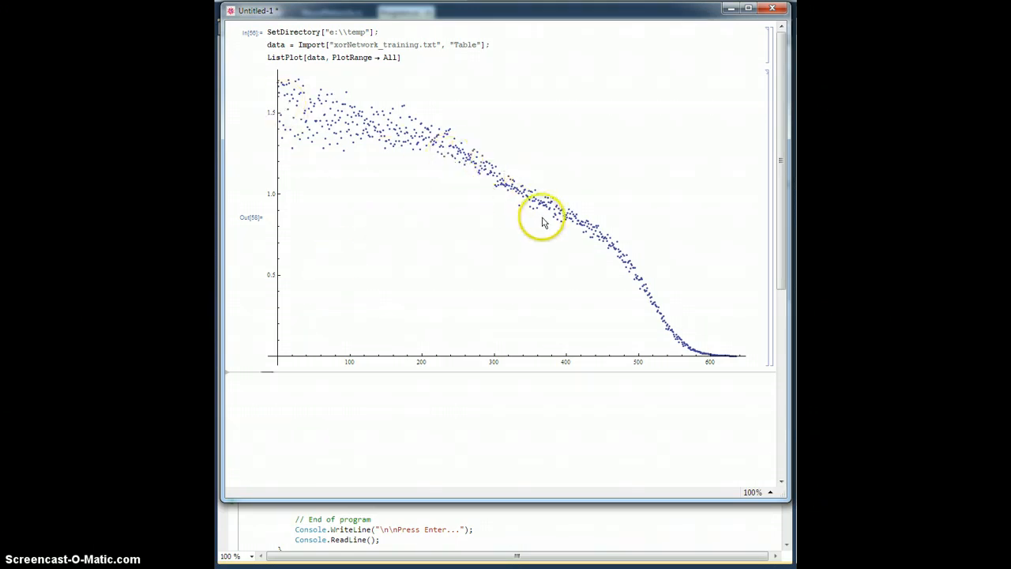
{"action": "mouse_move", "coordinate": [526, 405]}
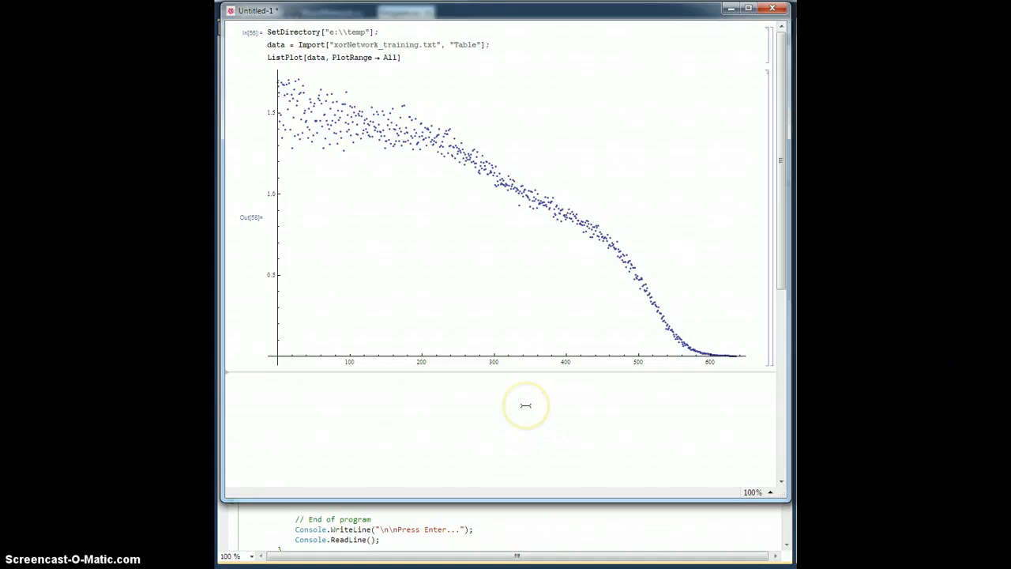
{"action": "mouse_move", "coordinate": [618, 401]}
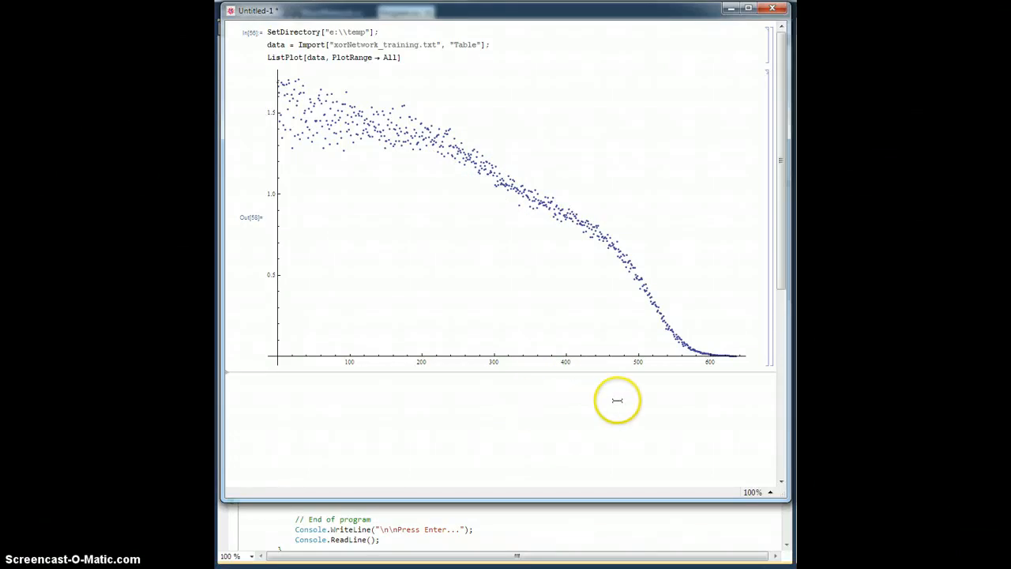
{"action": "mouse_move", "coordinate": [579, 284]}
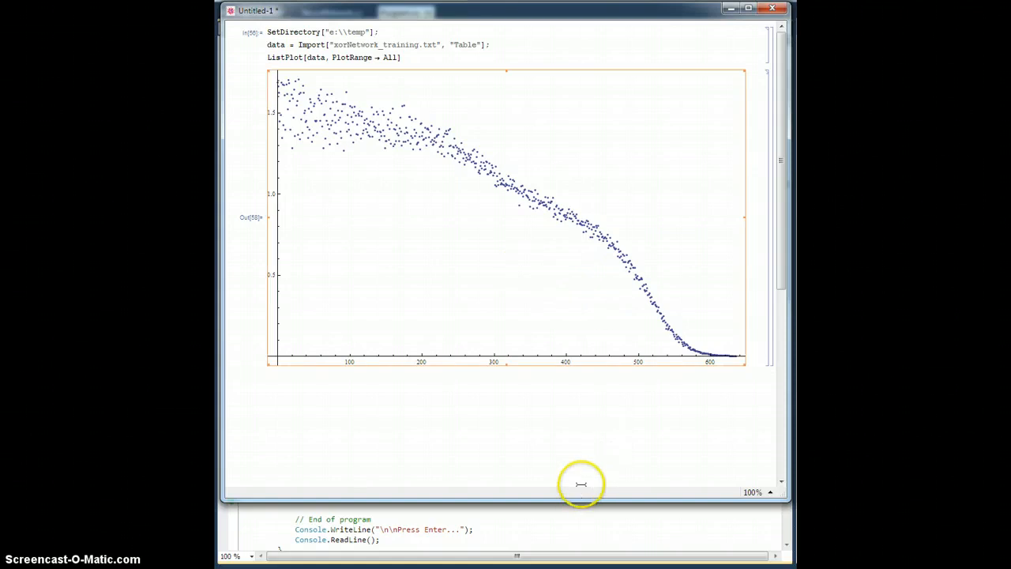
{"action": "mouse_move", "coordinate": [340, 461]}
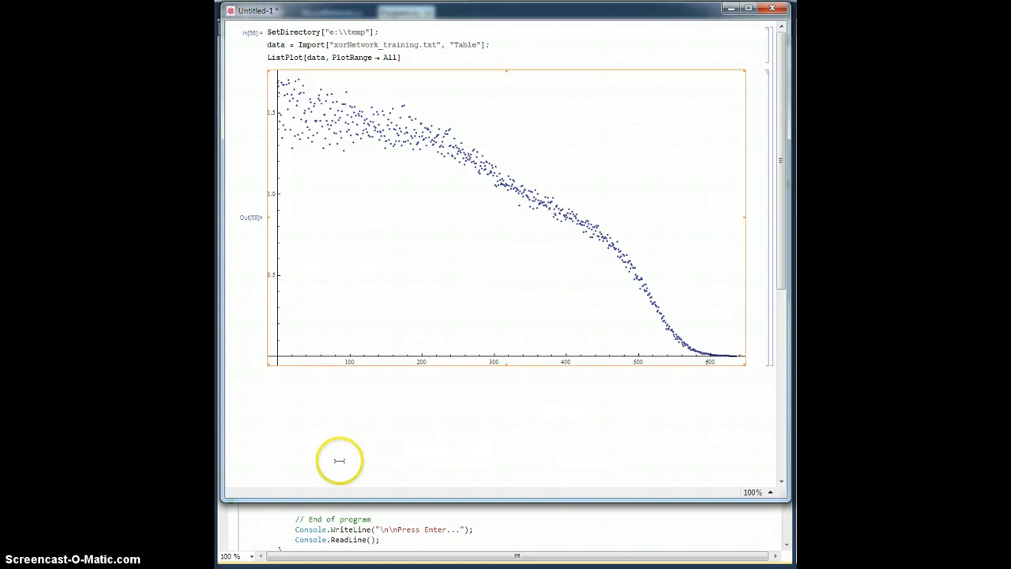